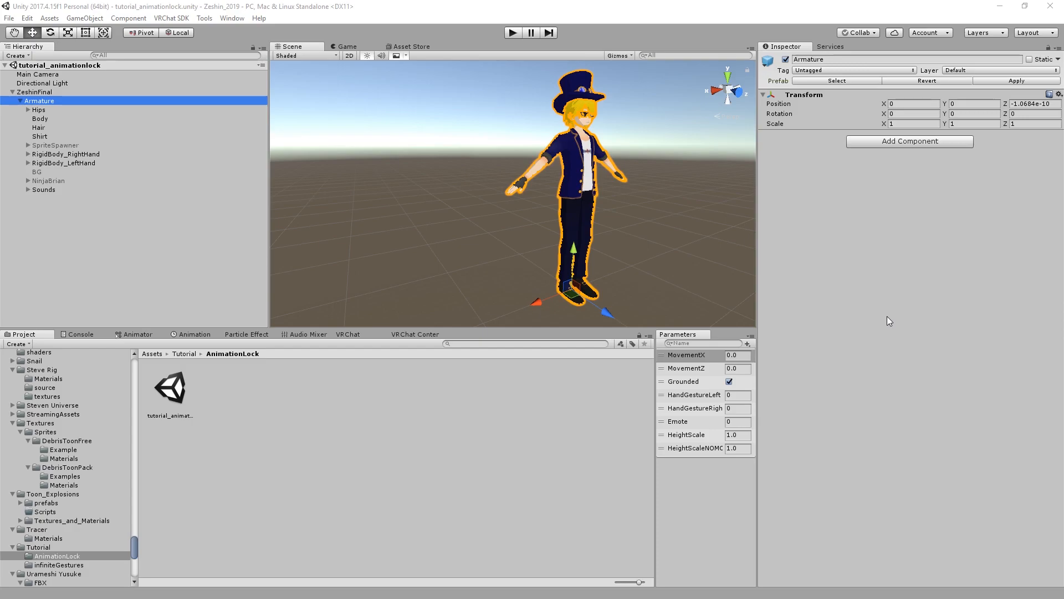
mouse_move(2, 110)
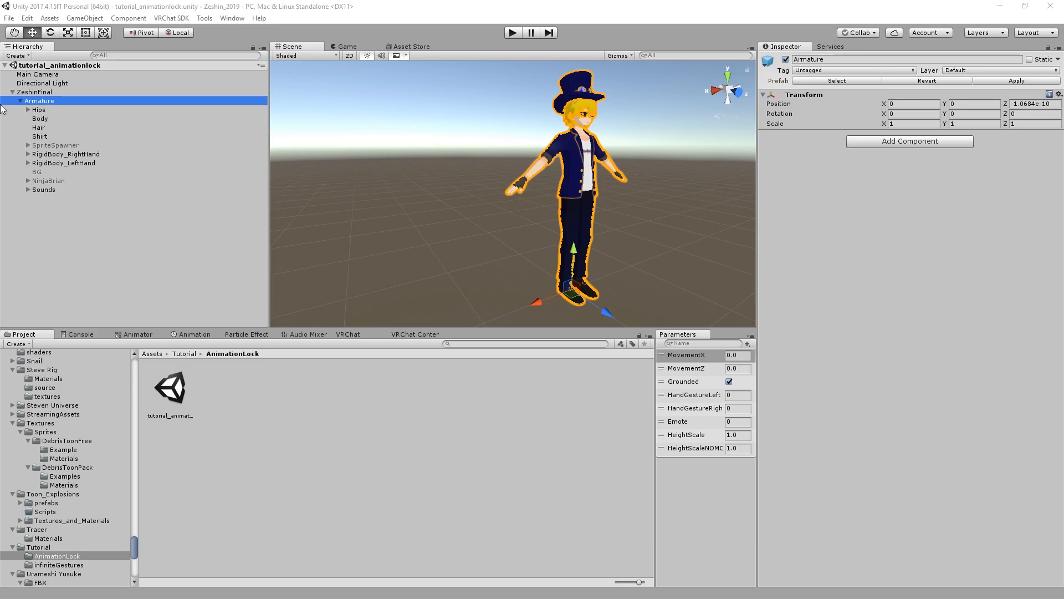
Step: Inspect the Armature and its Hips bone in the Hierarchy
left_click(38, 109)
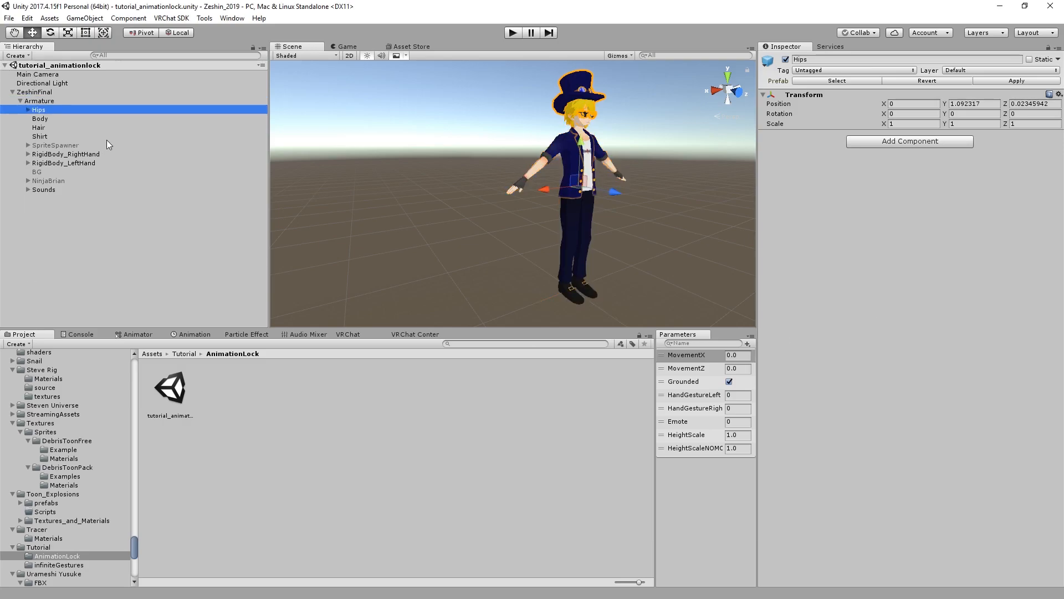
mouse_move(412, 285)
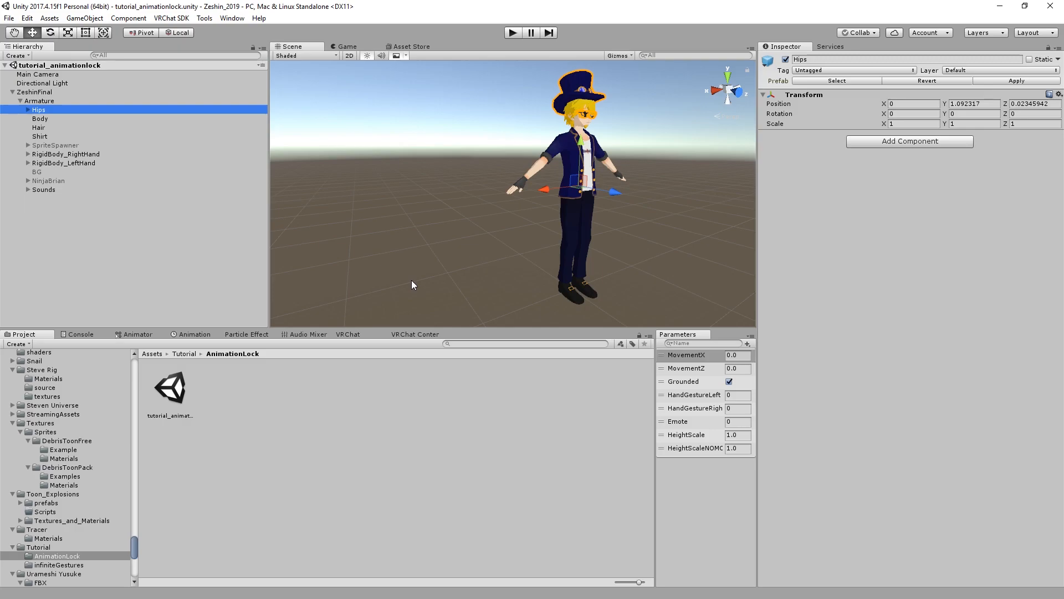
mouse_move(187, 206)
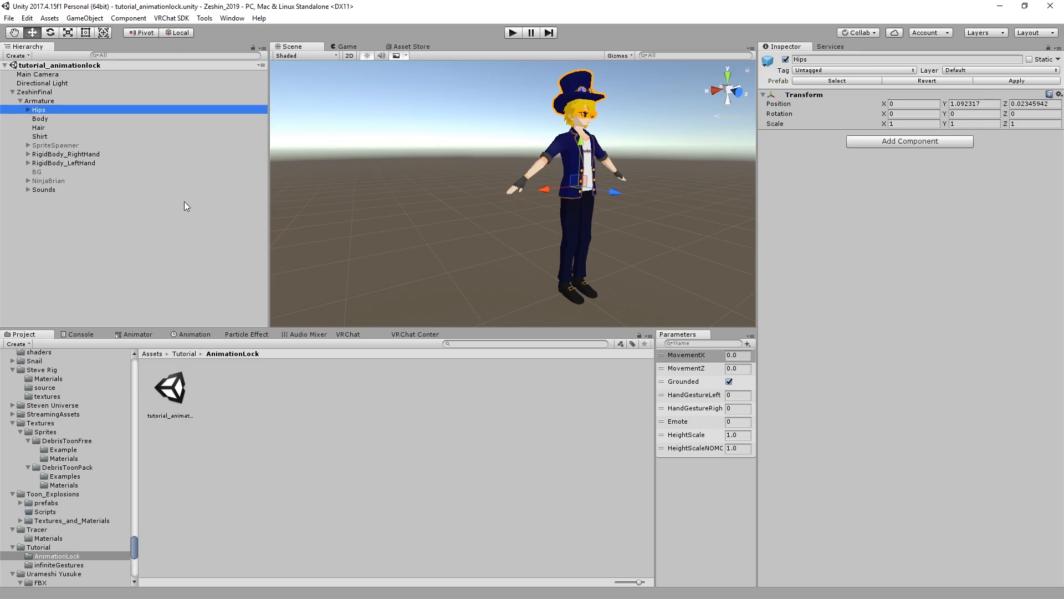
left_click(40, 101)
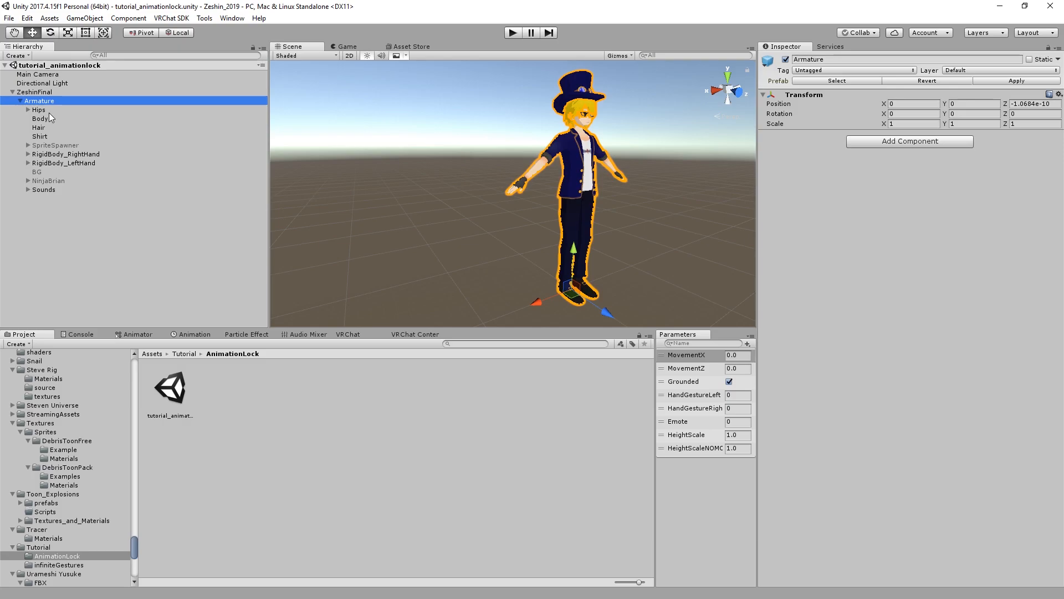
left_click(39, 110)
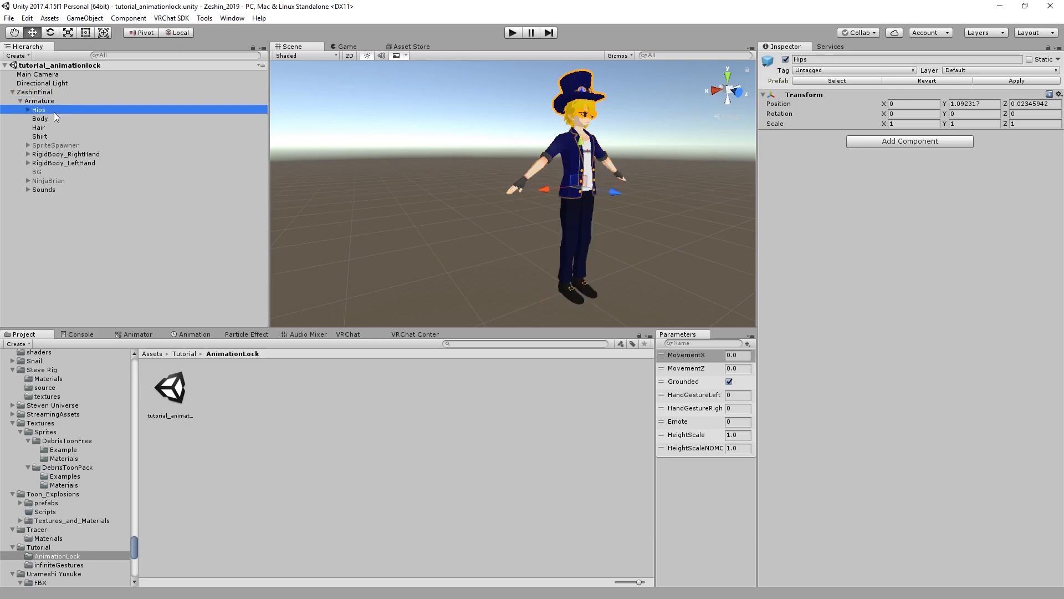
mouse_move(109, 259)
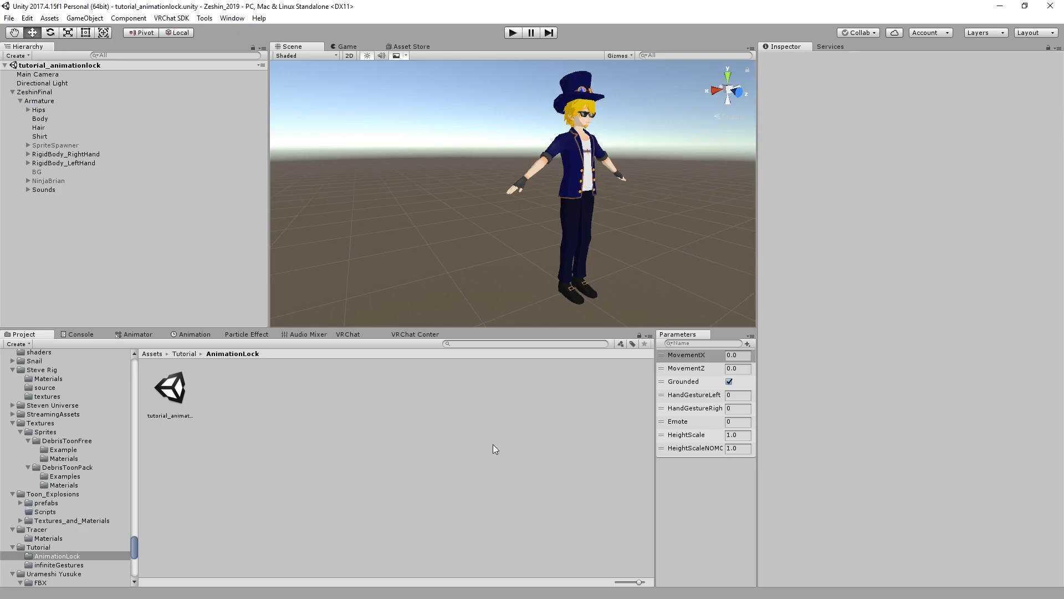
mouse_move(604, 401)
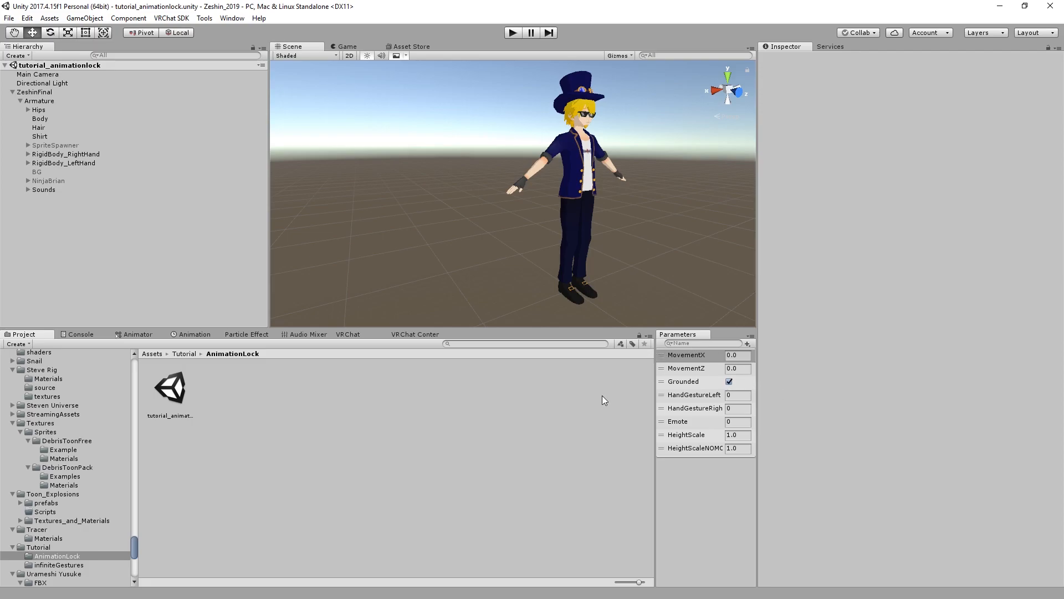
mouse_move(582, 402)
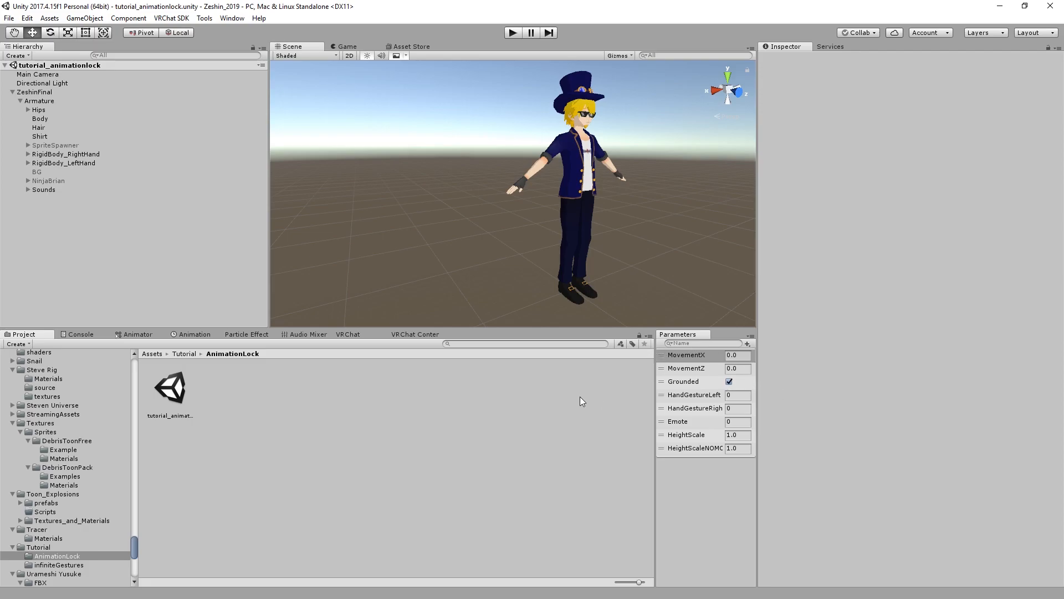
Step: Select the ZeshinFinal avatar root and focus its Animator's empty Controller field
left_click(34, 92)
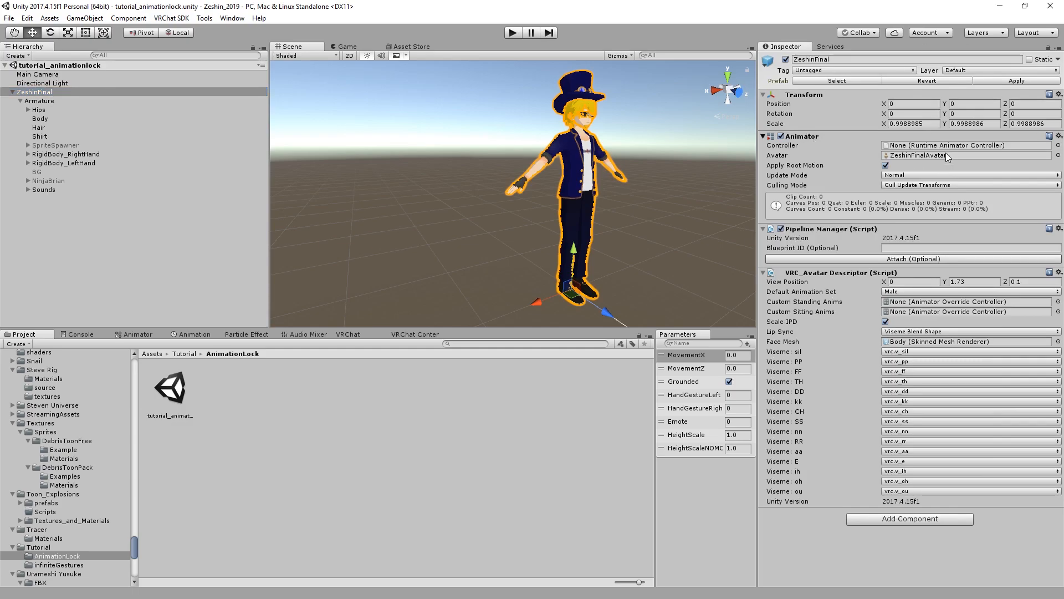
left_click(963, 144)
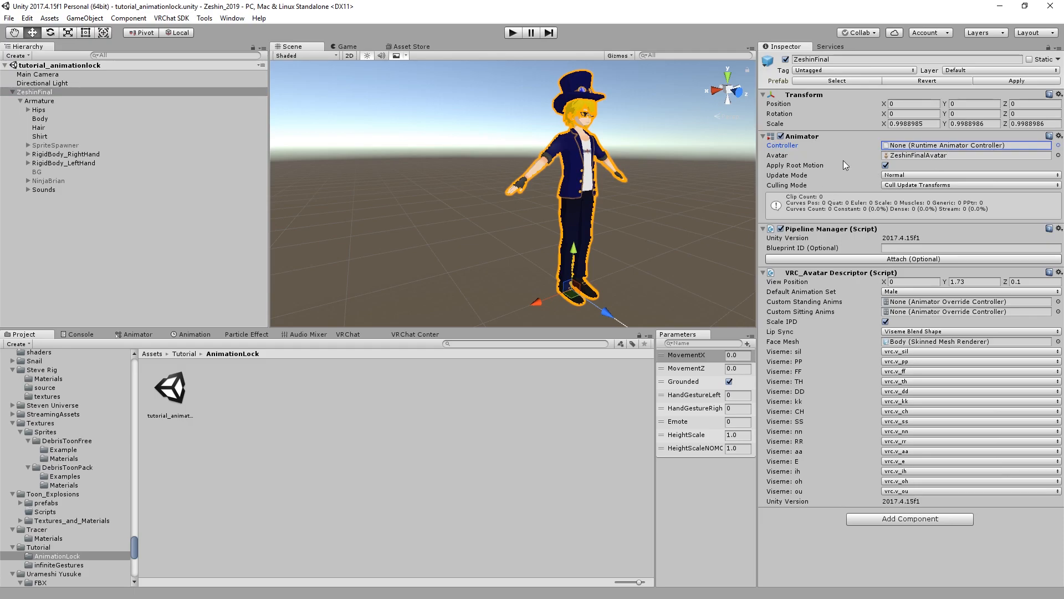
mouse_move(316, 547)
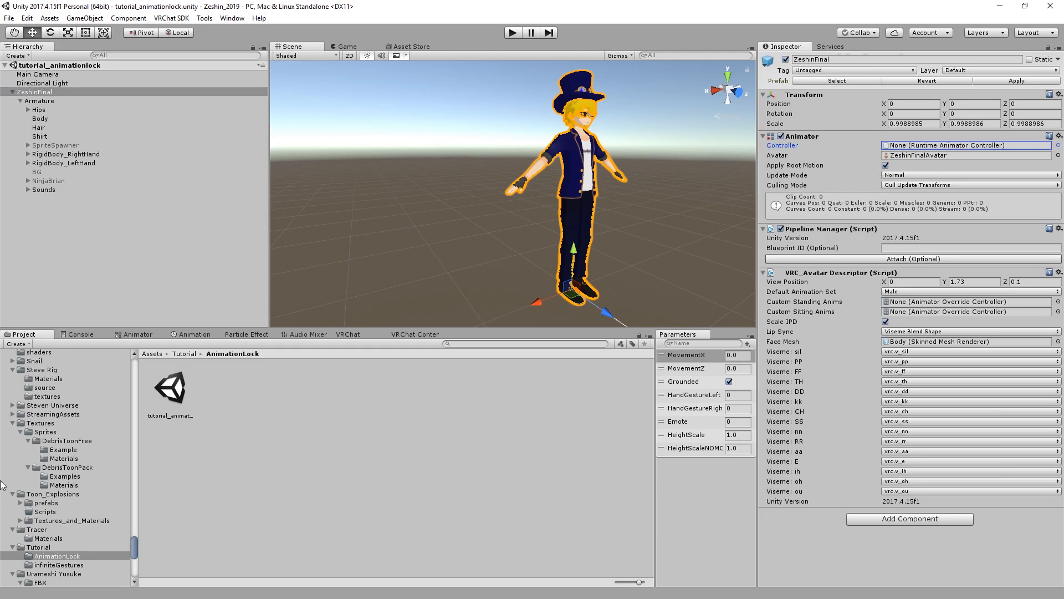
mouse_move(413, 414)
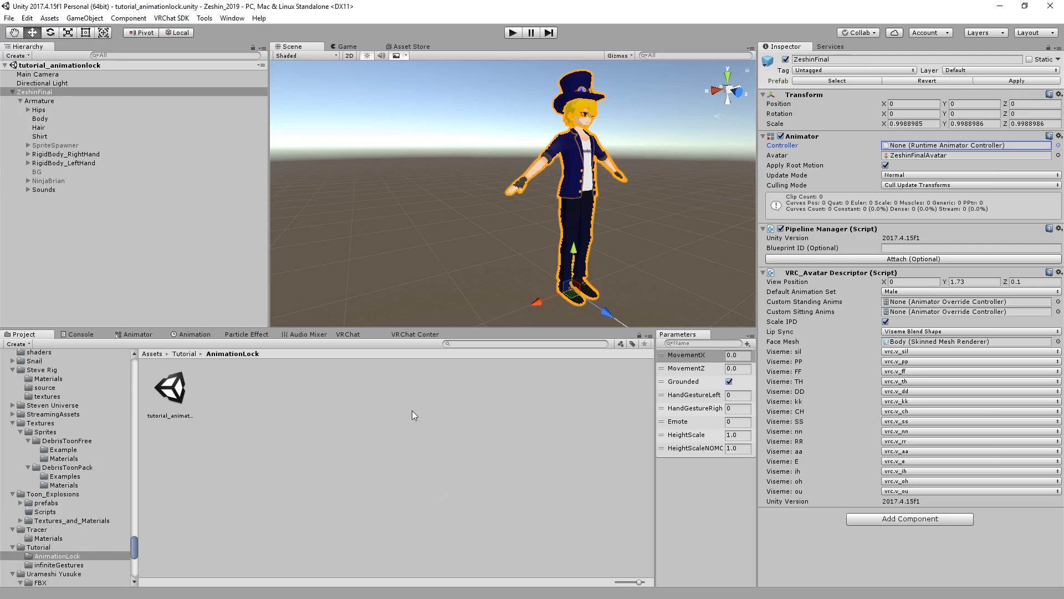
mouse_move(474, 381)
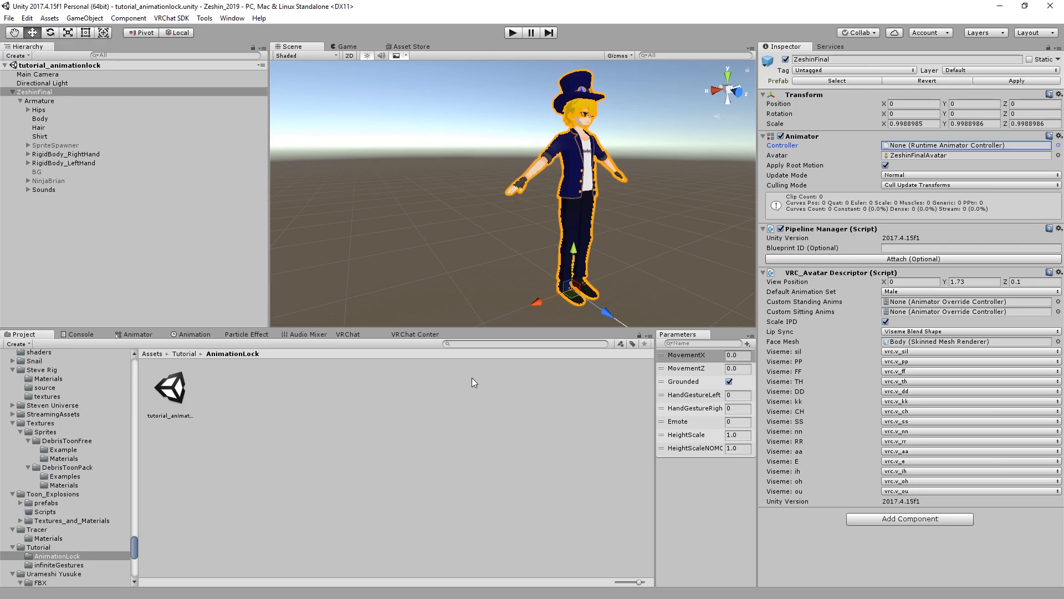
mouse_move(190, 376)
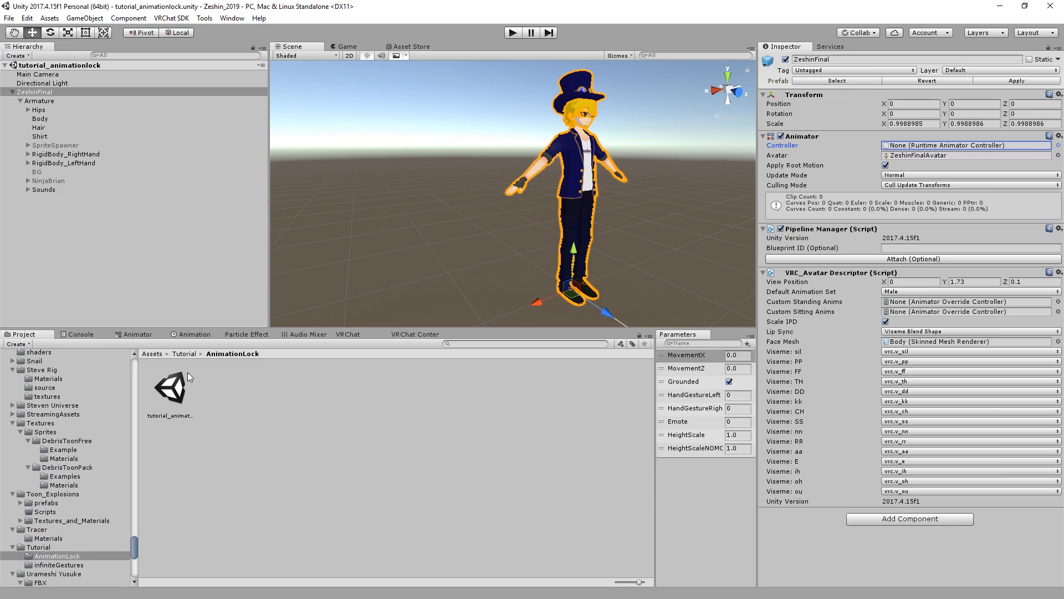
mouse_move(505, 358)
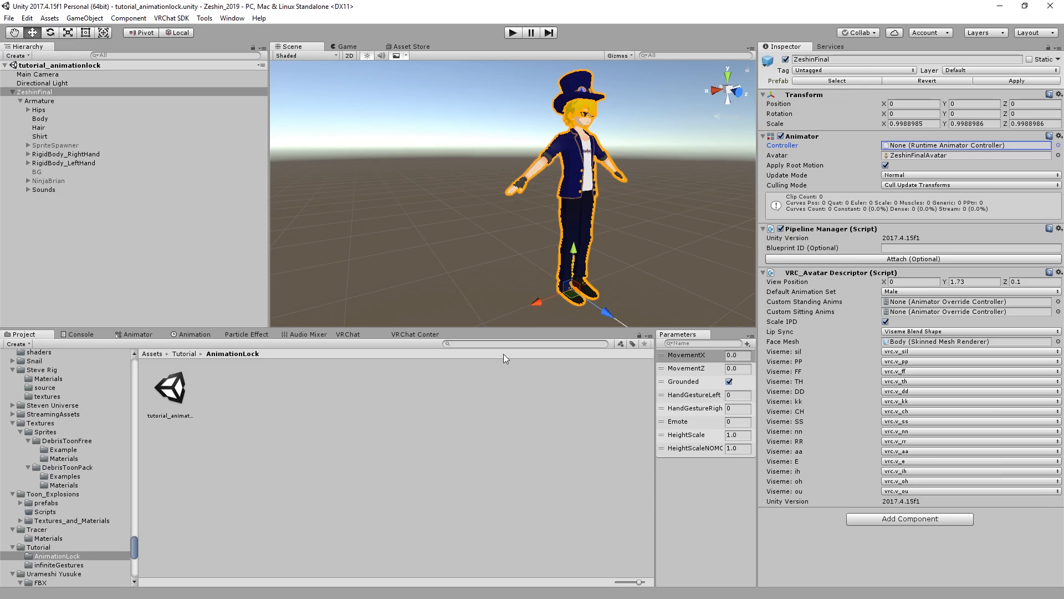
mouse_move(383, 264)
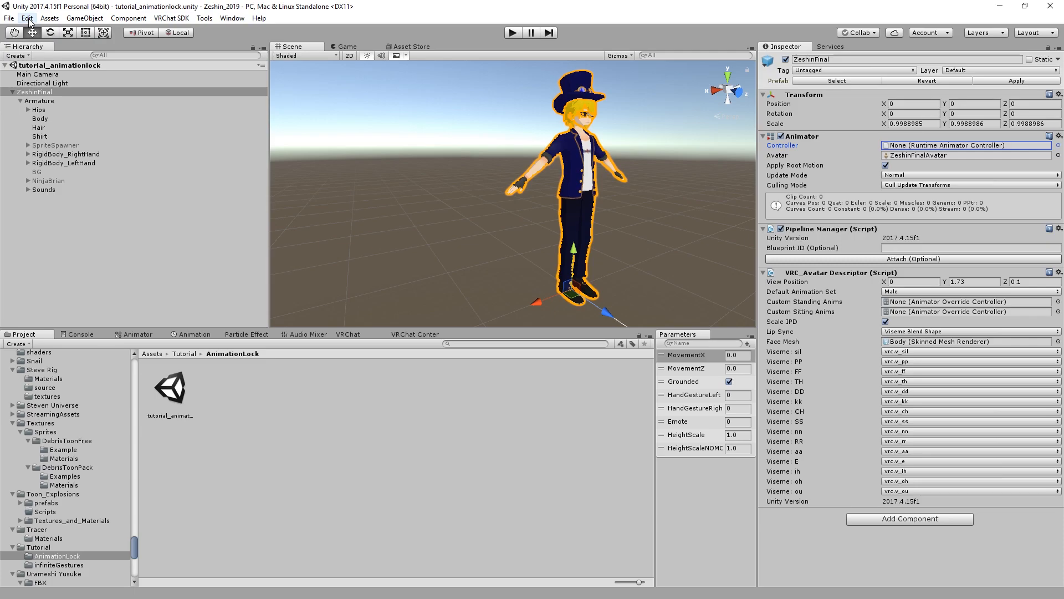
Step: In Project Settings > Editor, keep Asset Serialization Mode on Force Text
left_click(27, 18)
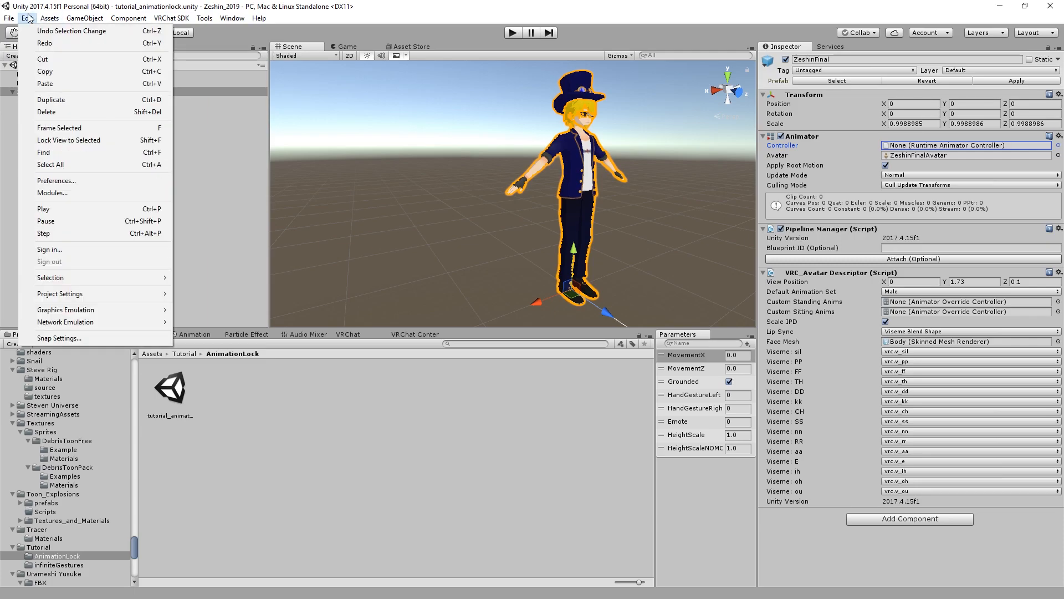
mouse_move(65, 309)
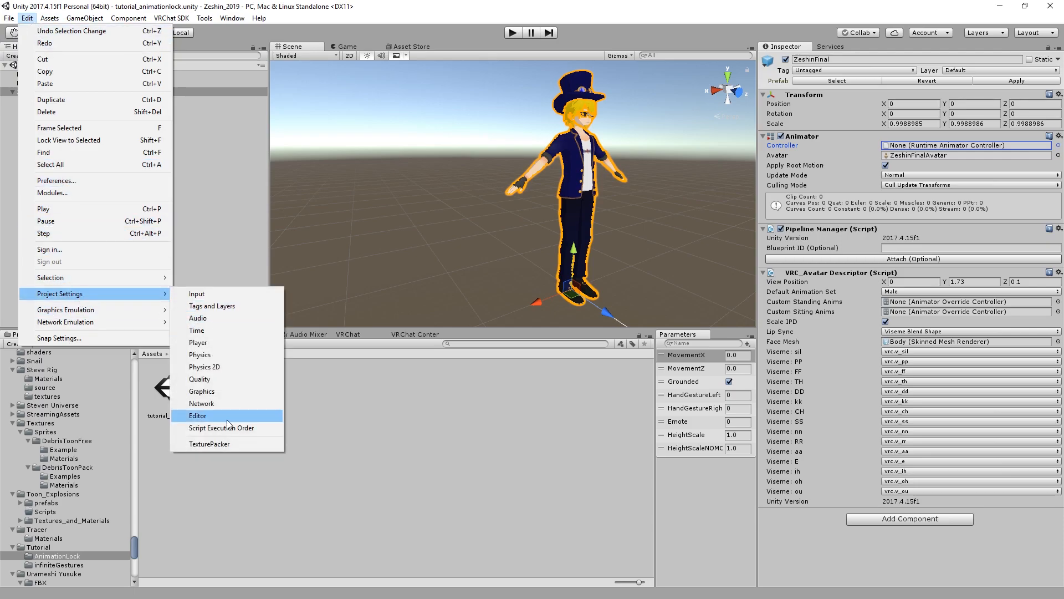
left_click(197, 415)
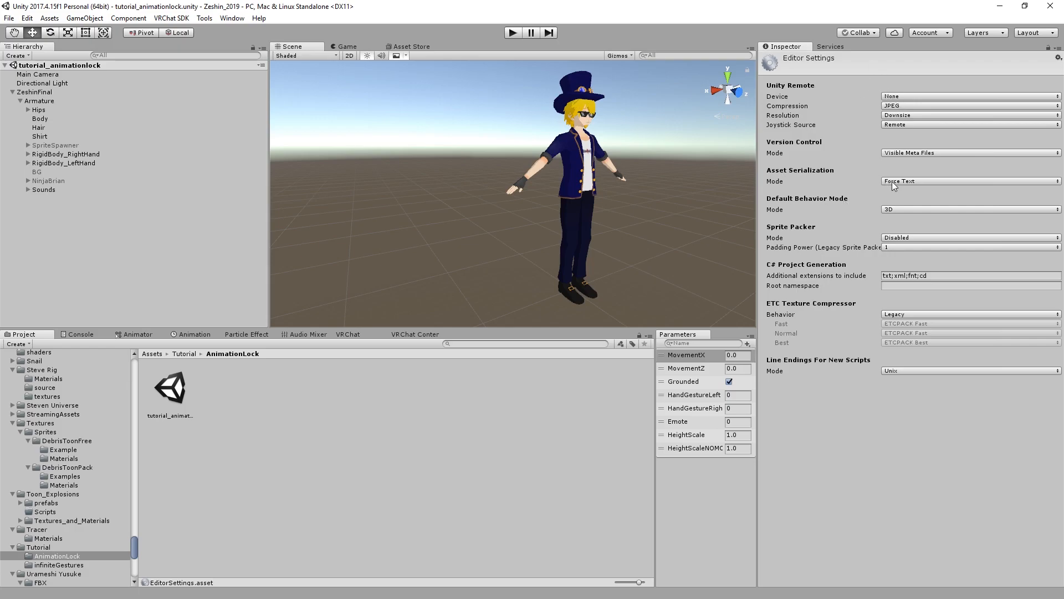
left_click(969, 181)
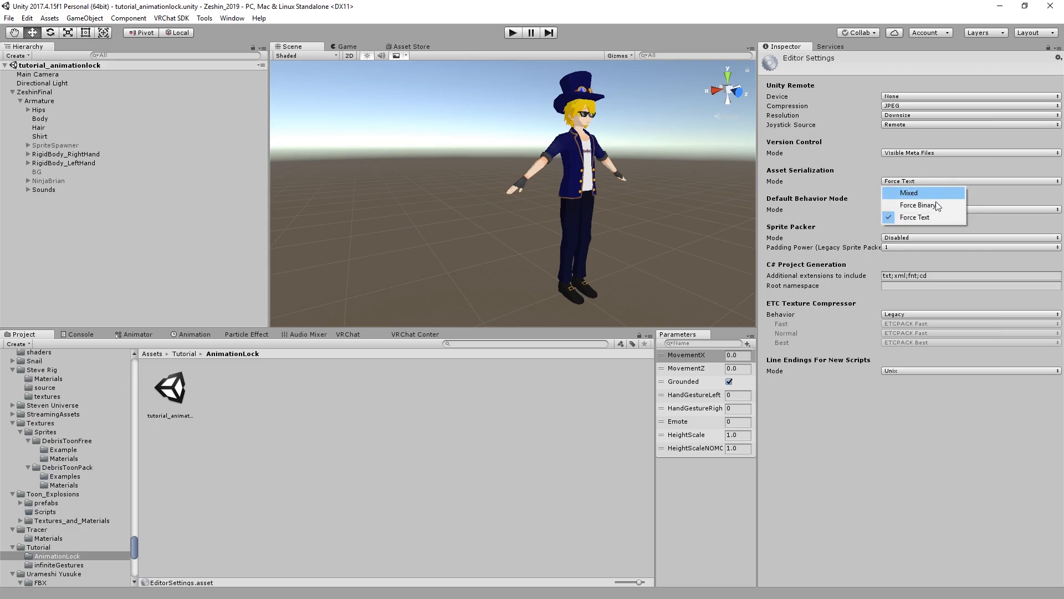
mouse_move(915, 216)
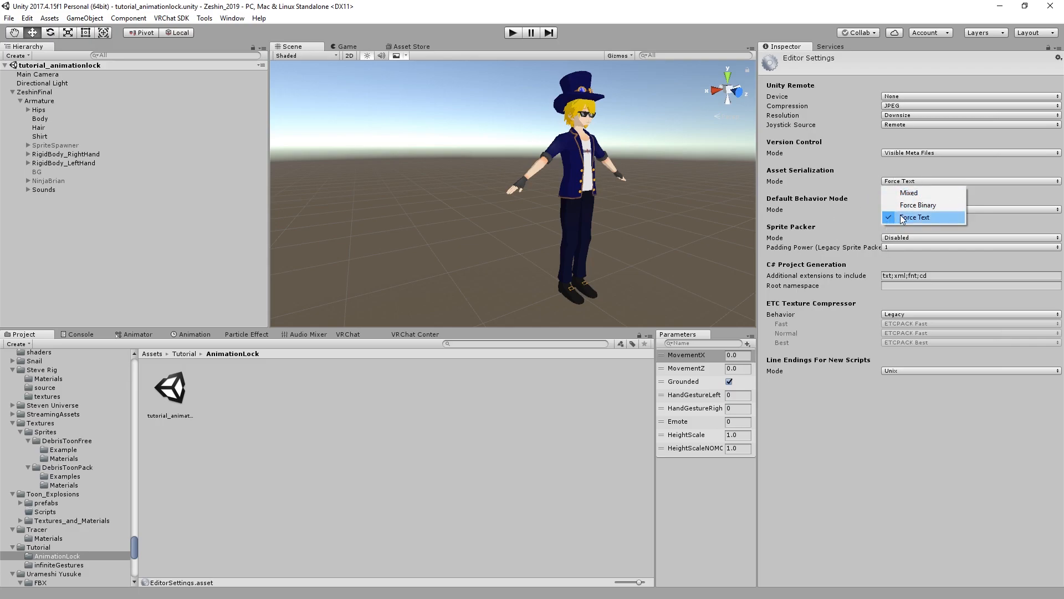
left_click(915, 217)
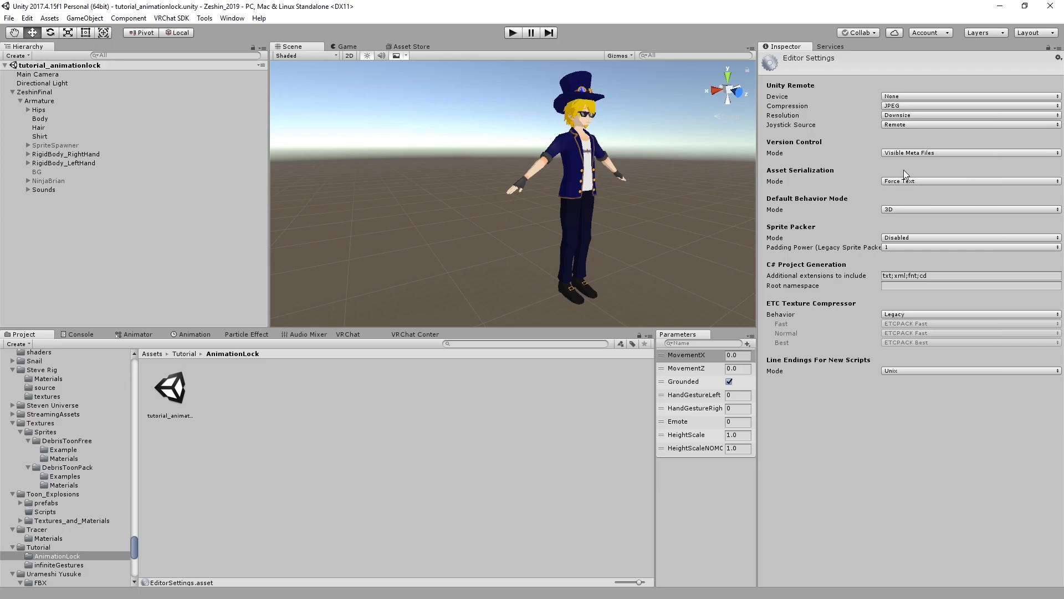
mouse_move(860, 179)
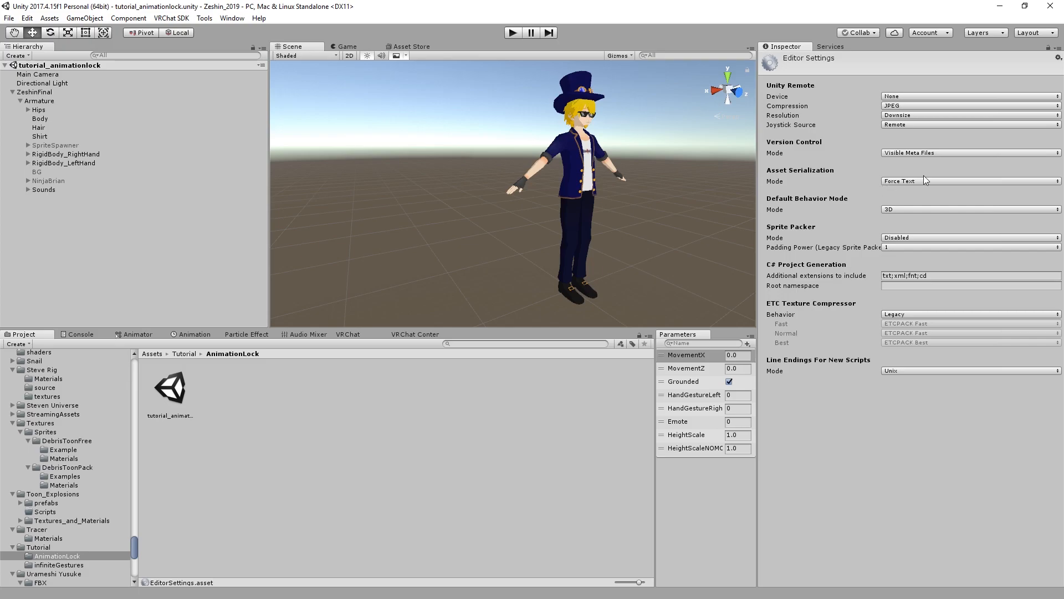
mouse_move(265, 369)
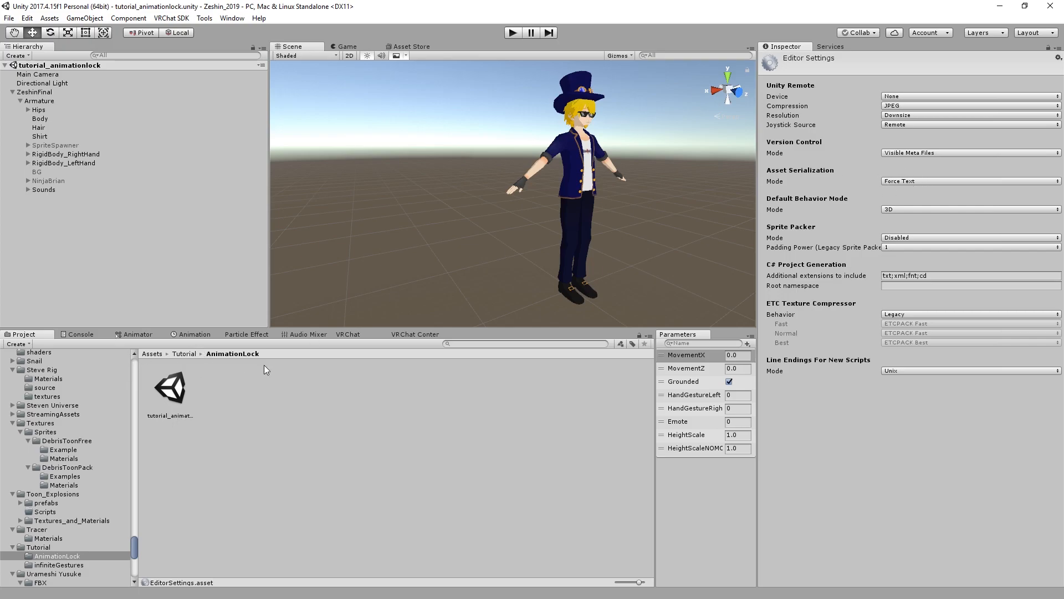
mouse_move(276, 401)
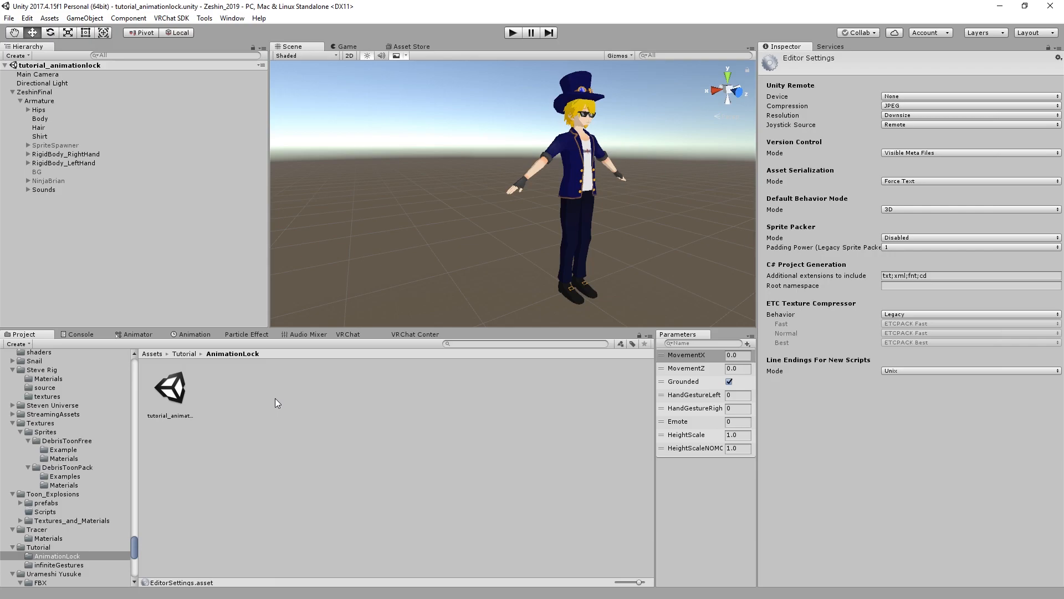
left_click(34, 92)
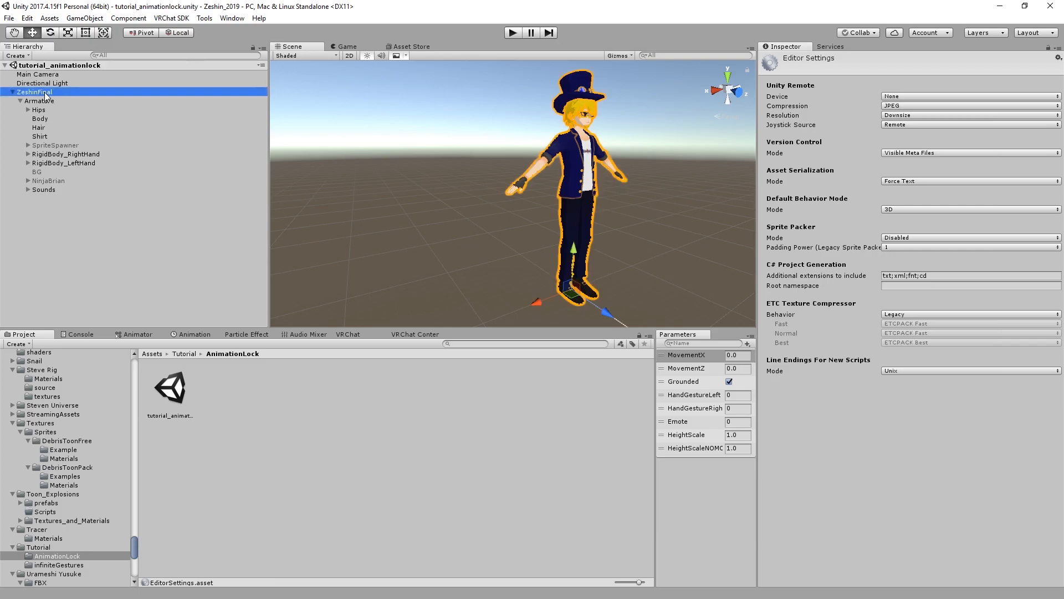
left_click(40, 101)
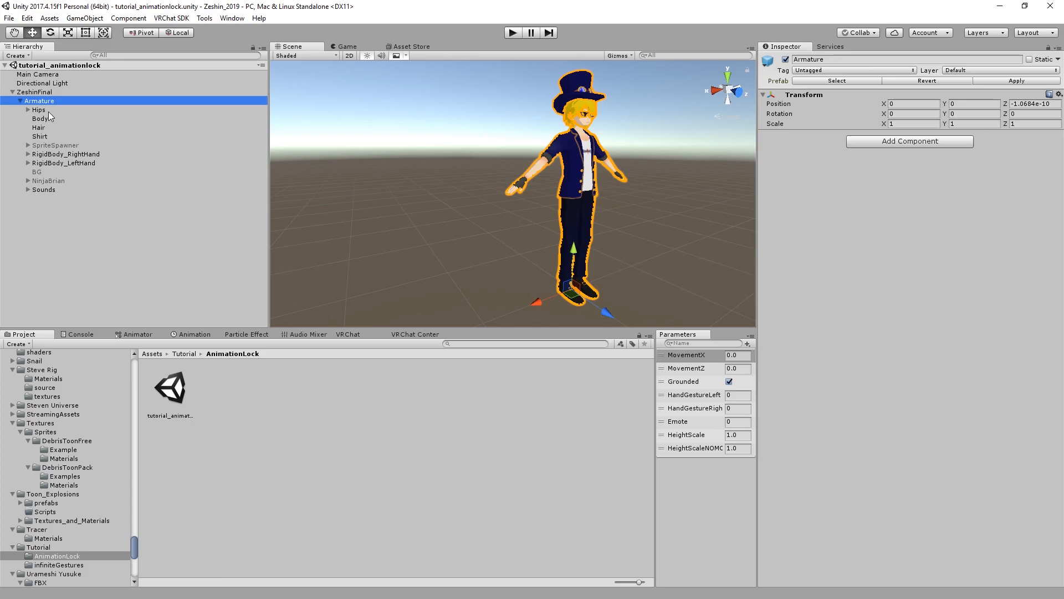
left_click(39, 110)
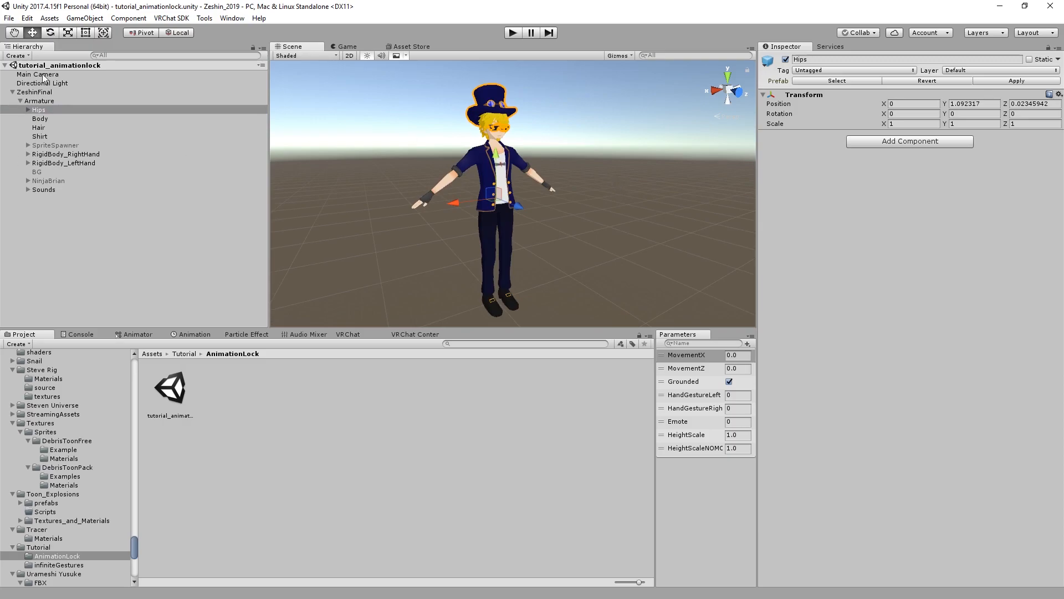
mouse_move(78, 77)
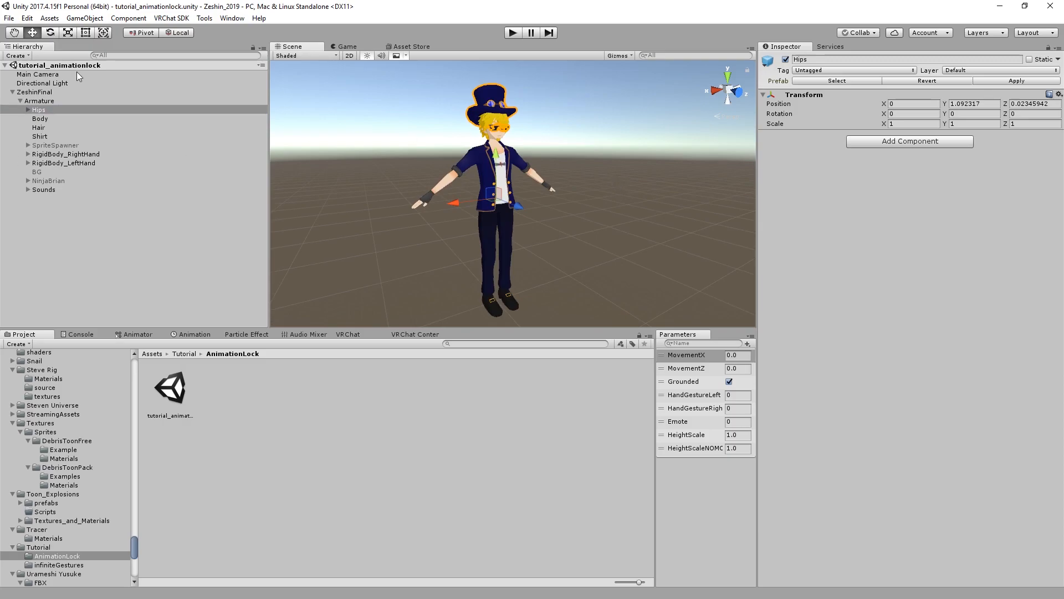
mouse_move(30, 110)
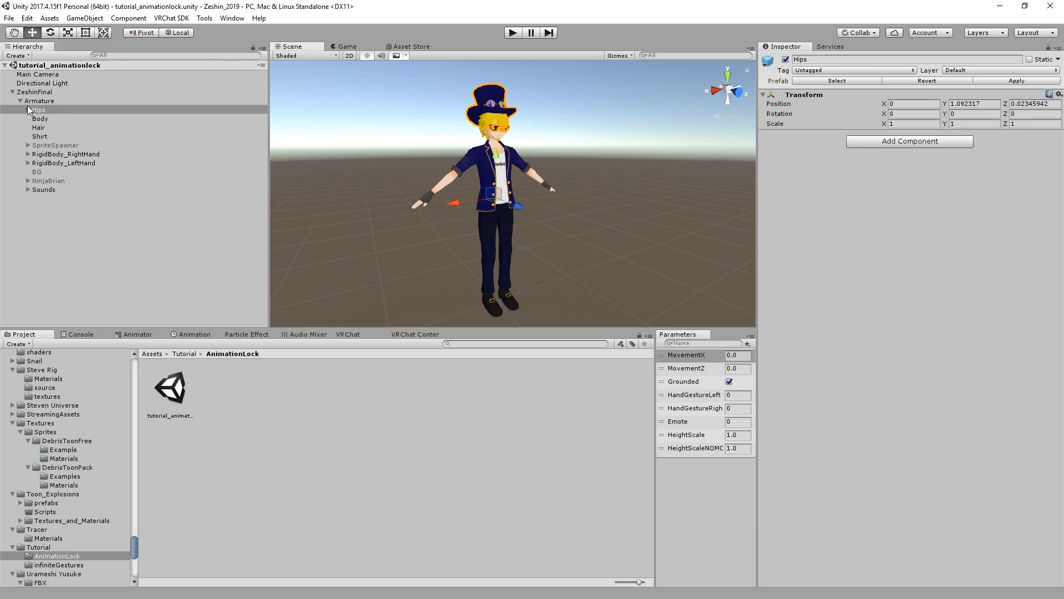
left_click(55, 144)
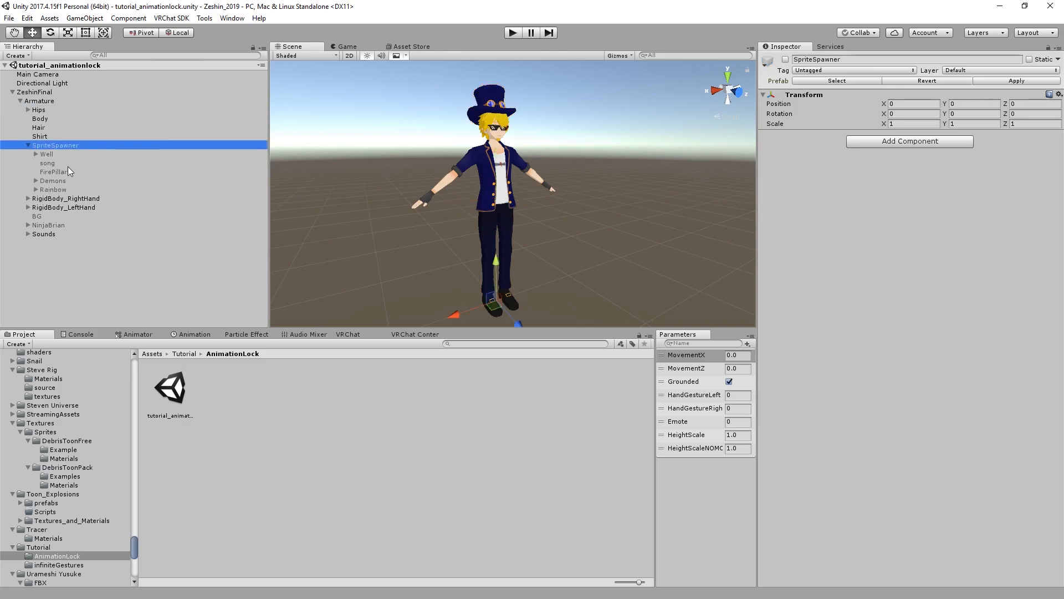
left_click(53, 190)
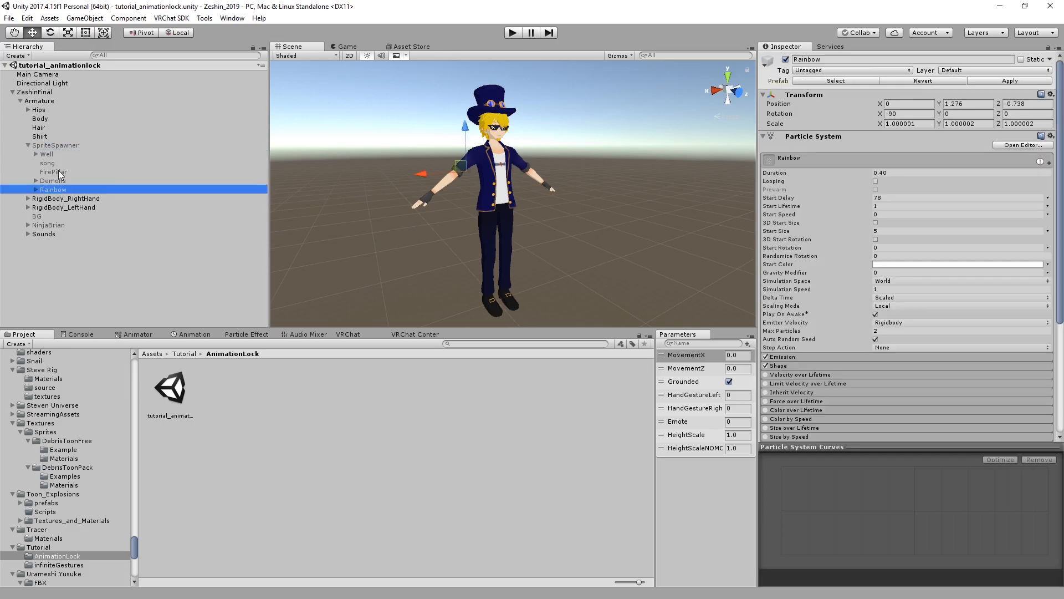
left_click(55, 145)
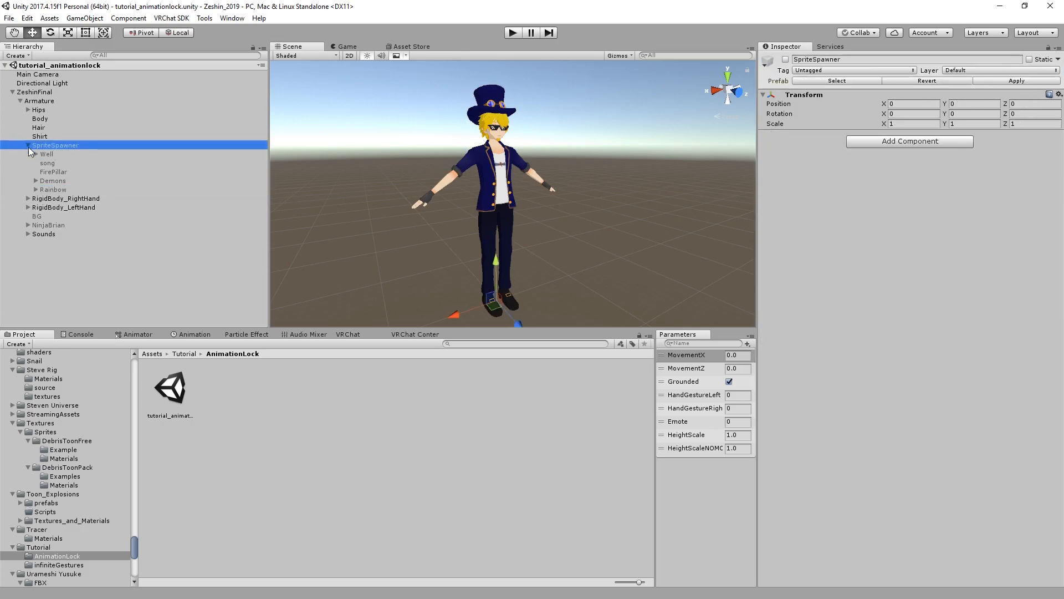
left_click(53, 171)
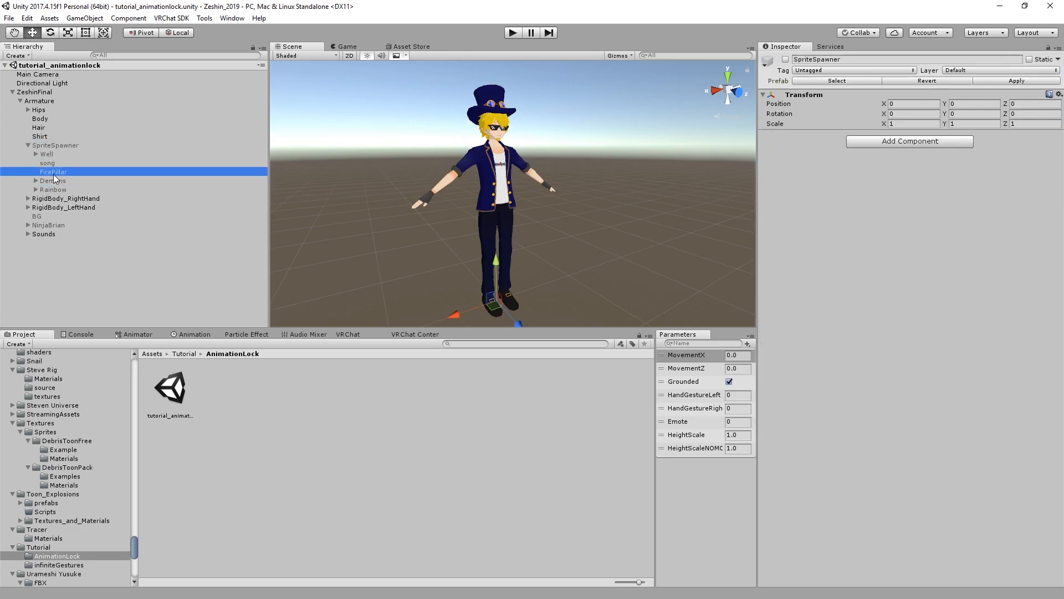
left_click(56, 144)
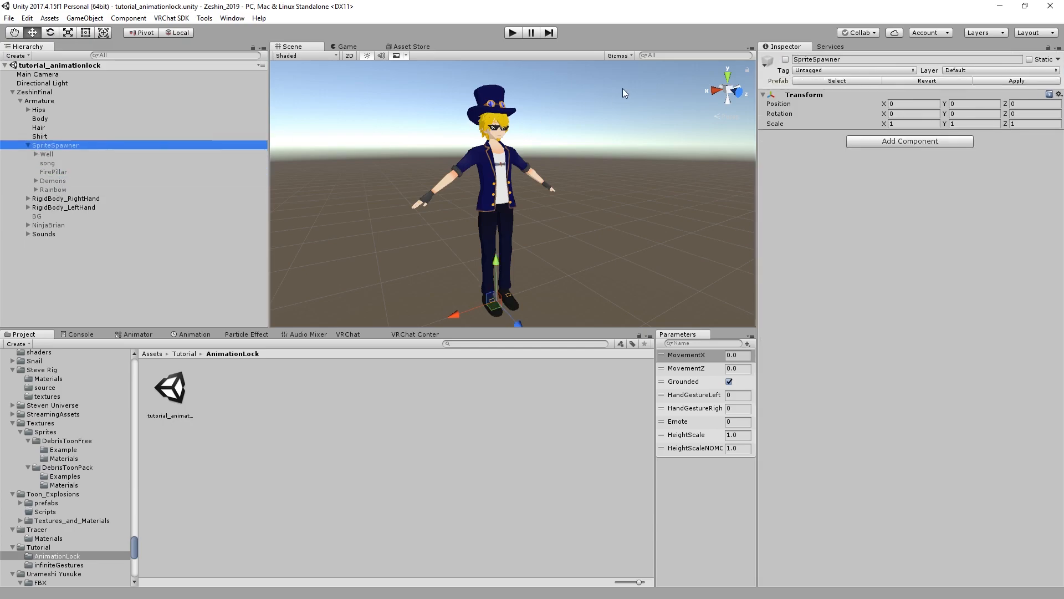
left_click(48, 225)
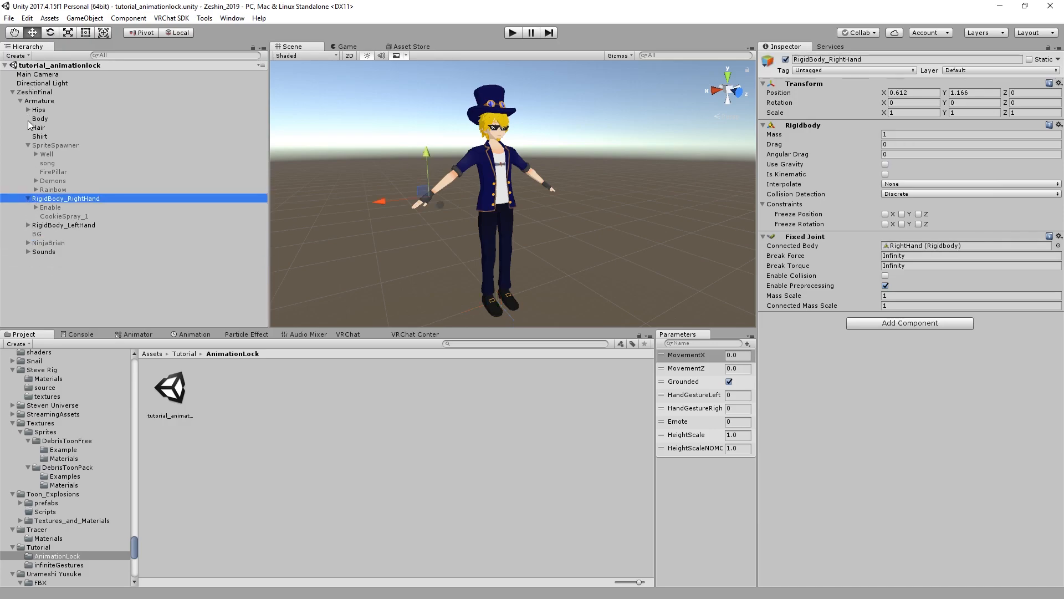
left_click(31, 109)
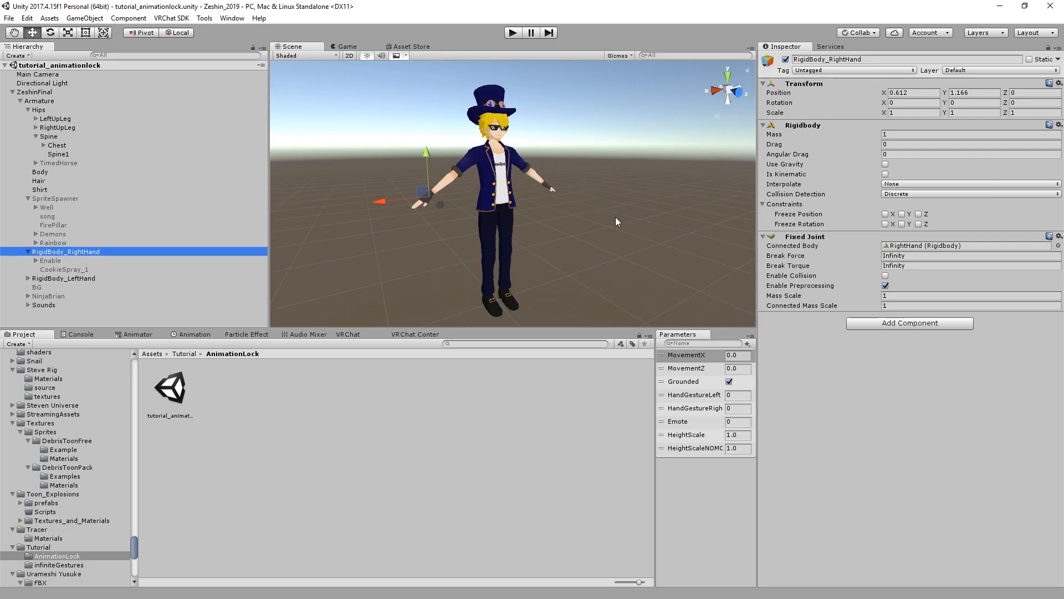
mouse_move(423, 169)
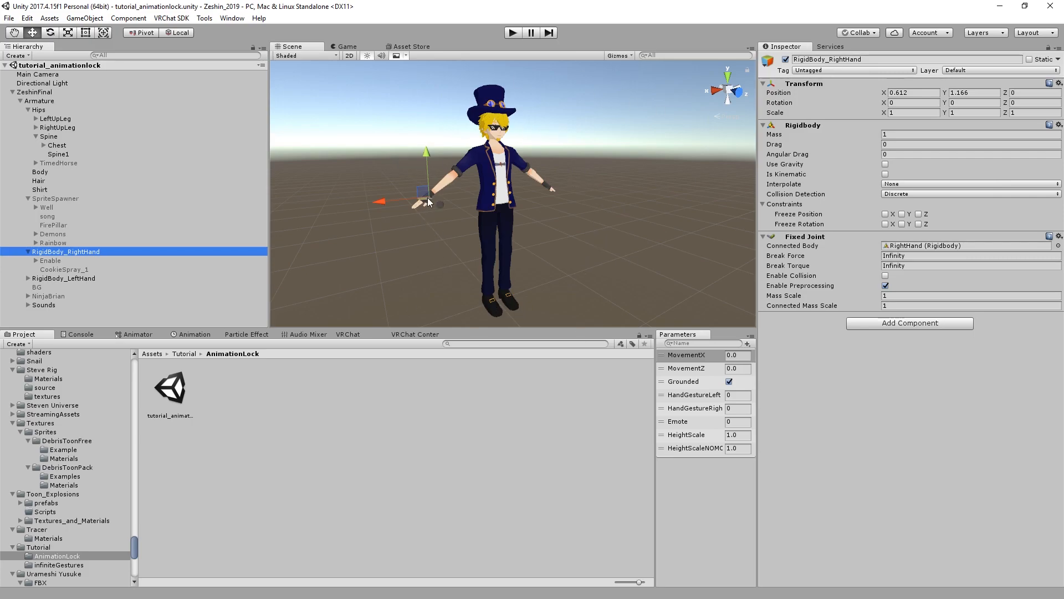
mouse_move(489, 162)
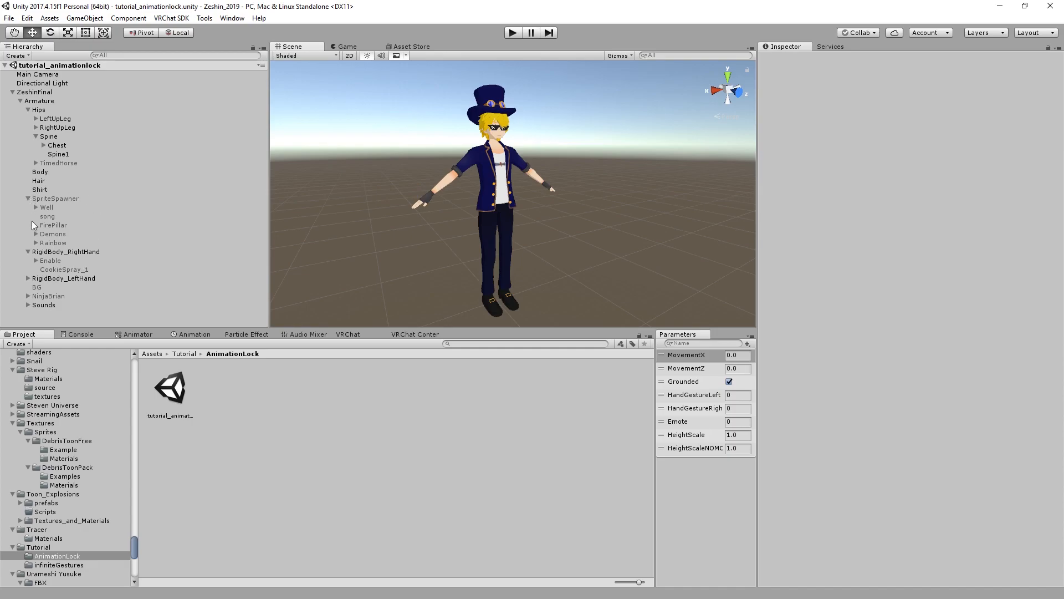
left_click(55, 198)
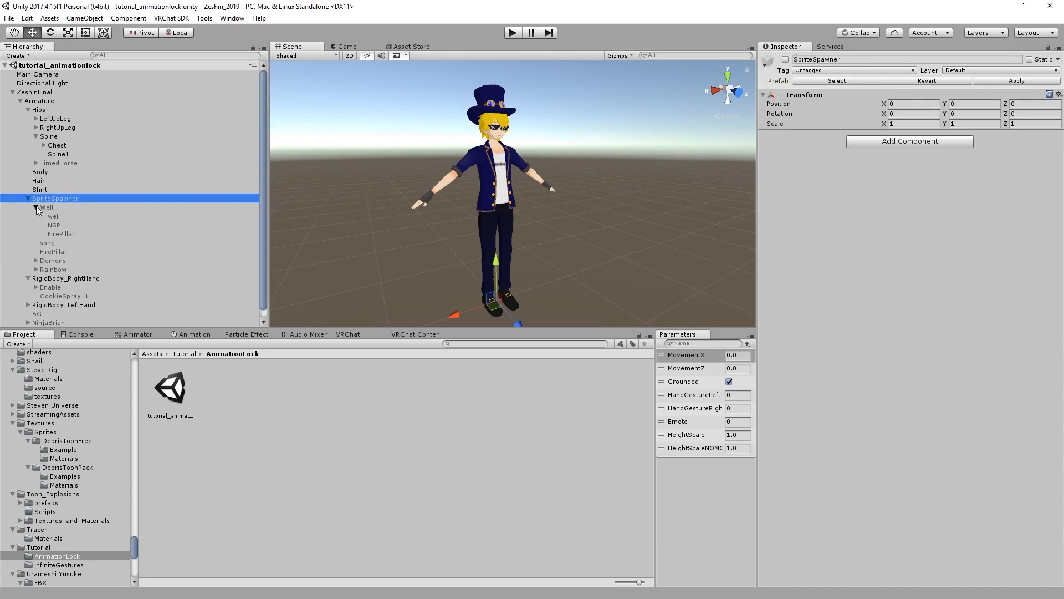
left_click(36, 208)
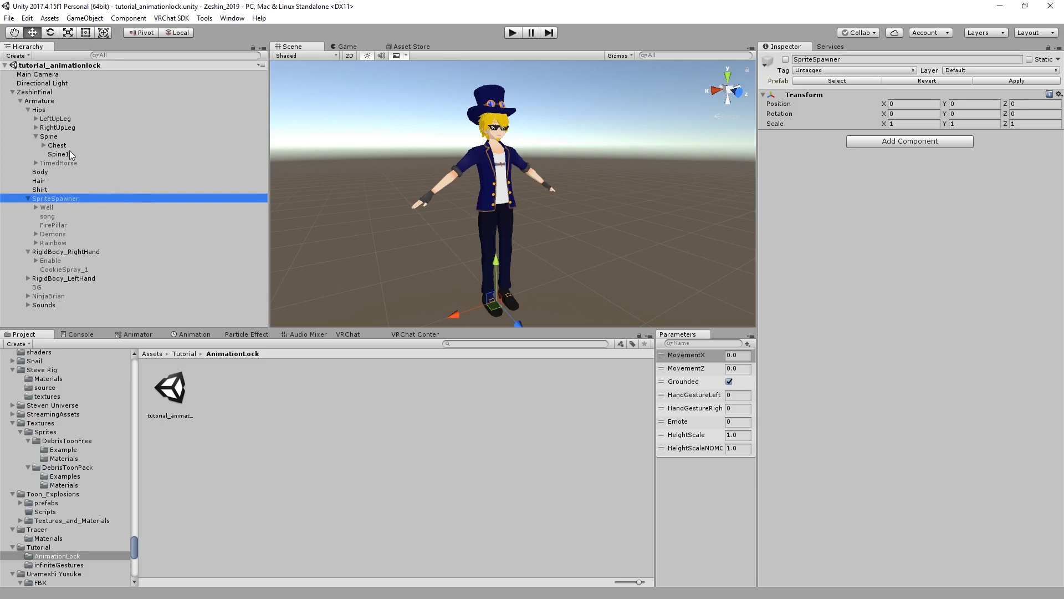
left_click(40, 101)
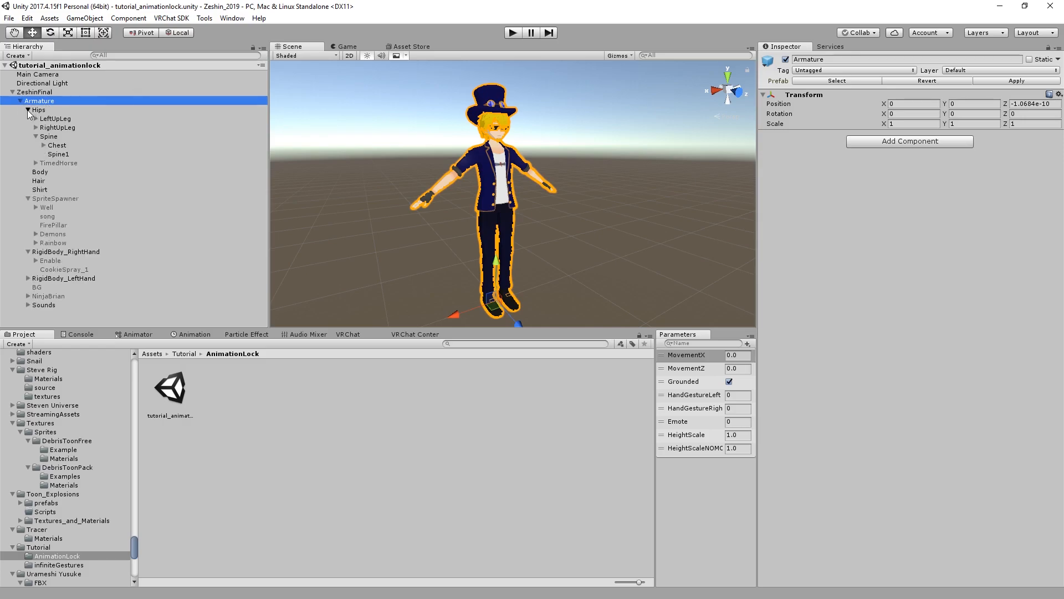
Step: Add an Animator component to the Armature object, searching 'ani'
left_click(29, 109)
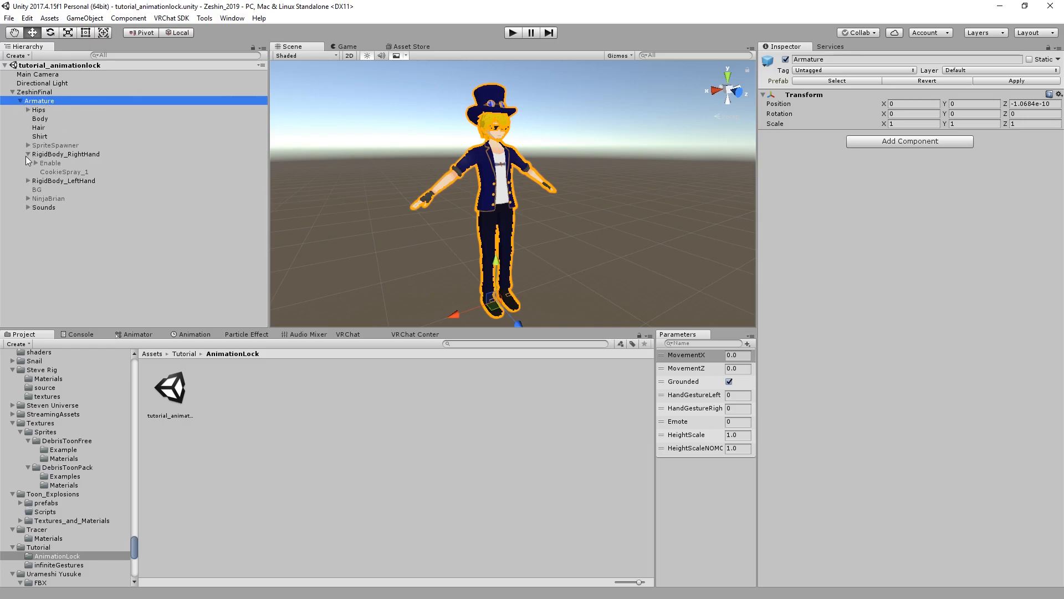
right_click(39, 101)
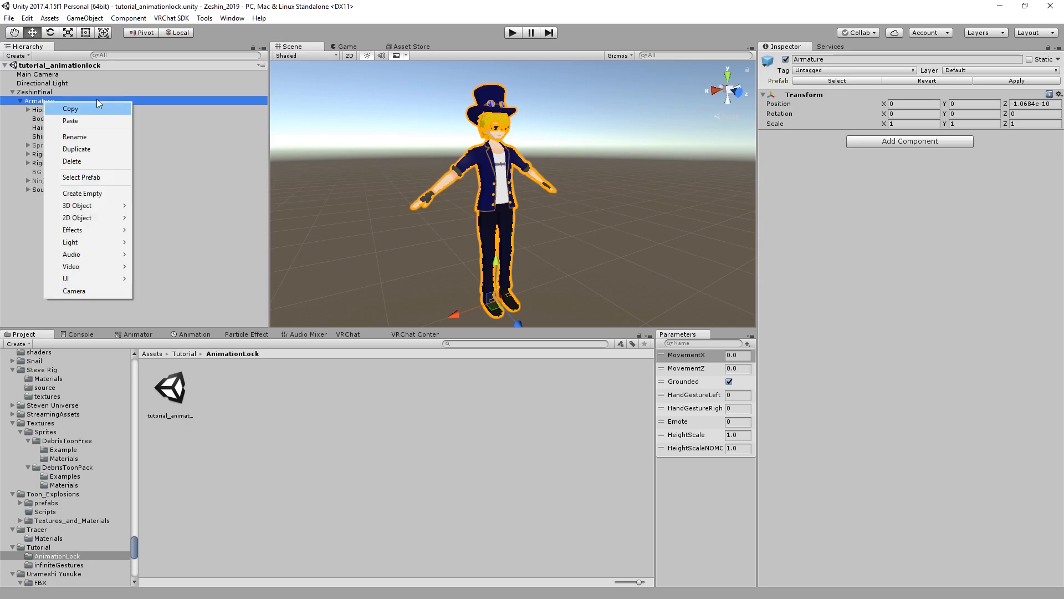
mouse_move(213, 231)
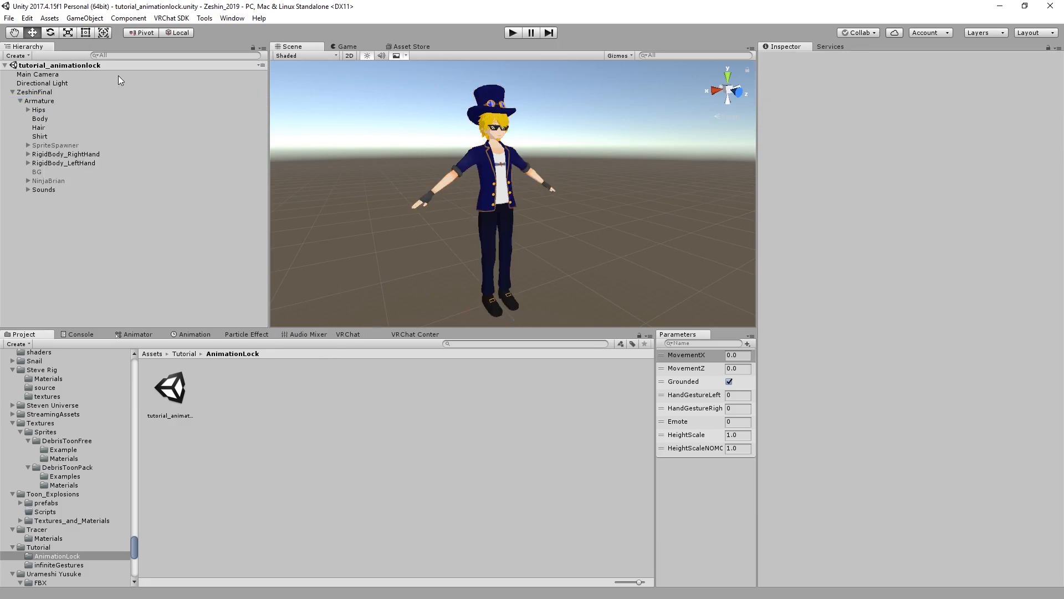
left_click(40, 100)
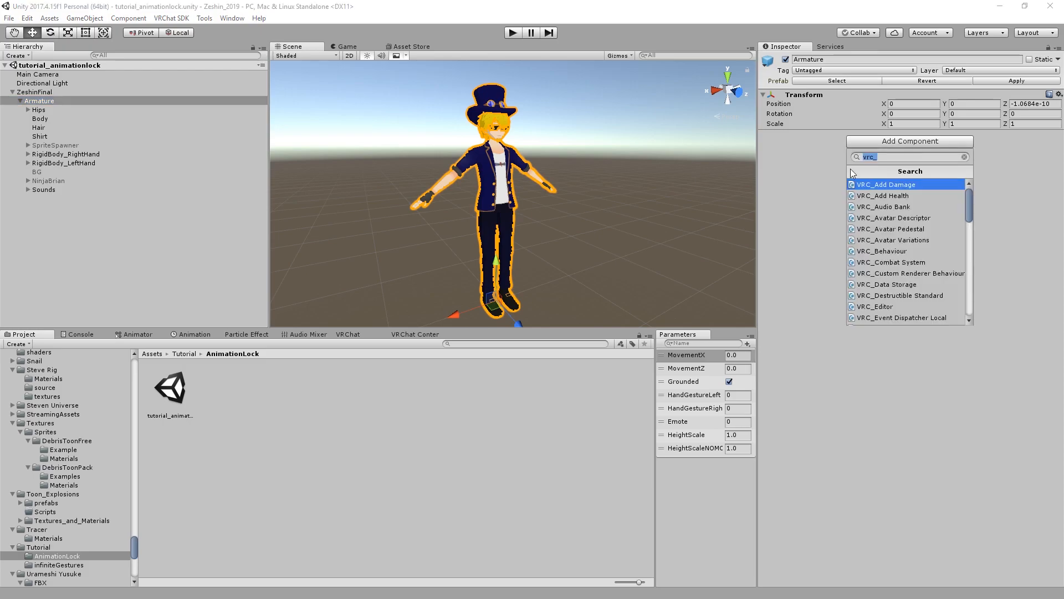
type("ani")
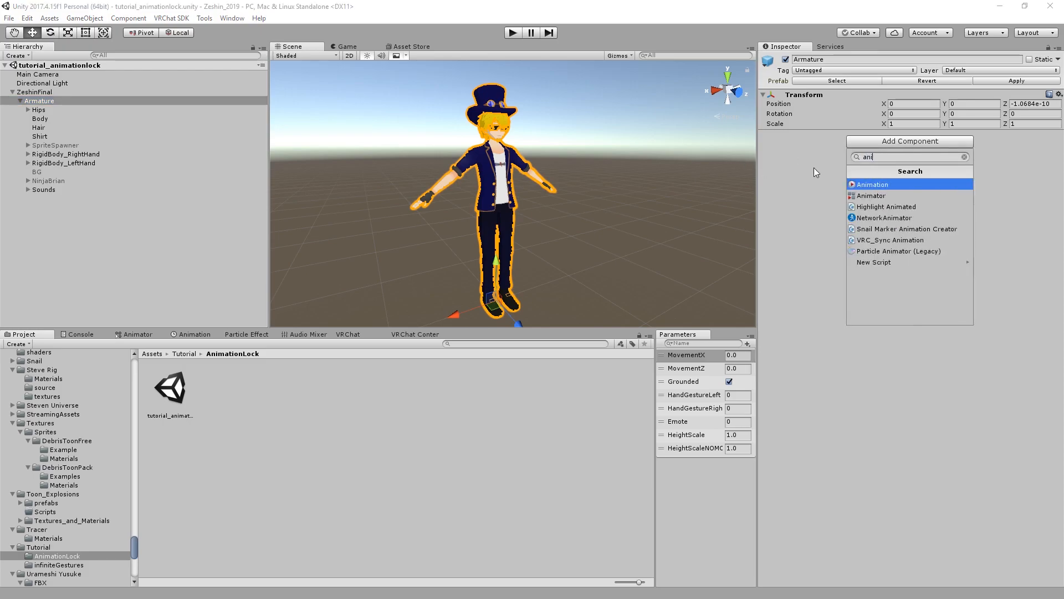
left_click(872, 195)
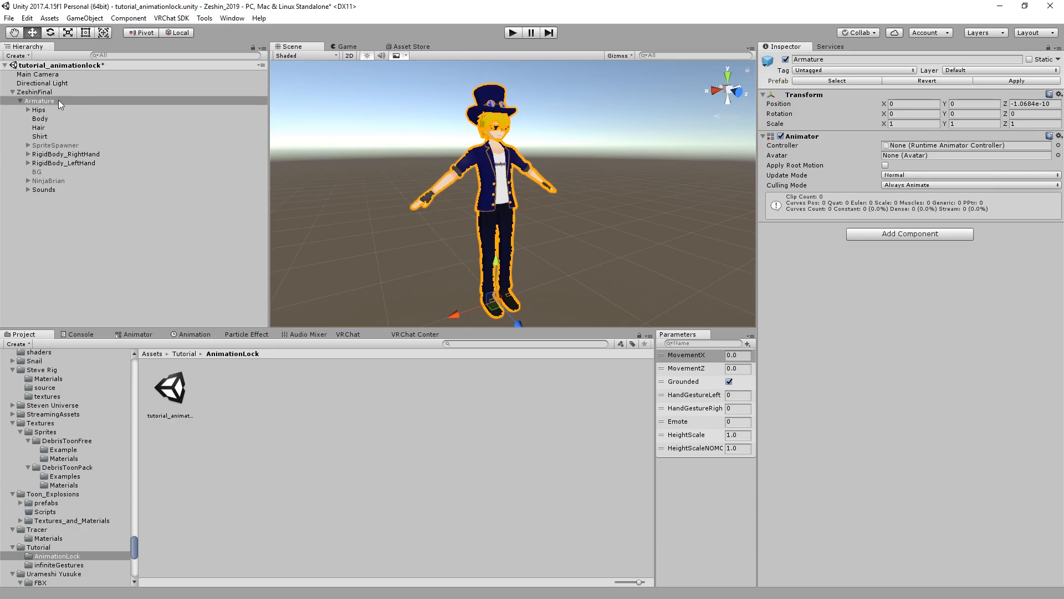
mouse_move(7, 230)
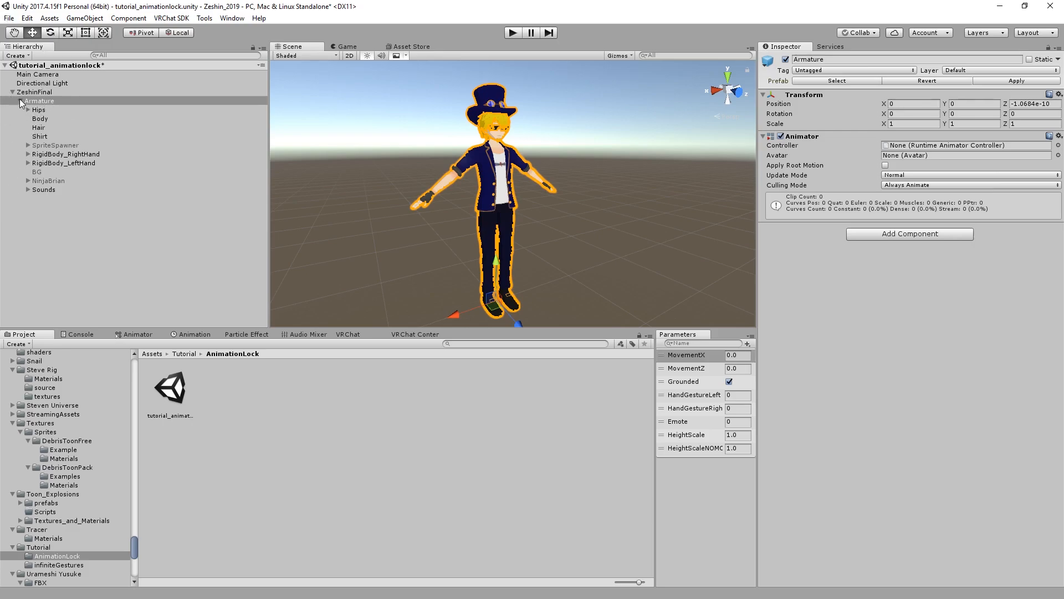
left_click(40, 101)
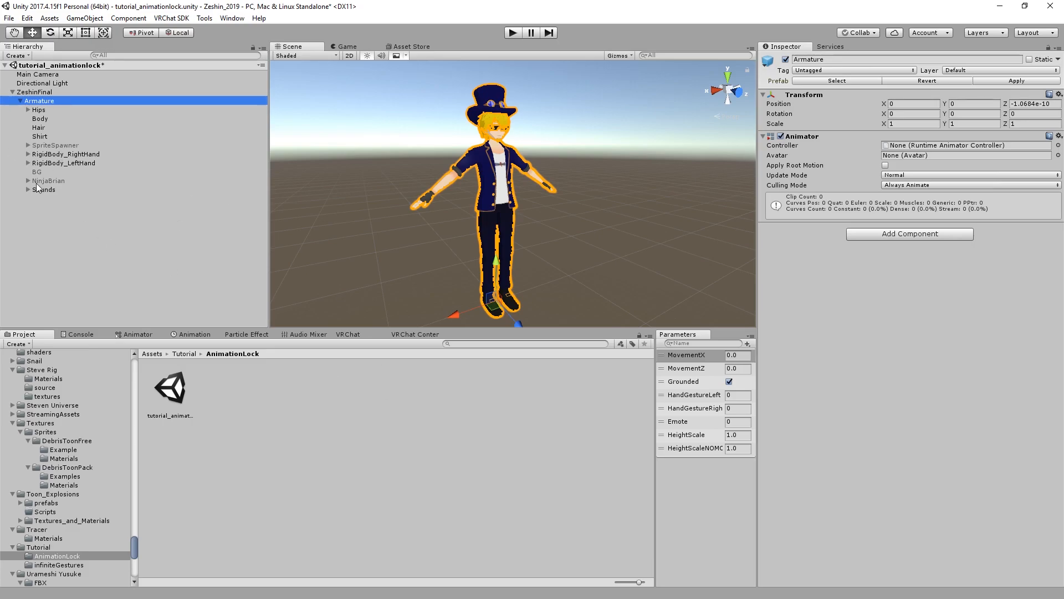
mouse_move(68, 166)
type("tutorial_controler")
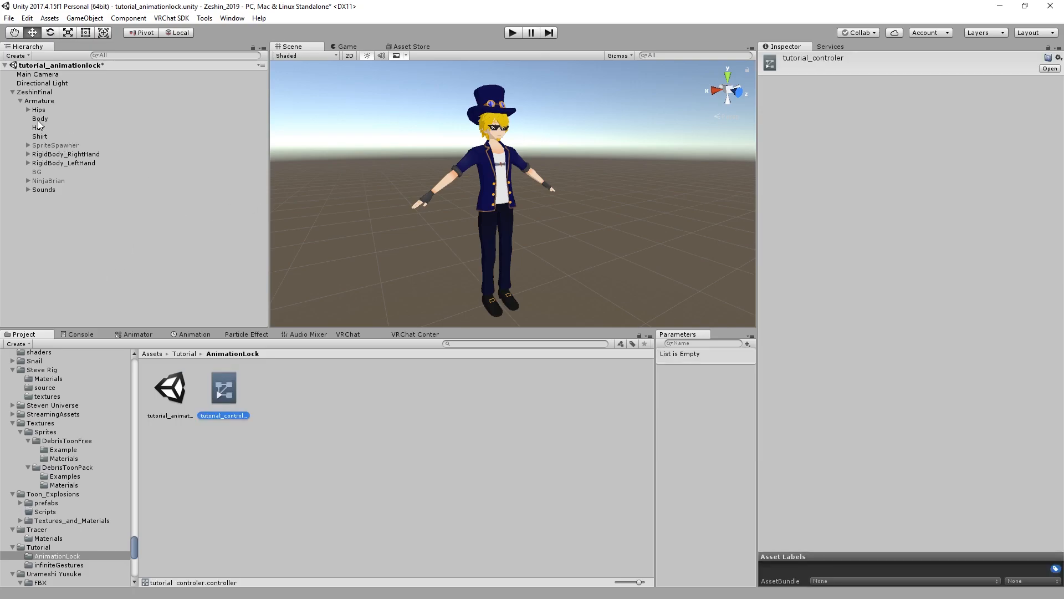
Step: Assign the new tutorial_controler to the Armature Animator's Controller field
left_click(40, 101)
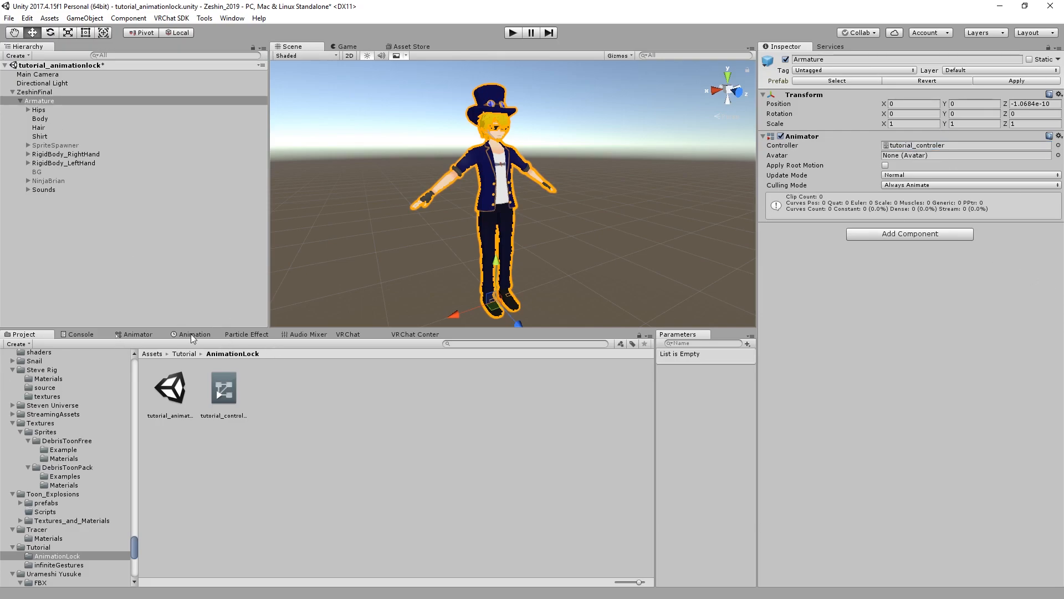
mouse_move(162, 199)
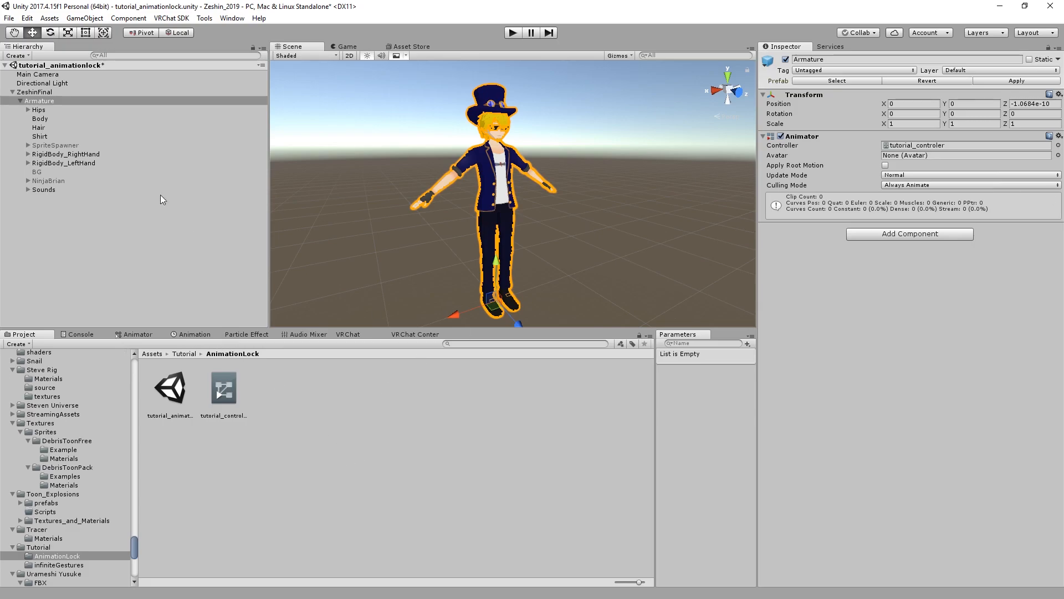
Step: Show the Animation window via Window > Animation with Armature selected
left_click(195, 334)
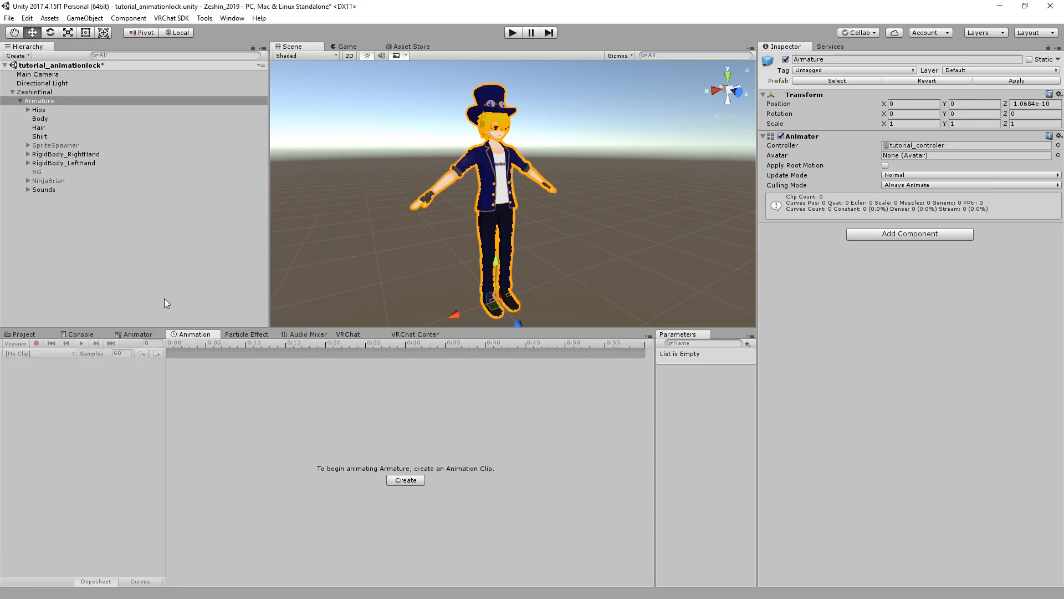
mouse_move(205, 378)
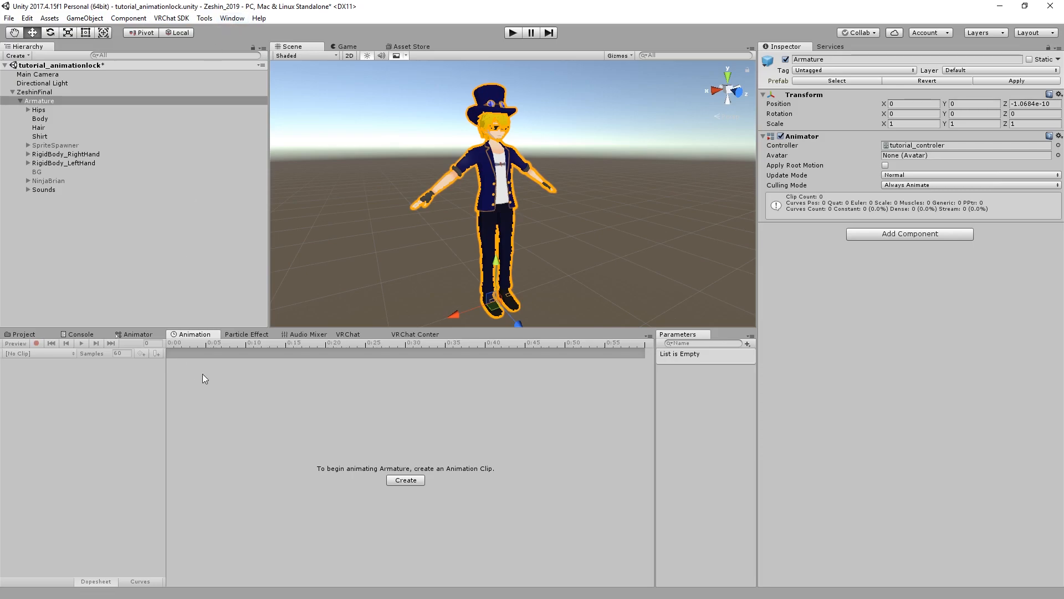
mouse_move(337, 344)
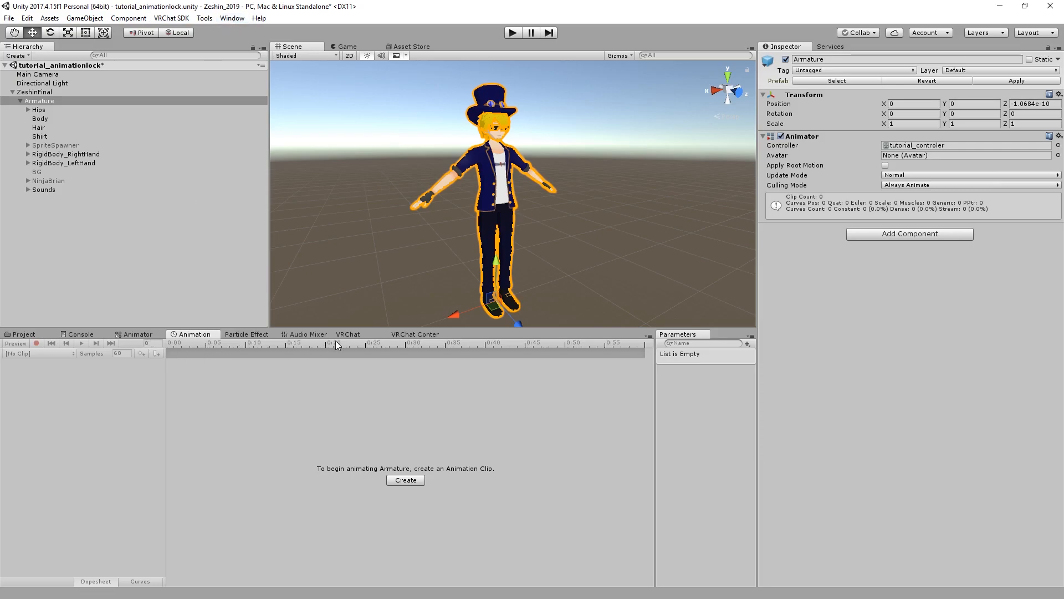
mouse_move(231, 18)
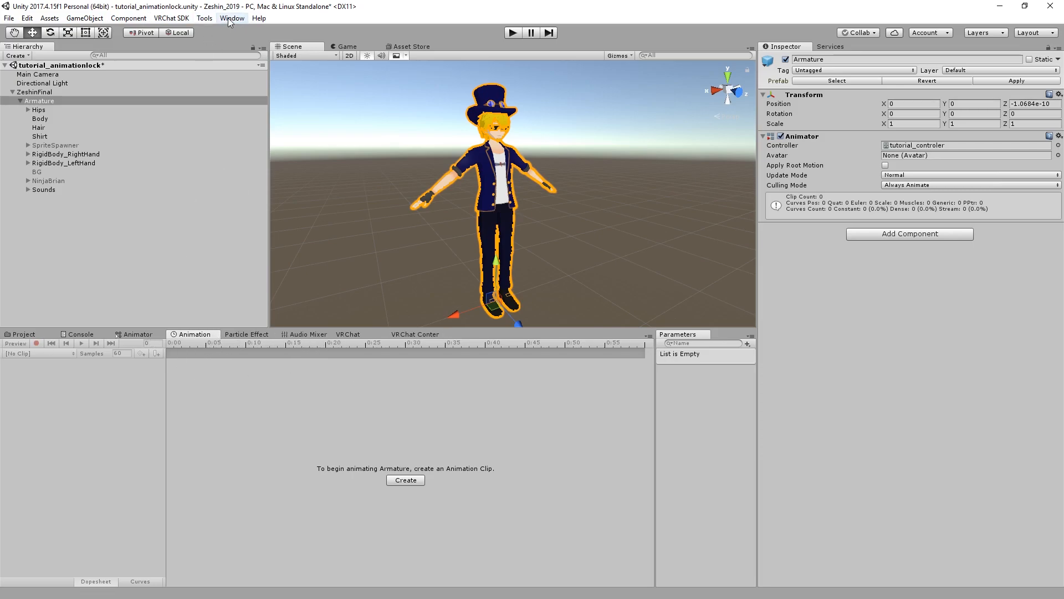
left_click(232, 18)
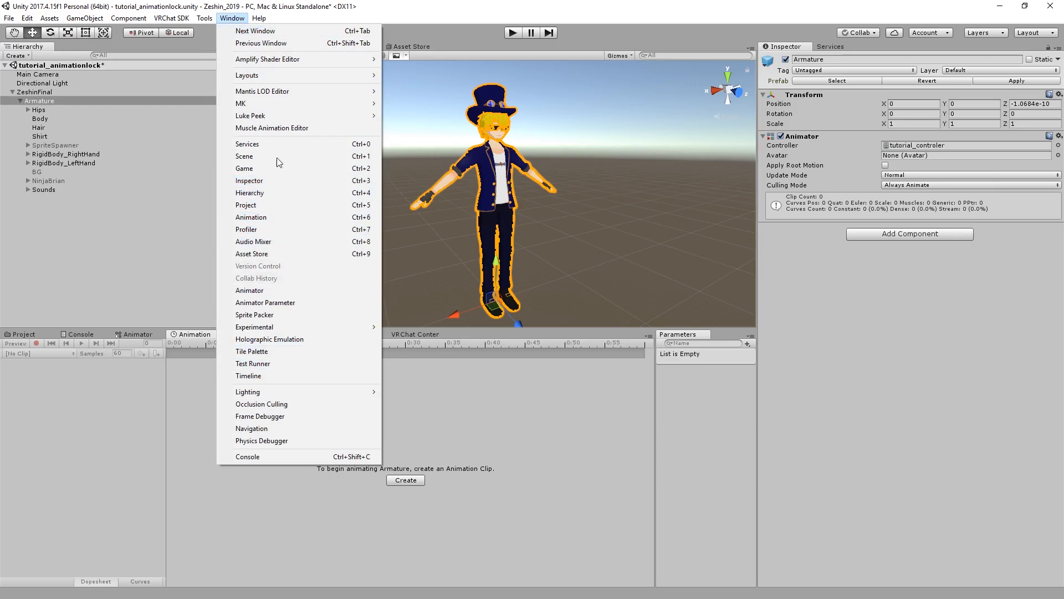
left_click(250, 289)
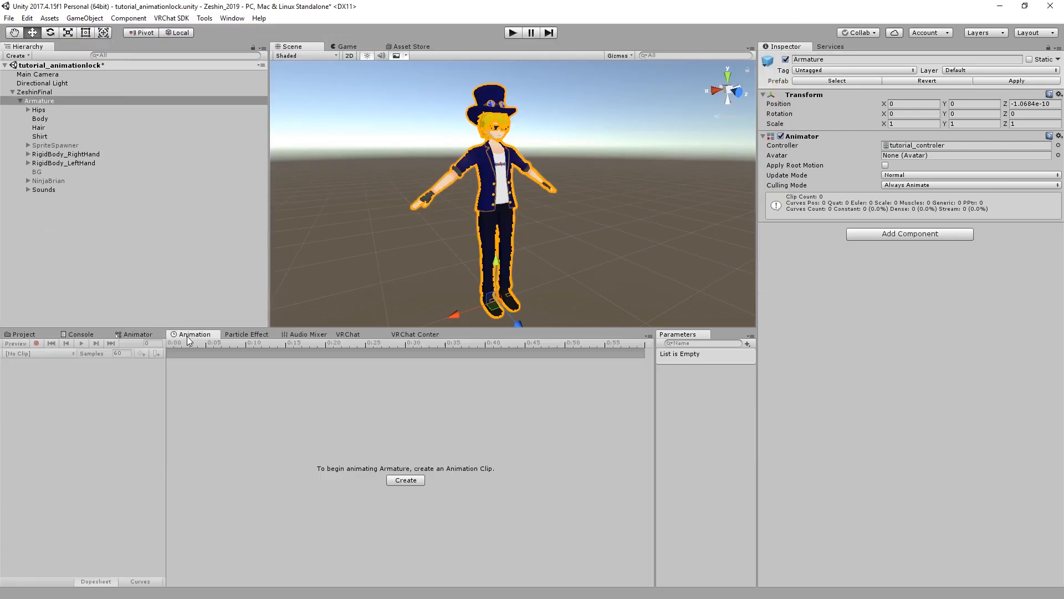
mouse_move(404, 501)
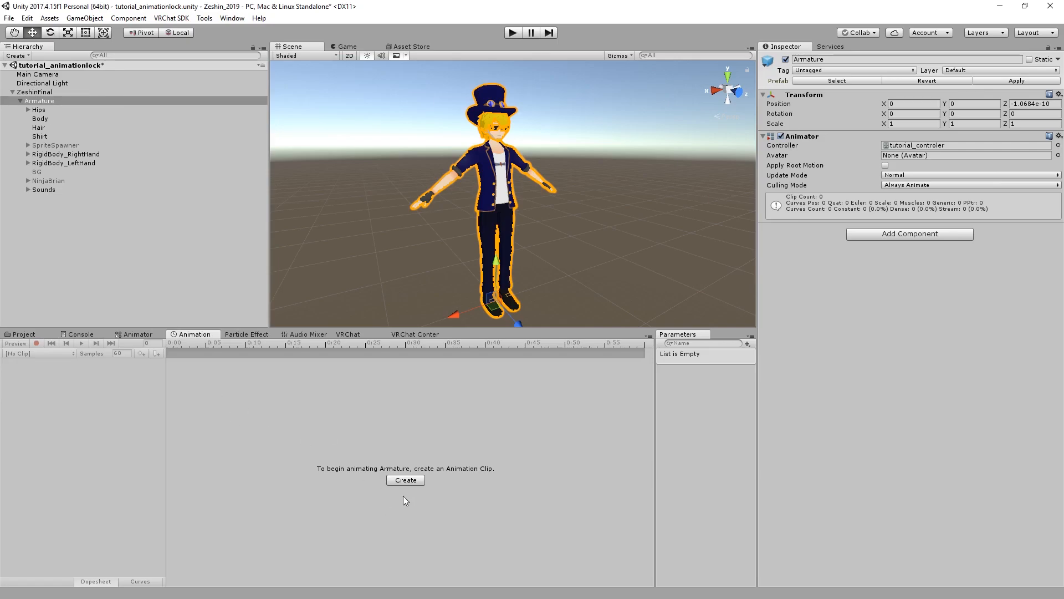
mouse_move(589, 464)
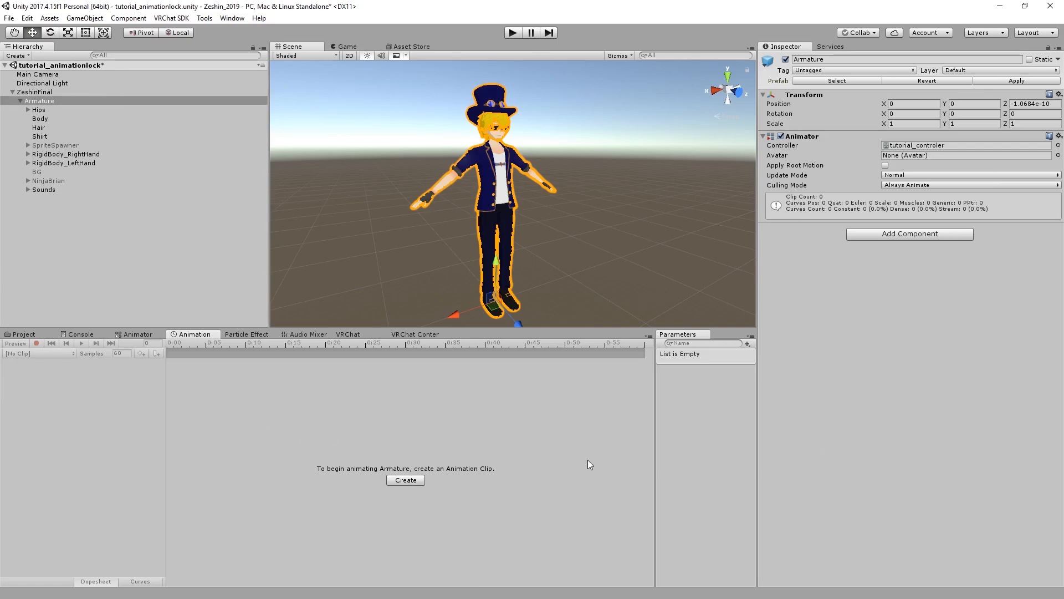
Step: Create a new animation clip for Armature and save it as transform
left_click(406, 480)
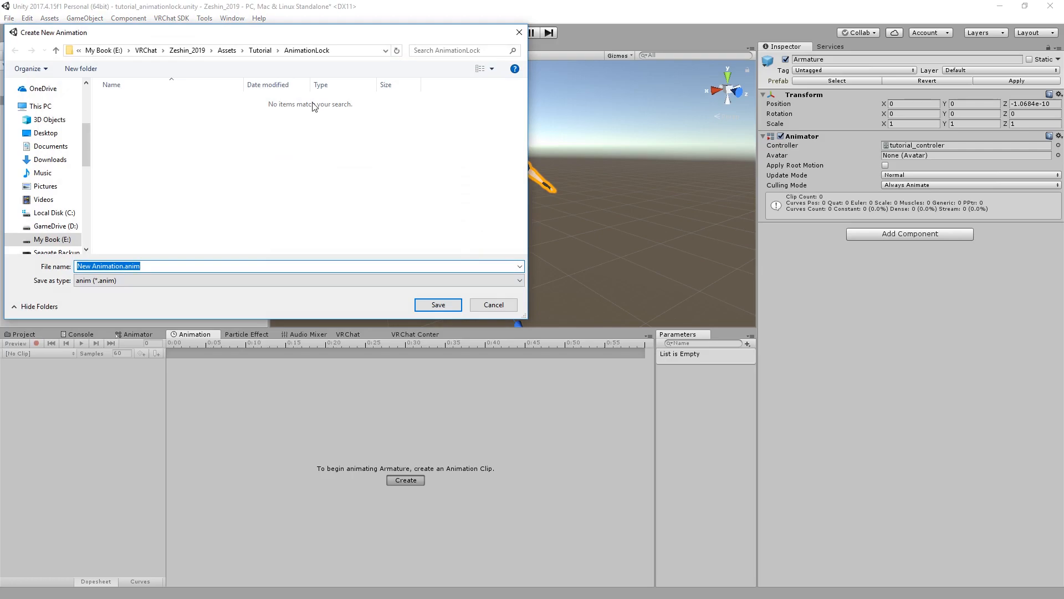
type("transform")
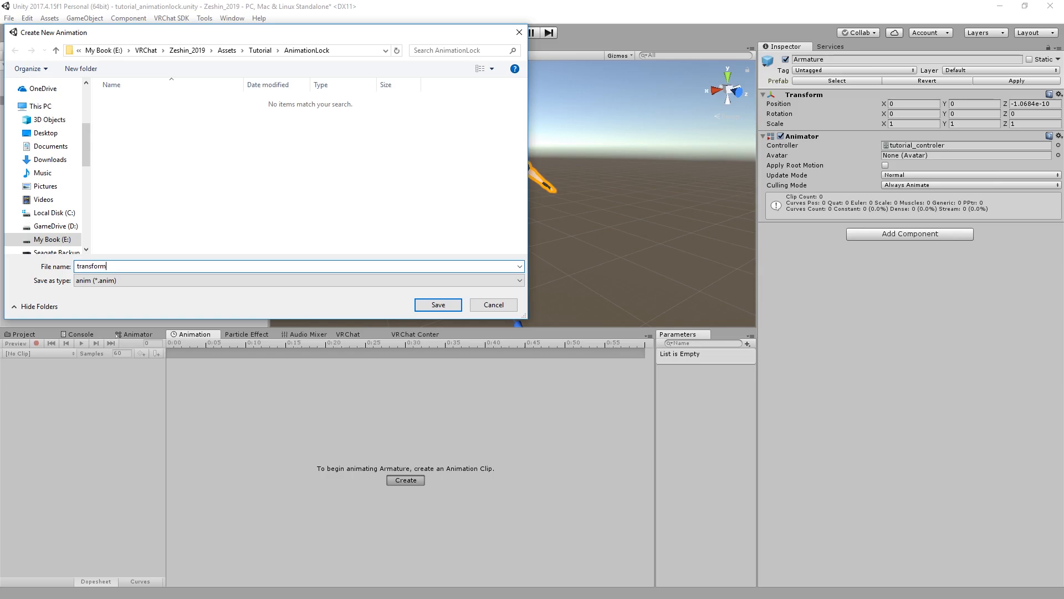
left_click(437, 303)
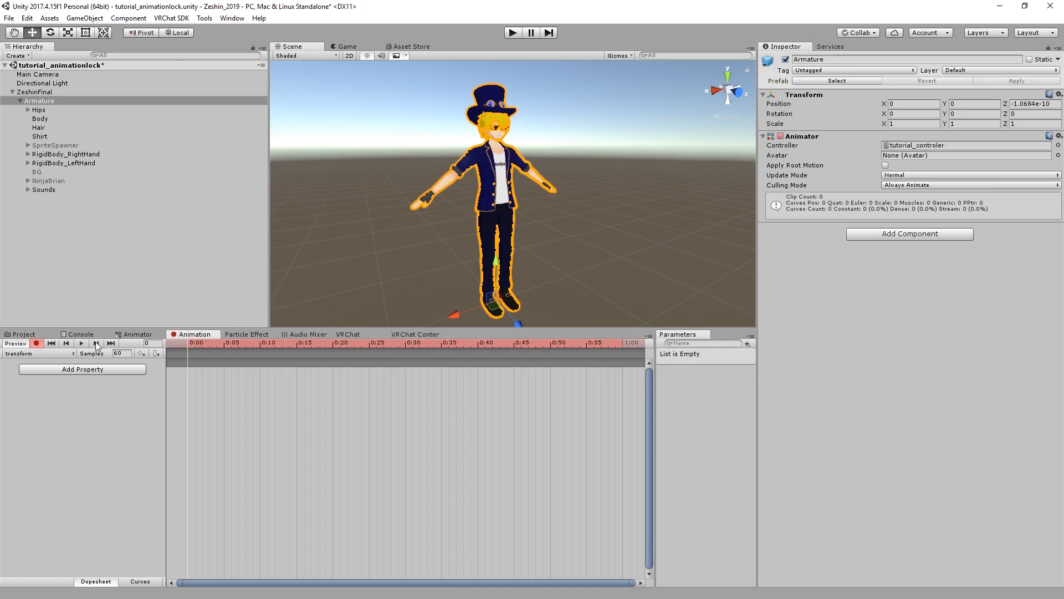
mouse_move(44, 163)
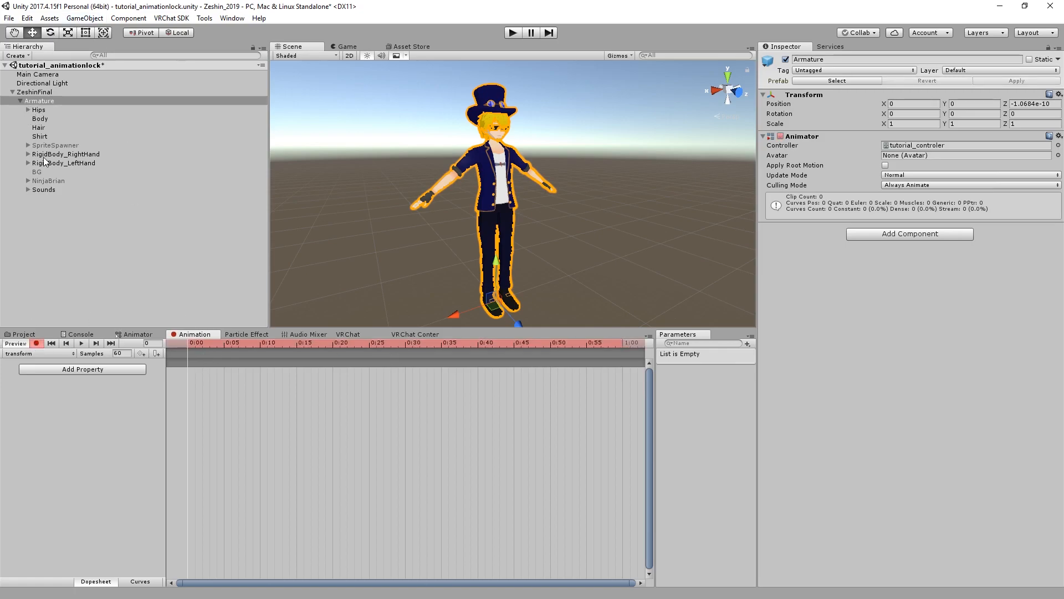
mouse_move(143, 372)
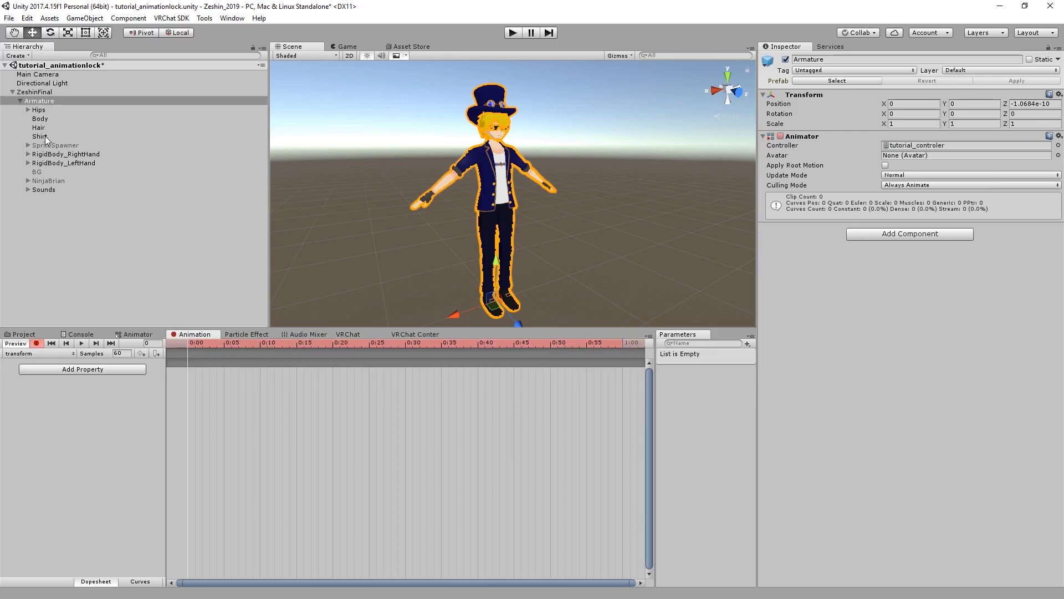
Step: Key Is Active for SpriteSpawner, NinjaBrian, both Enable objects and Hair, with Hair hidden, at frame zero
left_click(56, 144)
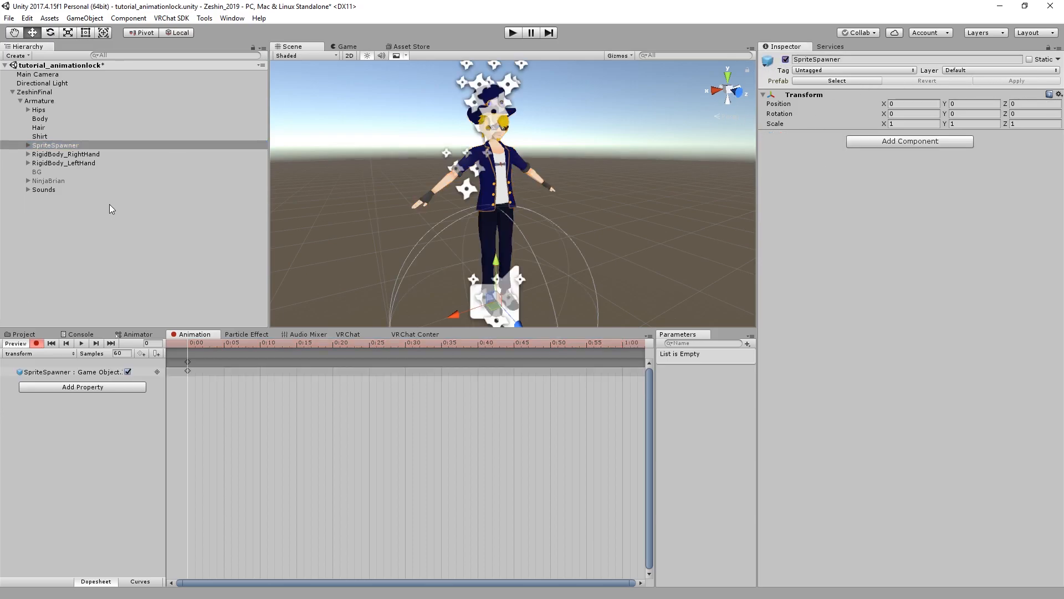
mouse_move(29, 155)
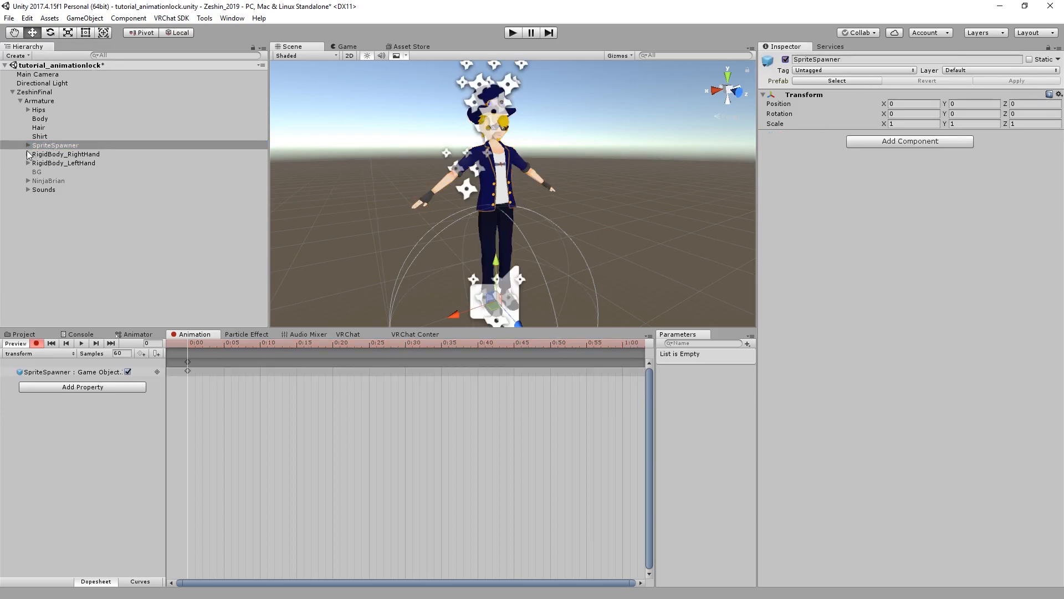
left_click(50, 163)
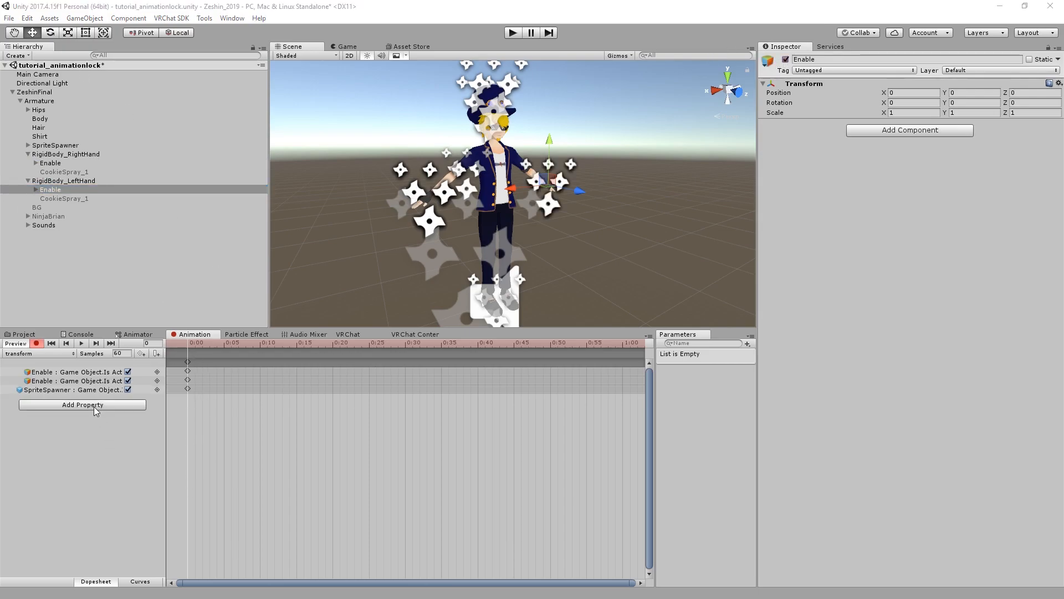
left_click(81, 405)
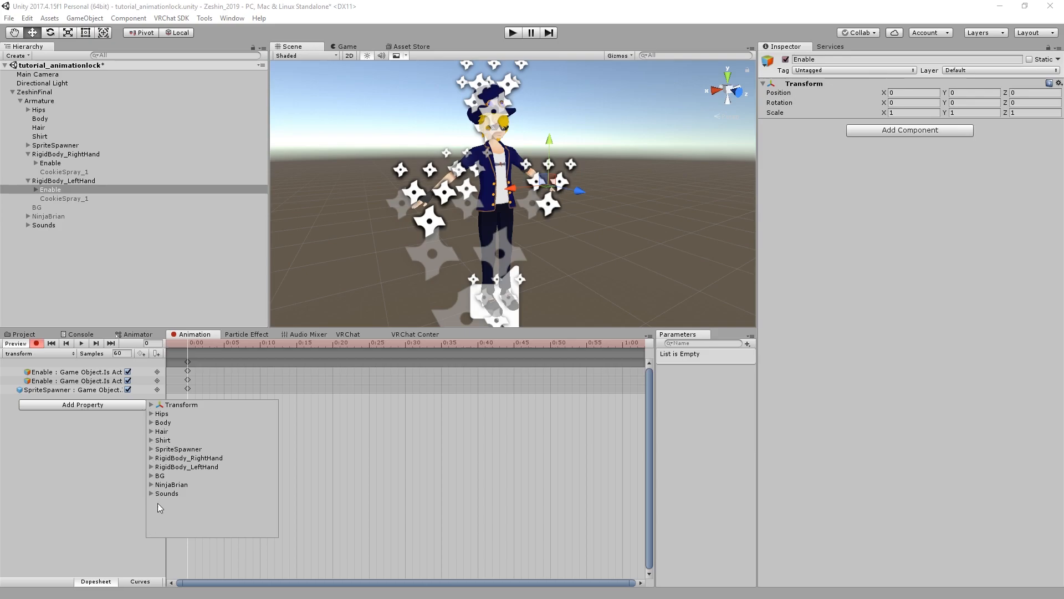
mouse_move(297, 479)
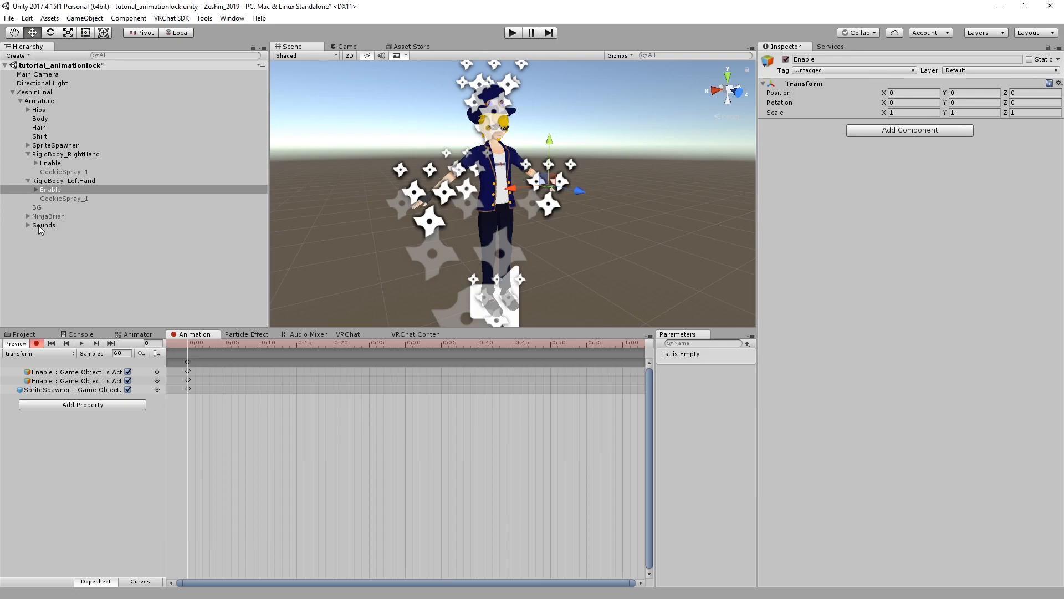
left_click(47, 216)
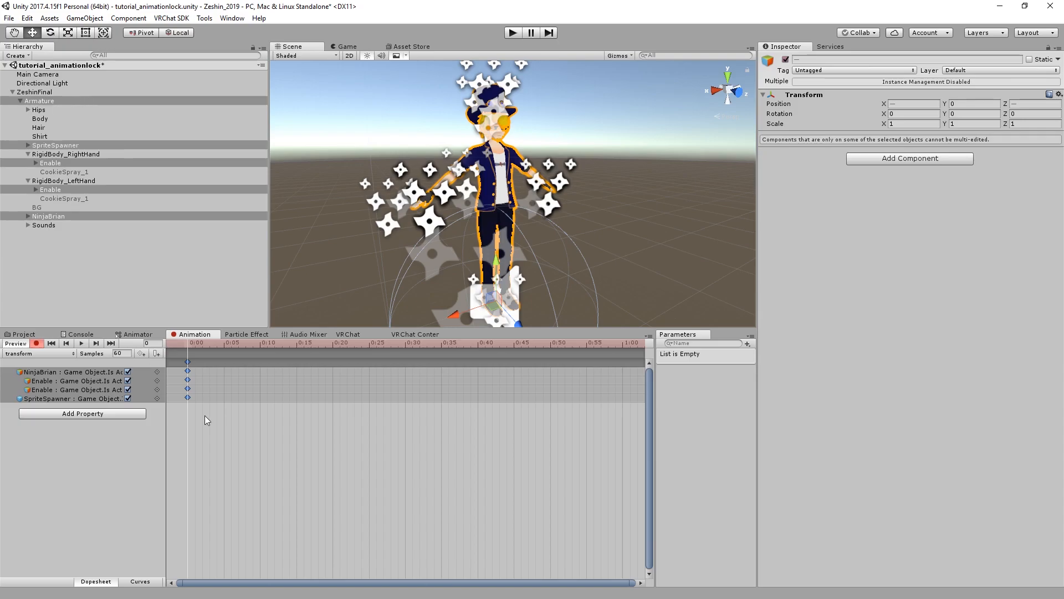
mouse_move(392, 153)
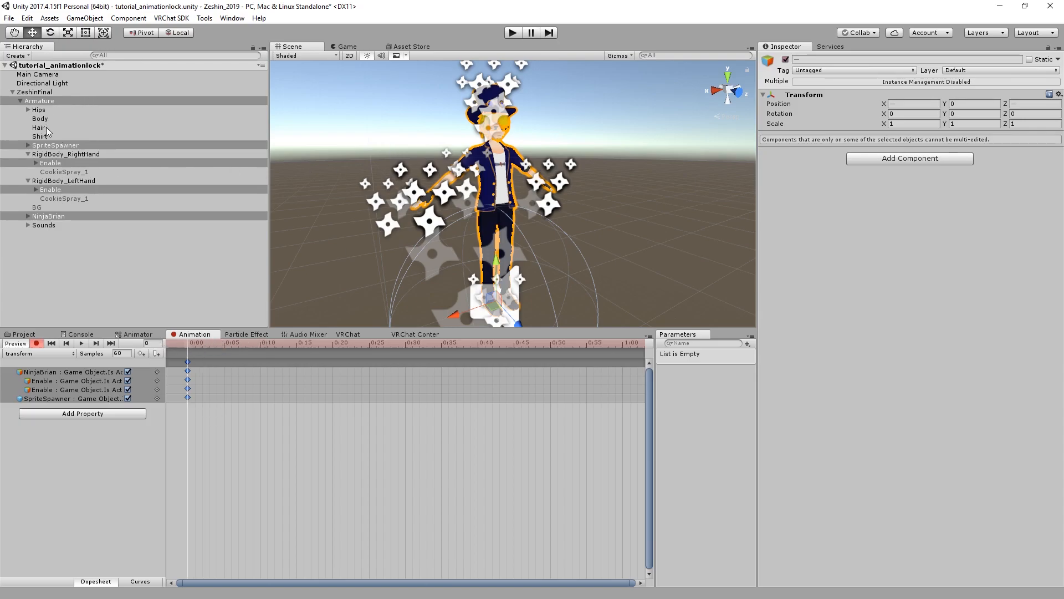
left_click(39, 128)
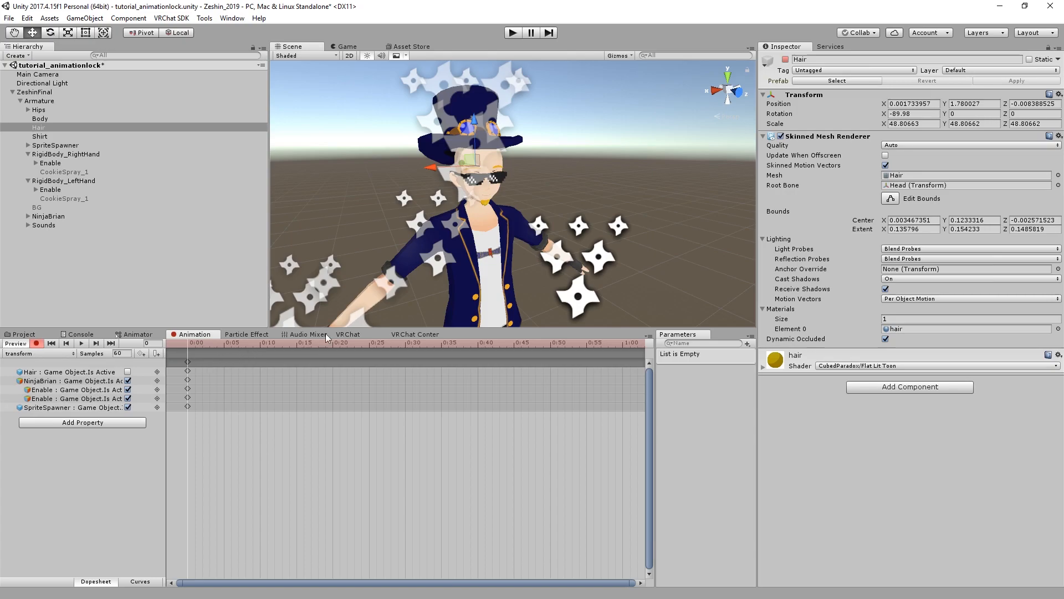
left_click(50, 189)
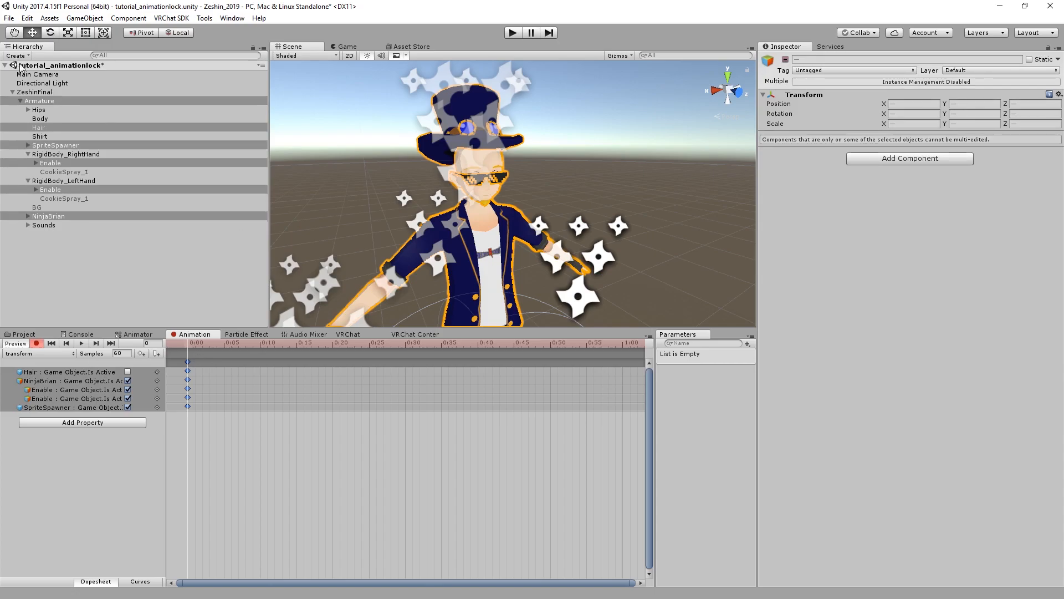
Step: Add keys for every property near frame 40 so the objects toggle, and preview from the start
left_click(40, 101)
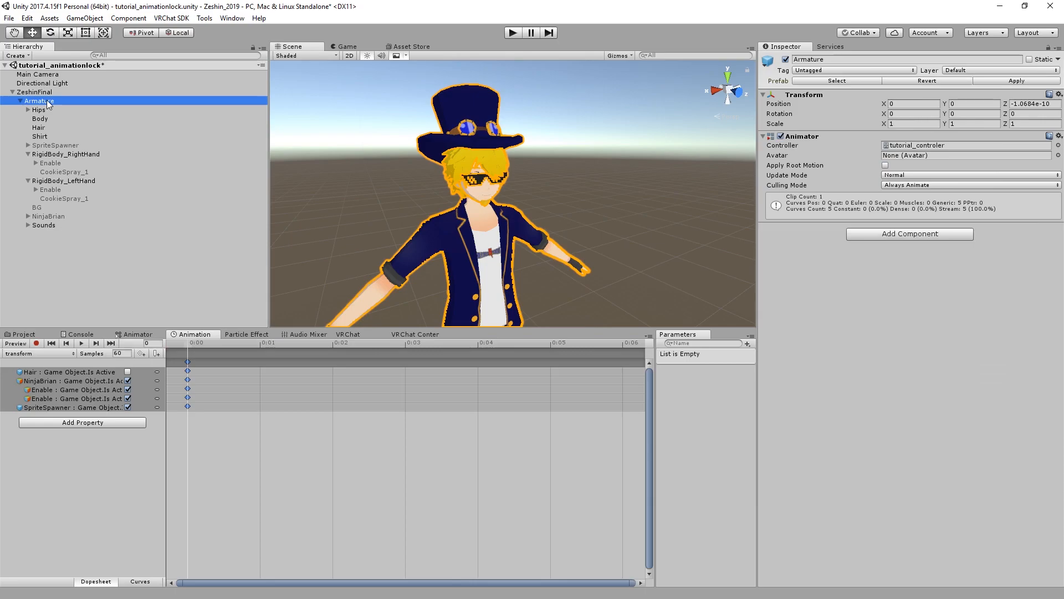
mouse_move(156, 102)
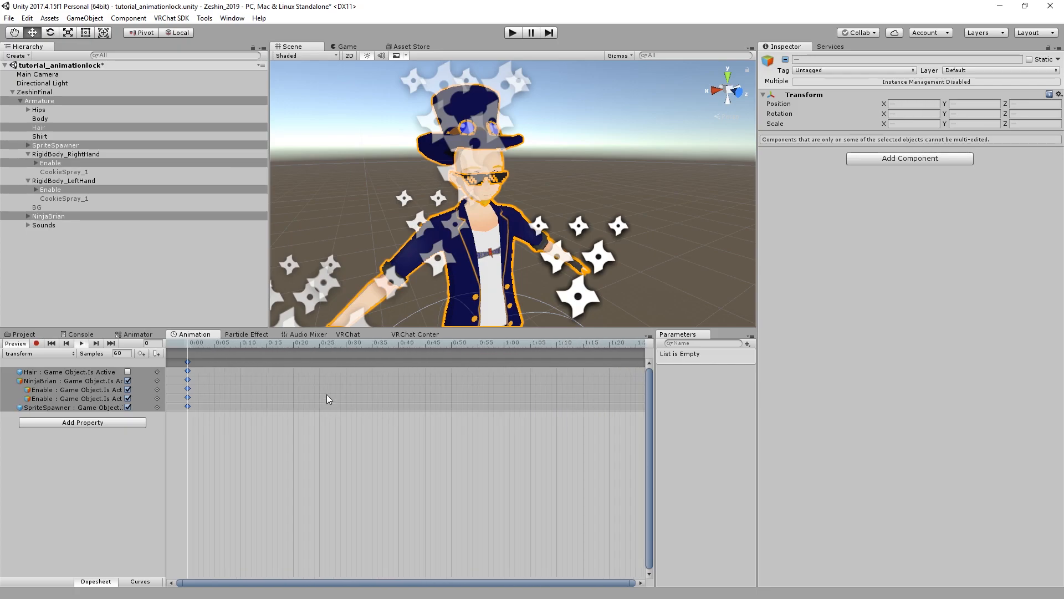
left_click(399, 342)
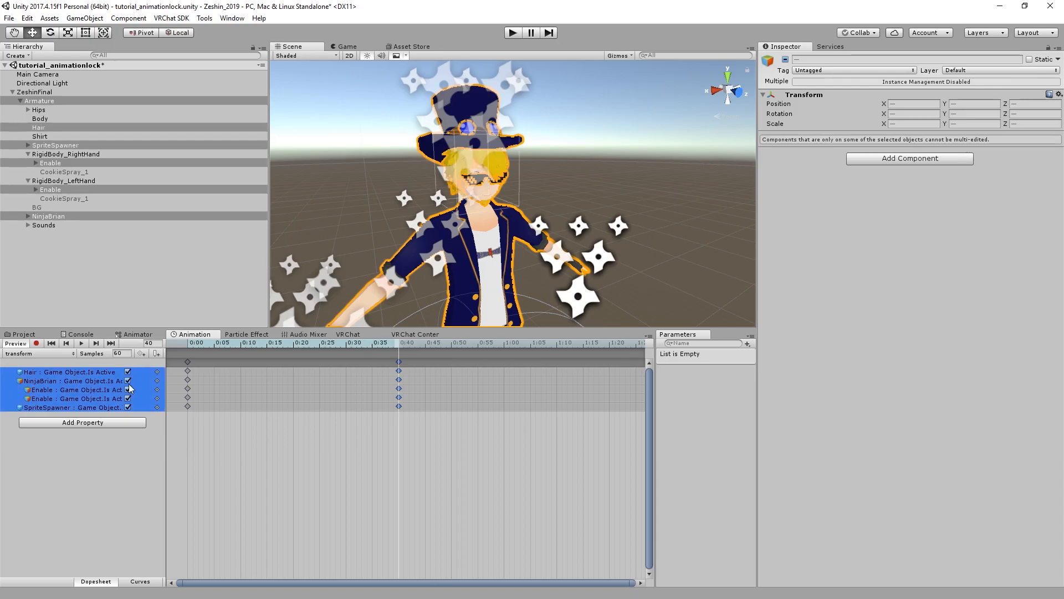
left_click(128, 371)
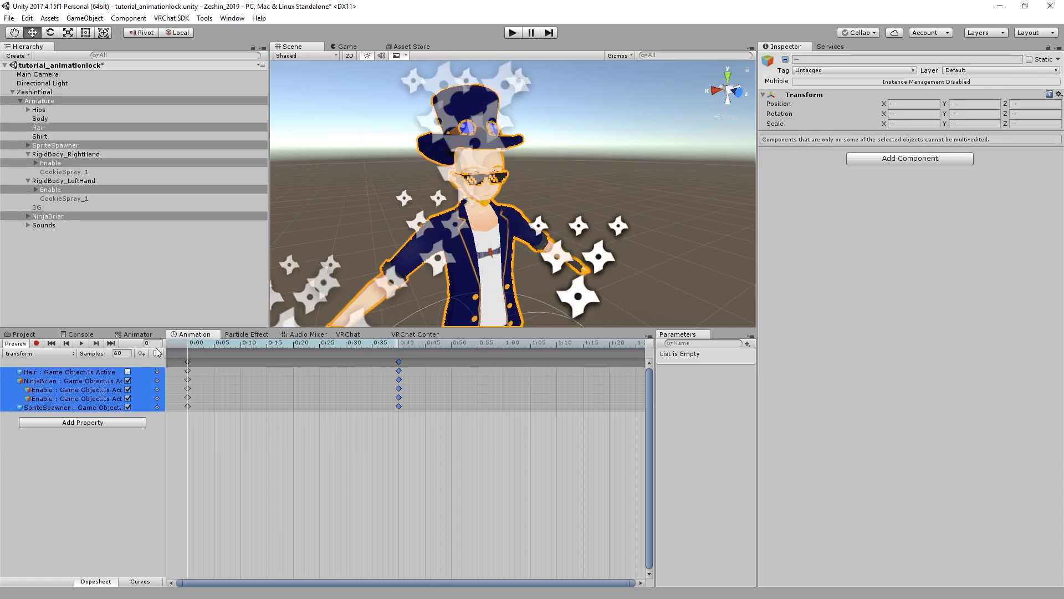
left_click(302, 355)
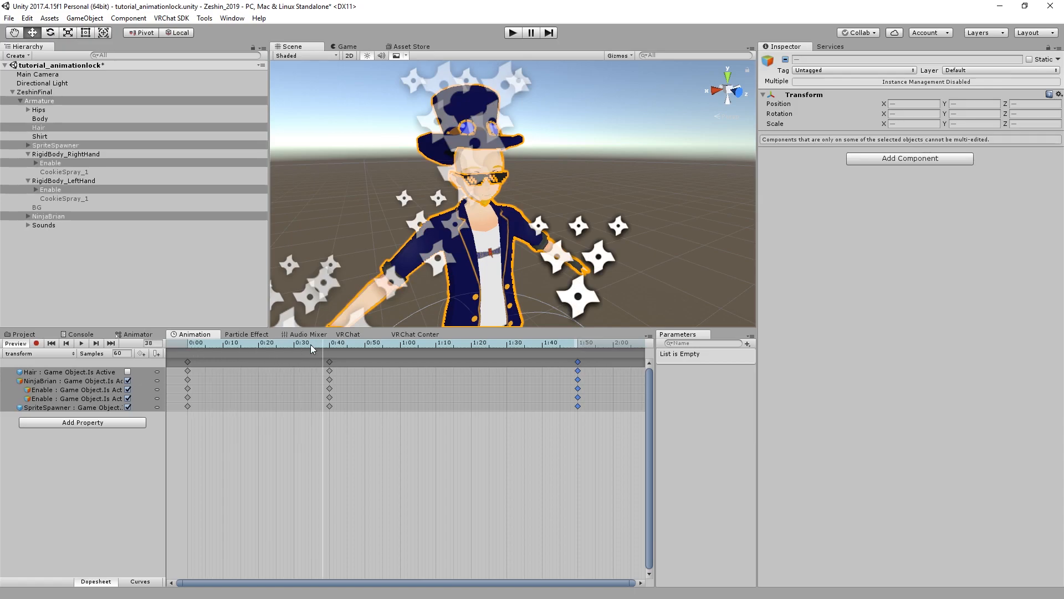
left_click(171, 344)
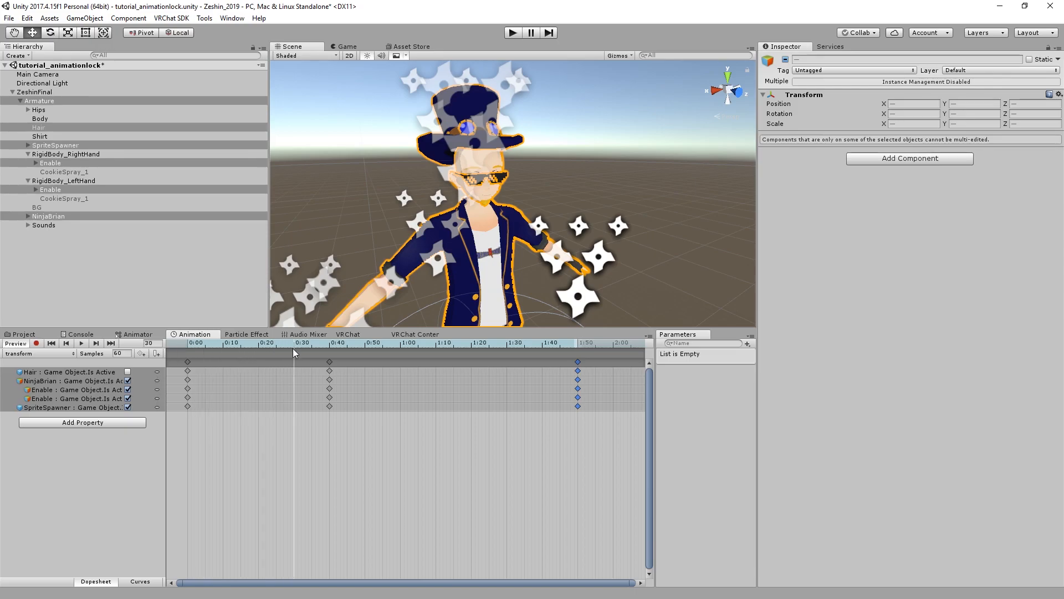
left_click(330, 343)
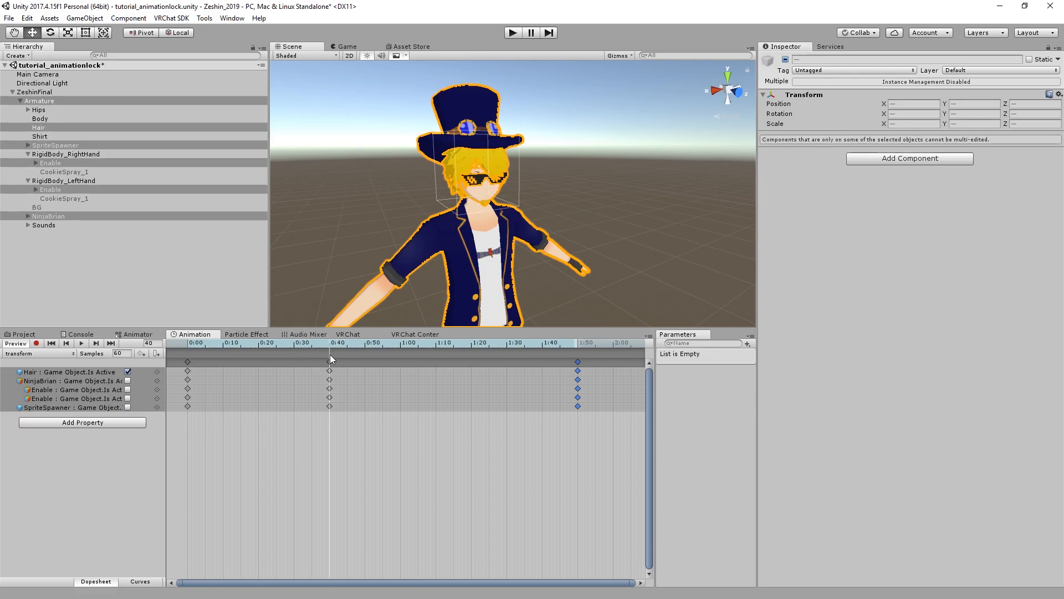
Step: Scrub the playhead across the keys near 0:40 and 1:45 to check Hair returns and effects vanish
left_click_drag(332, 347, 255, 347)
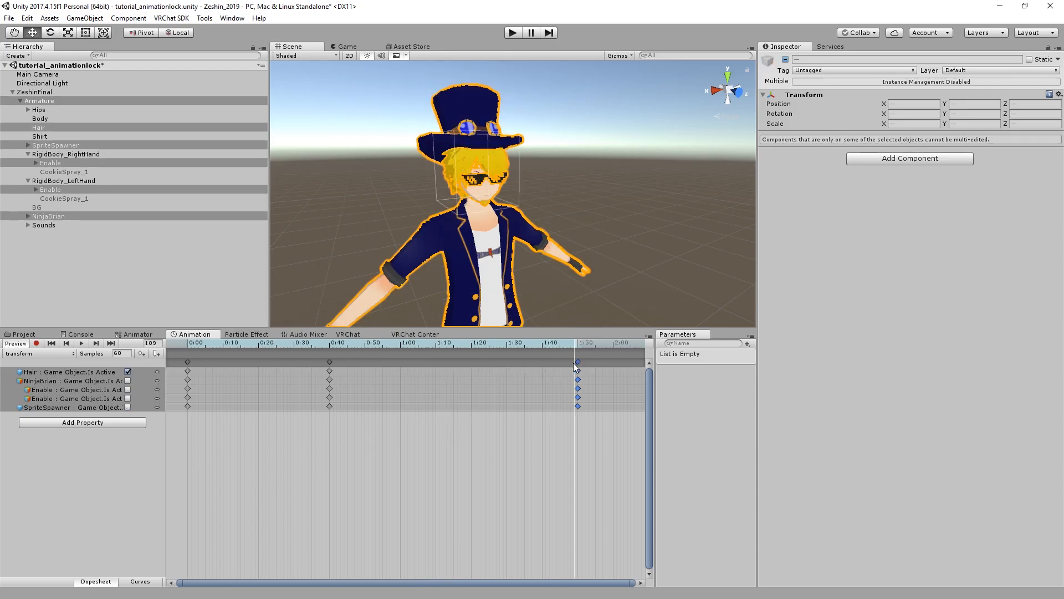
left_click(364, 343)
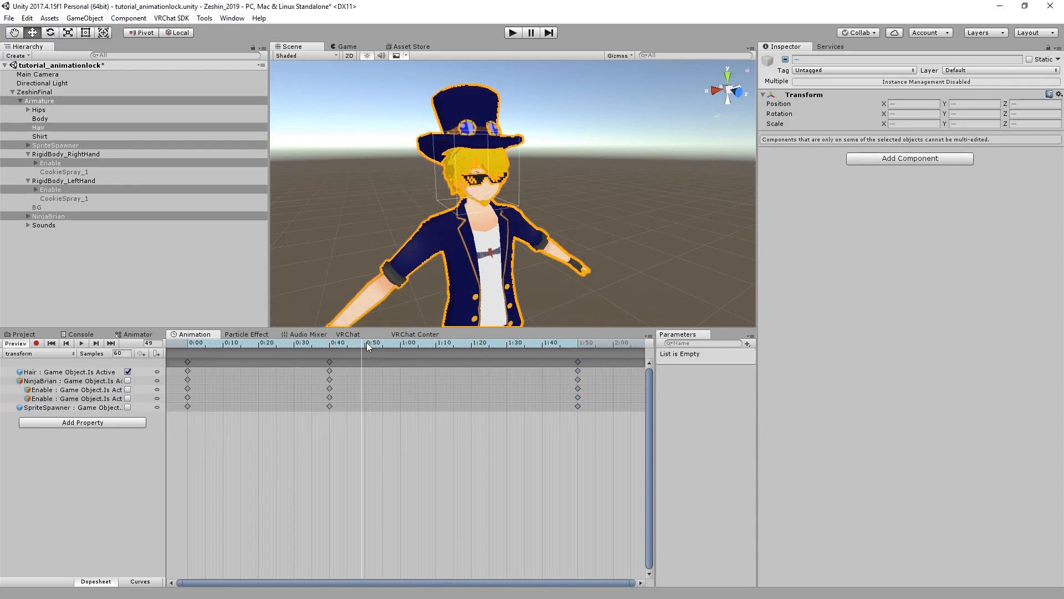
left_click_drag(370, 346, 348, 346)
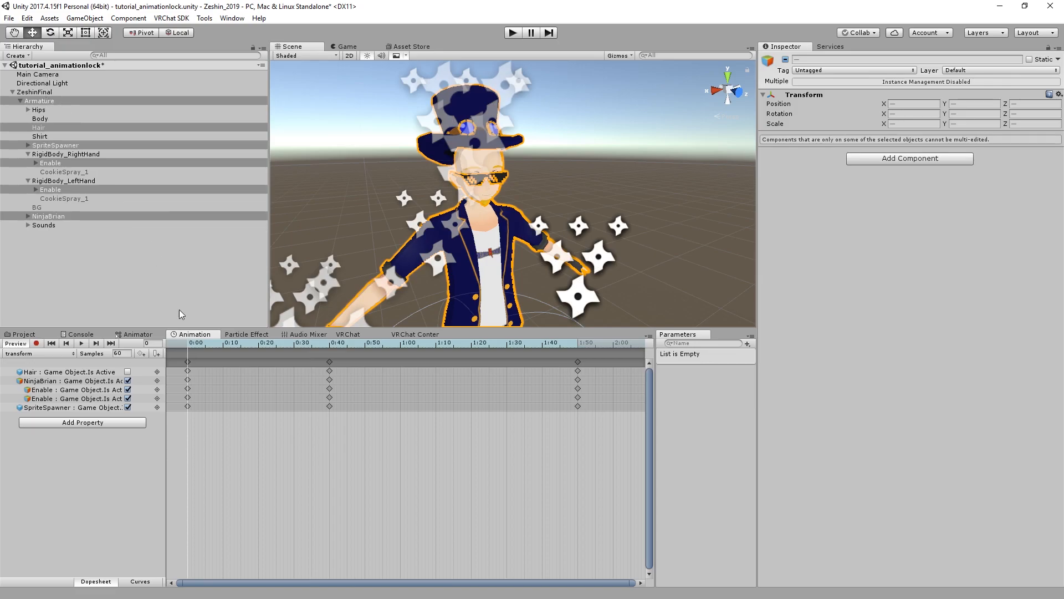
left_click(216, 343)
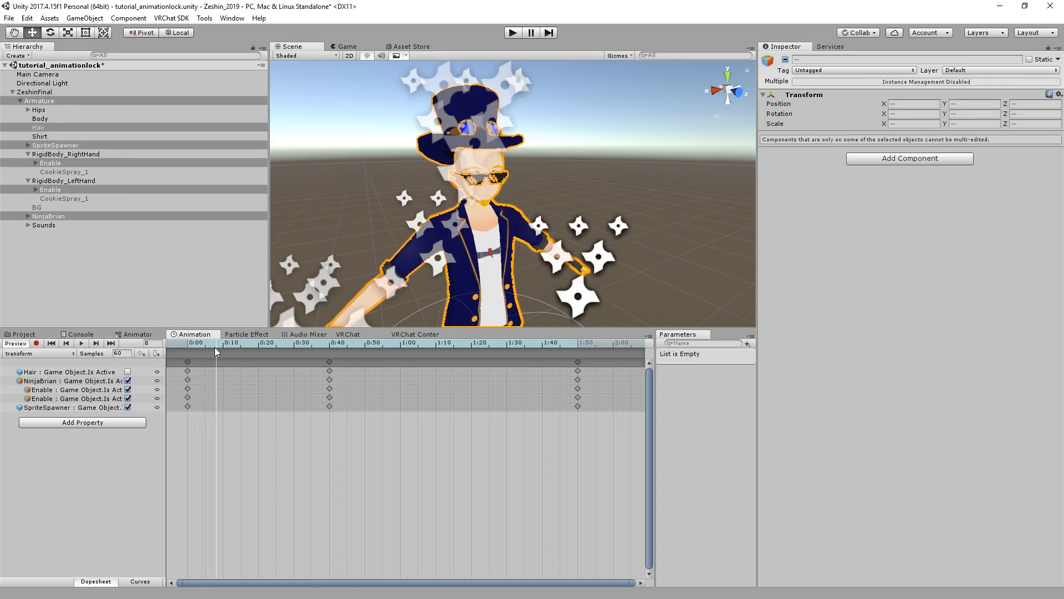
mouse_move(246, 289)
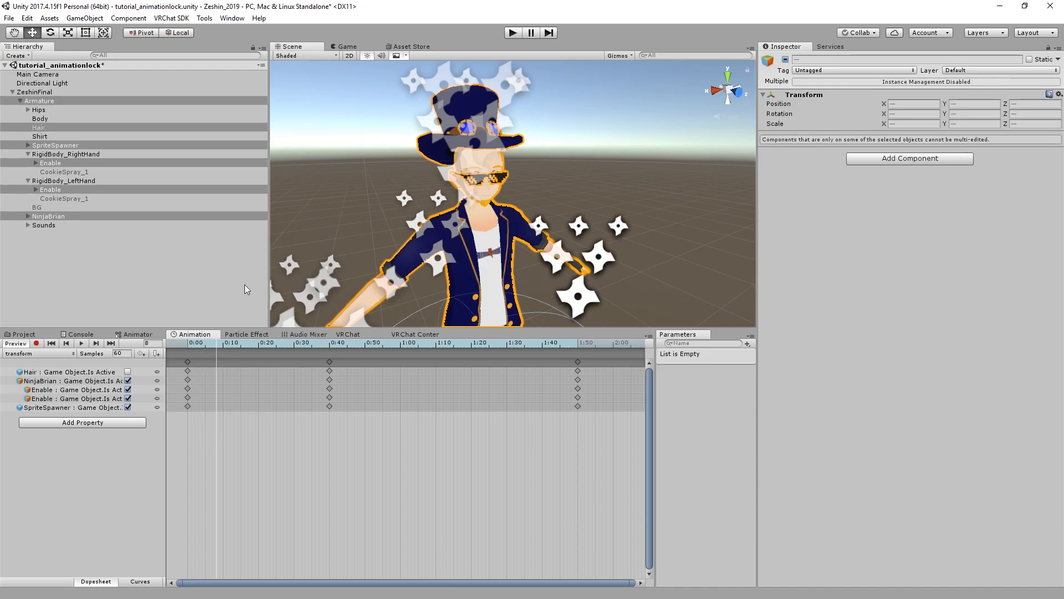
mouse_move(251, 326)
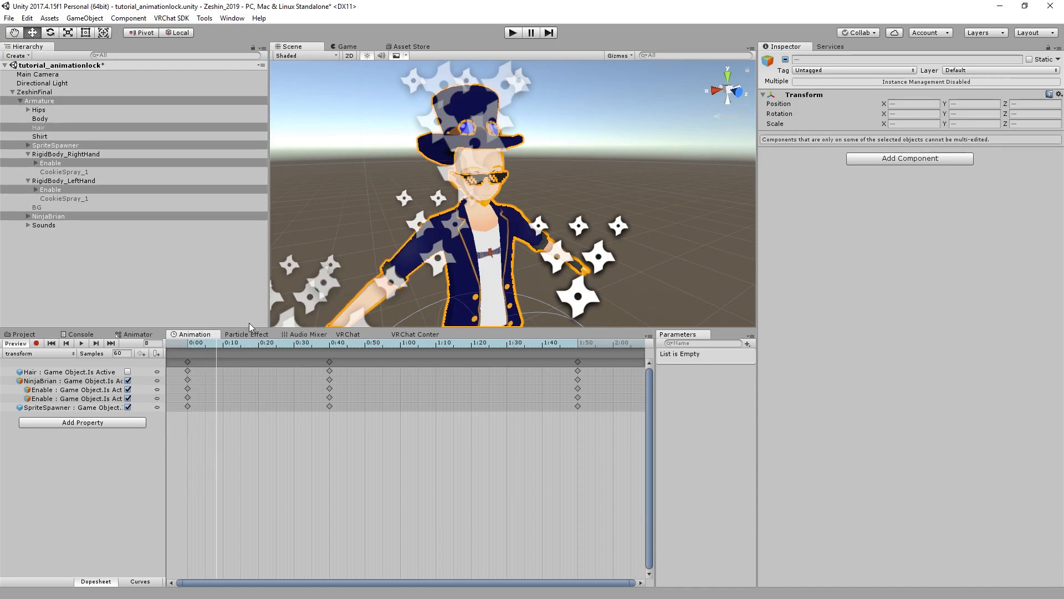
left_click(40, 101)
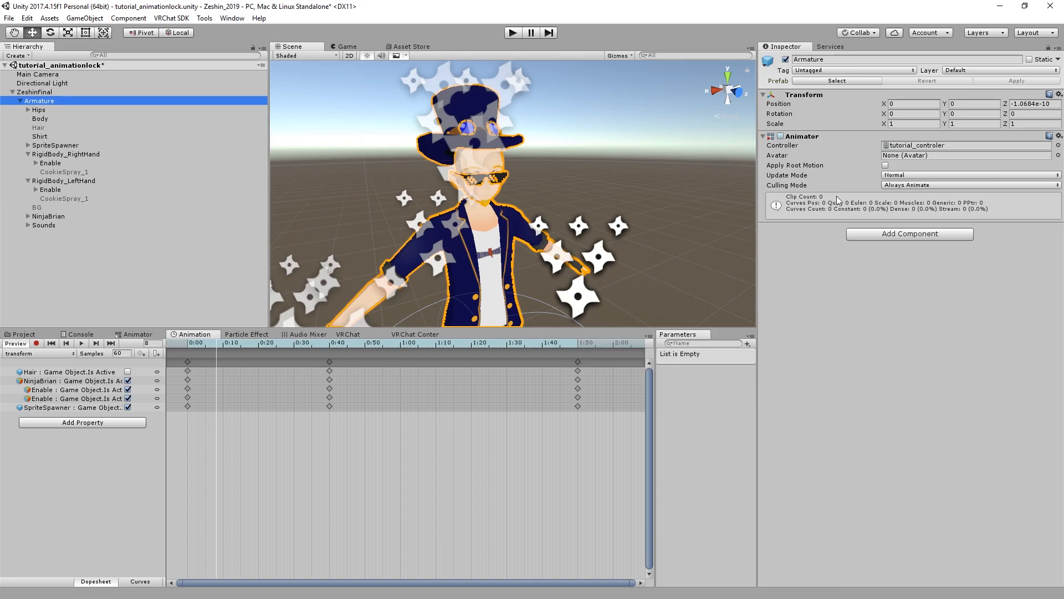
left_click(226, 343)
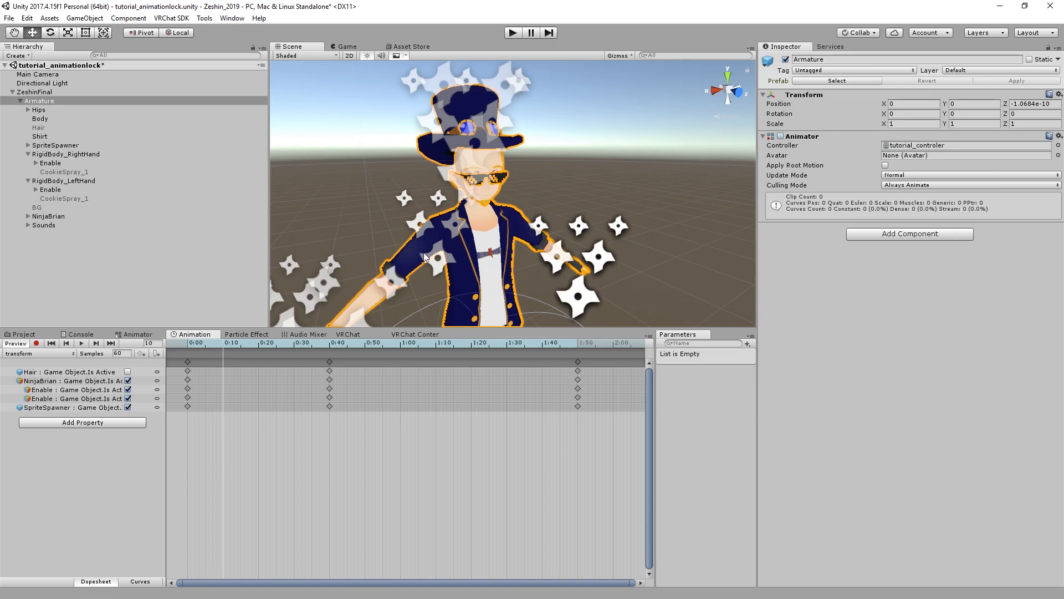
mouse_move(561, 150)
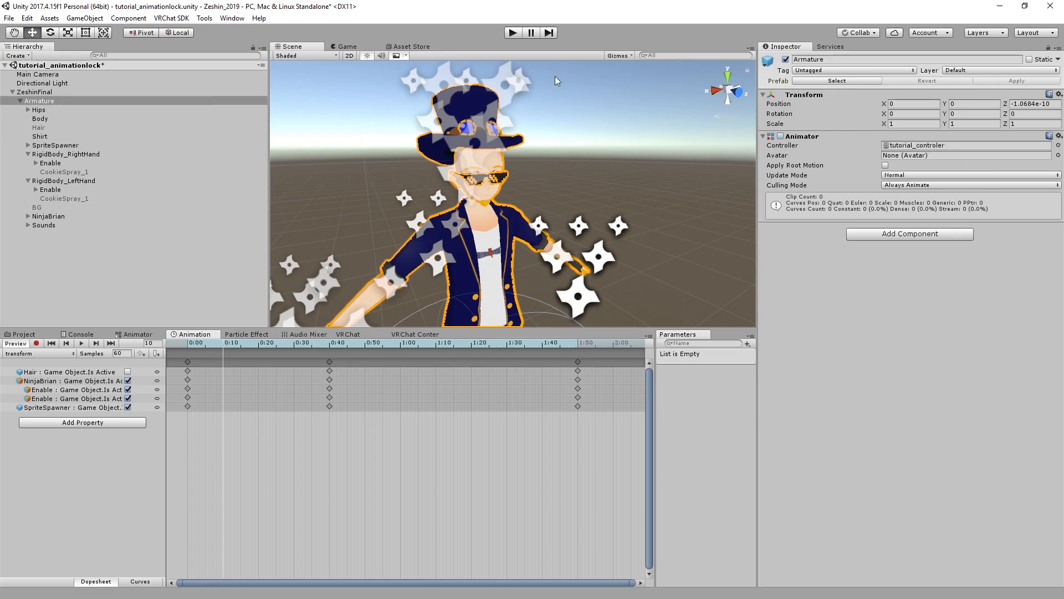
mouse_move(480, 73)
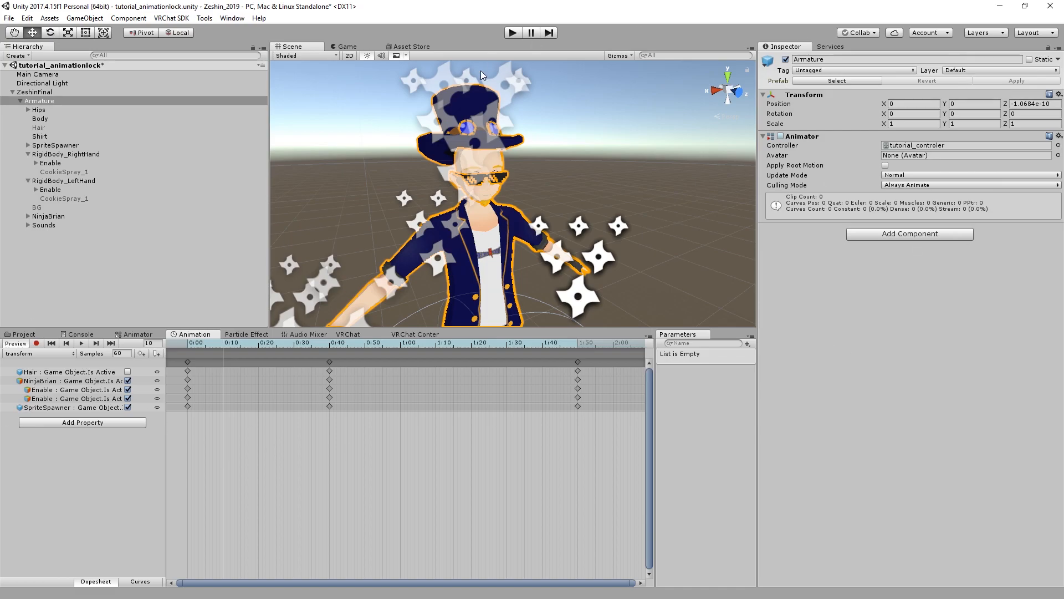
mouse_move(227, 354)
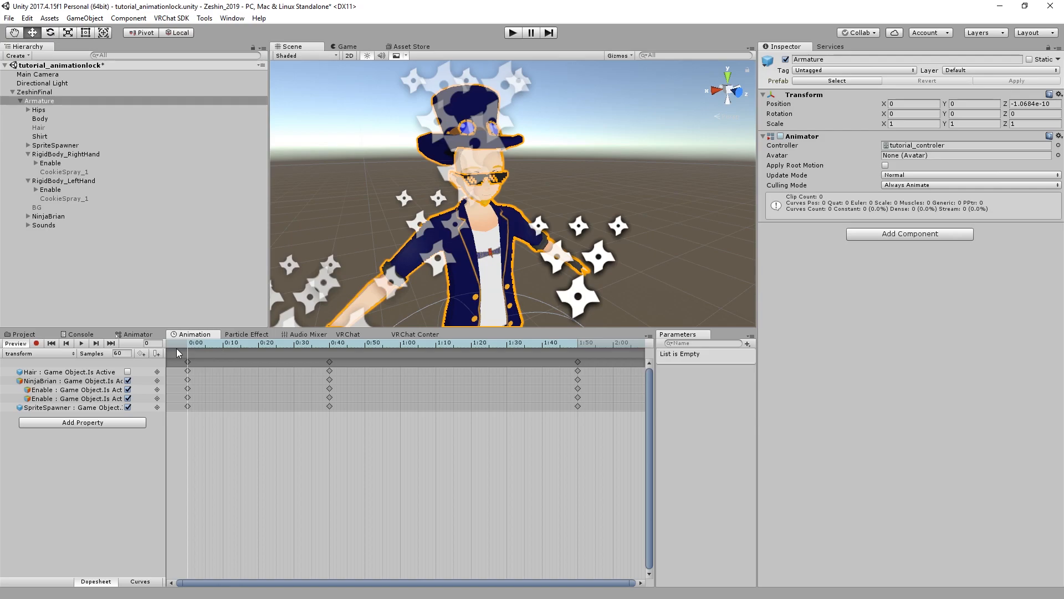
left_click(299, 342)
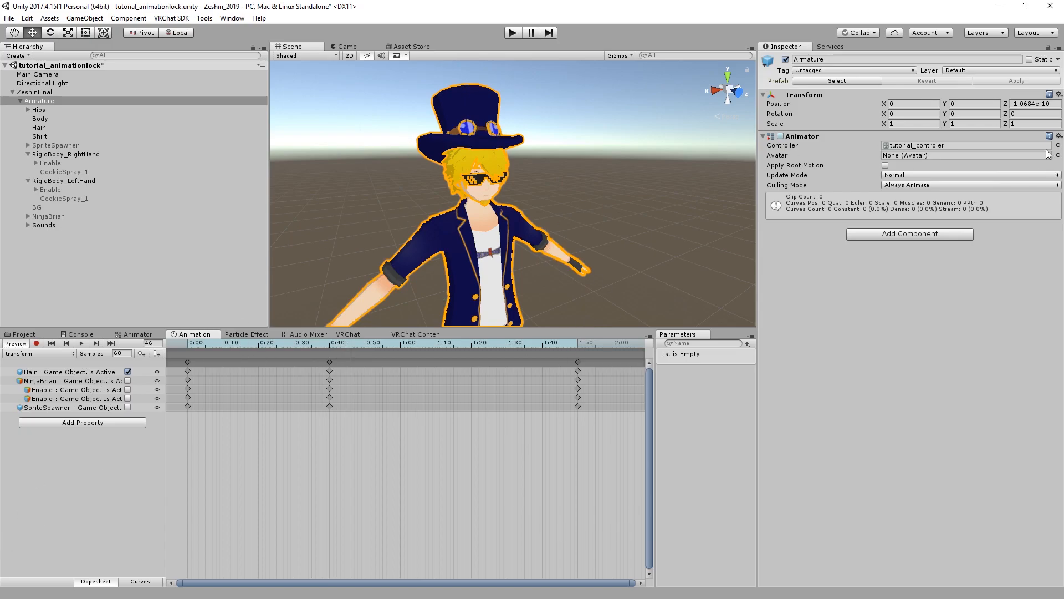
Step: Assign the playCookies controller to Armature and scrub its clip to preview the toggling effects
left_click(1056, 144)
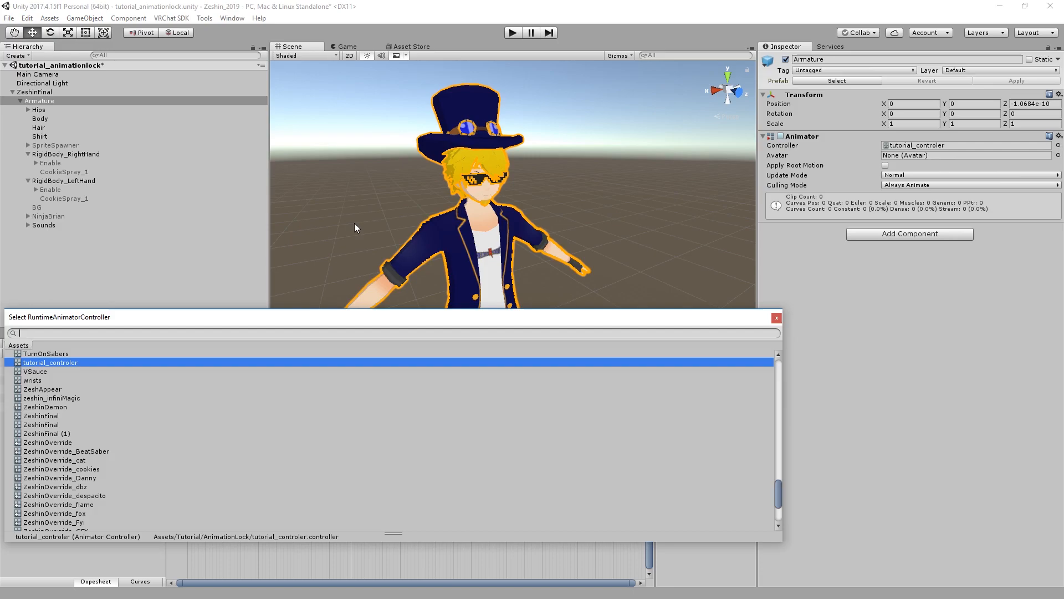
type("play")
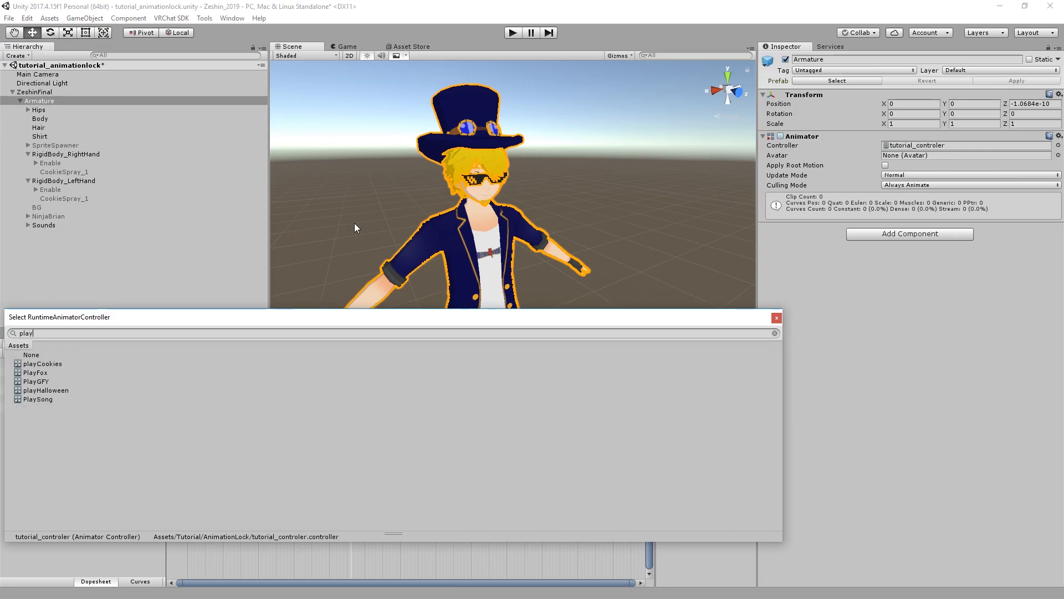
left_click(42, 364)
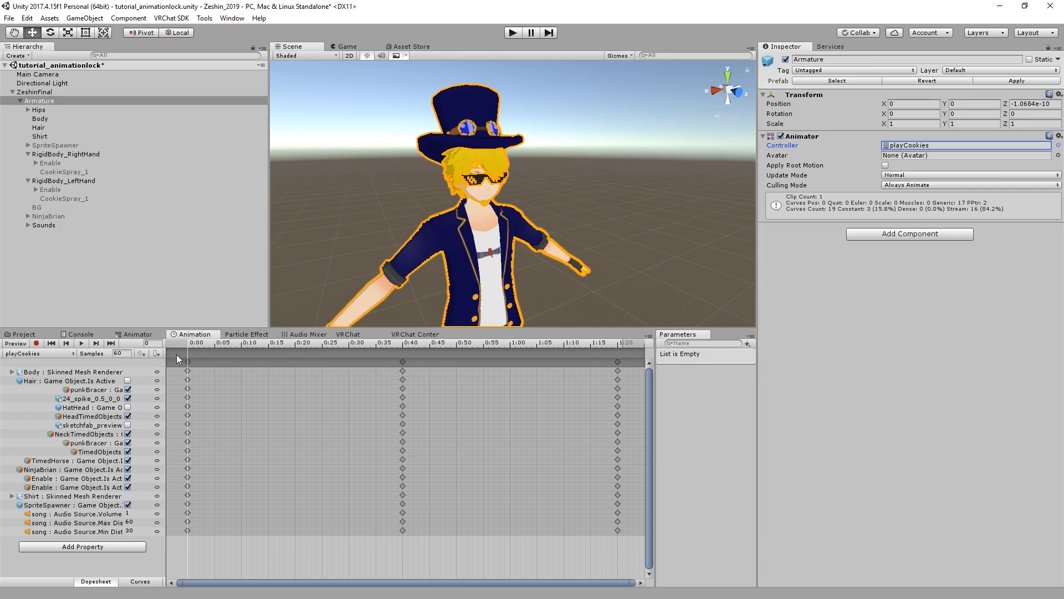
left_click(470, 343)
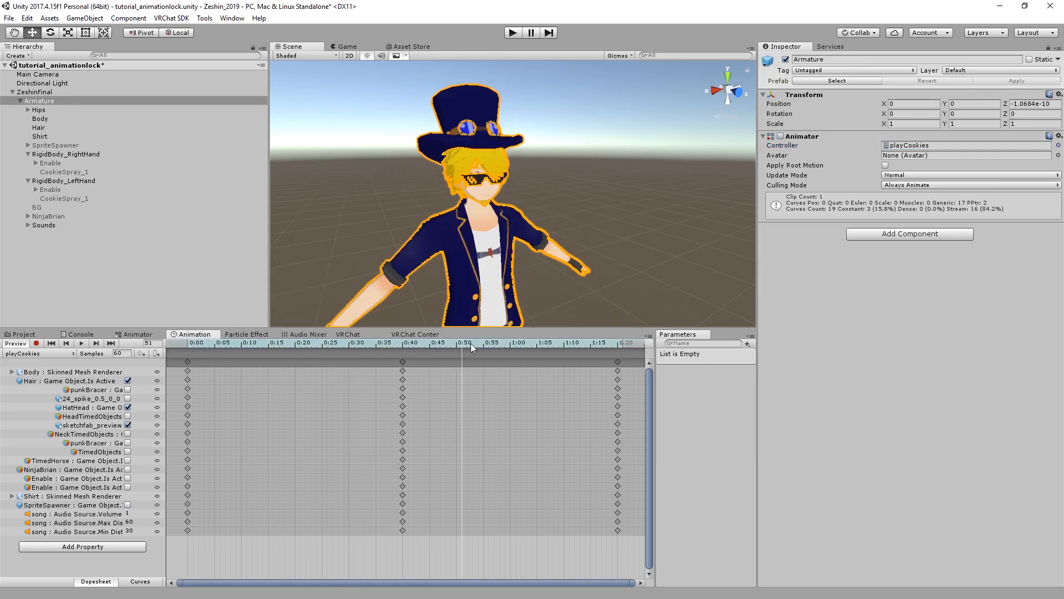
left_click(267, 343)
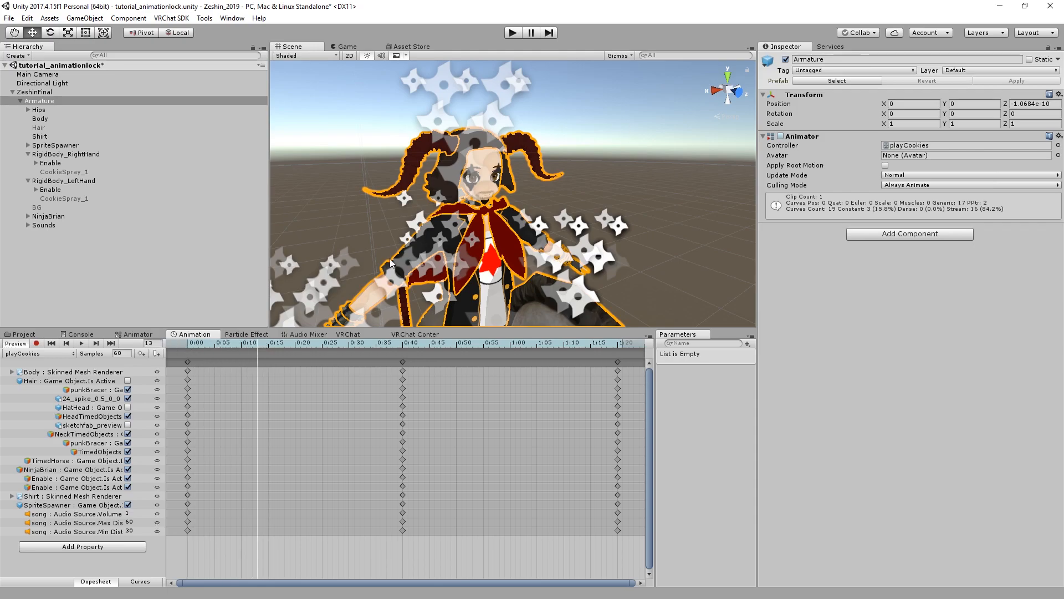
left_click(256, 342)
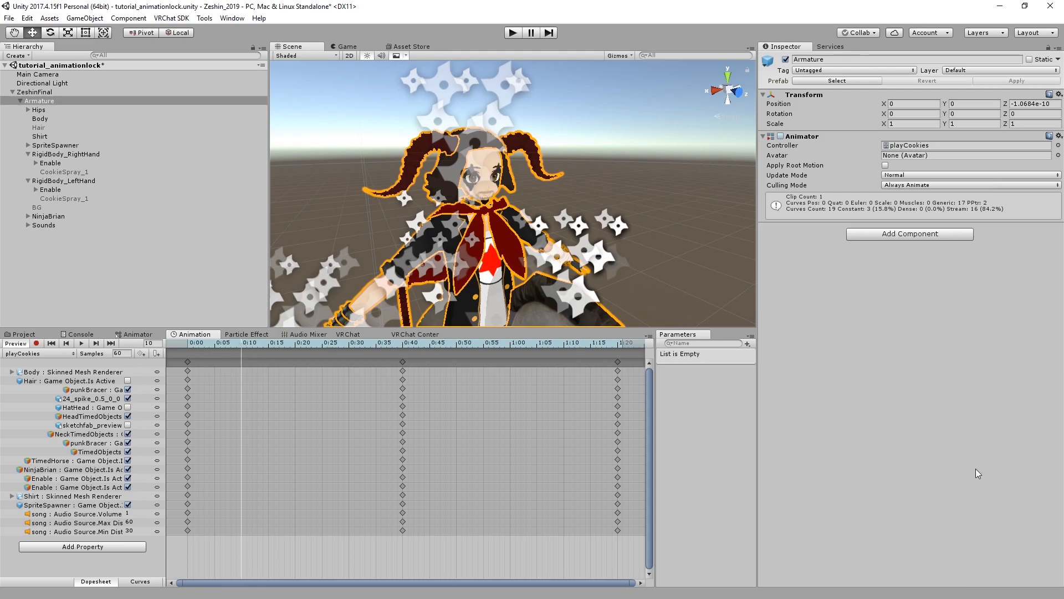
left_click(189, 343)
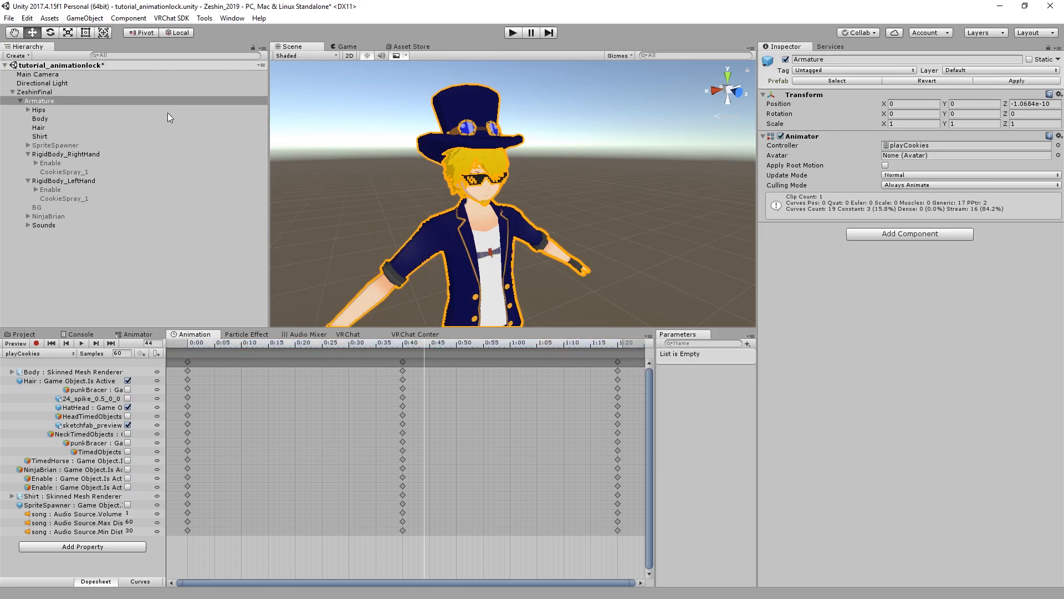
Step: Run a quick play-mode test of the avatar, then stop and reselect ZeshinFinal
left_click(40, 101)
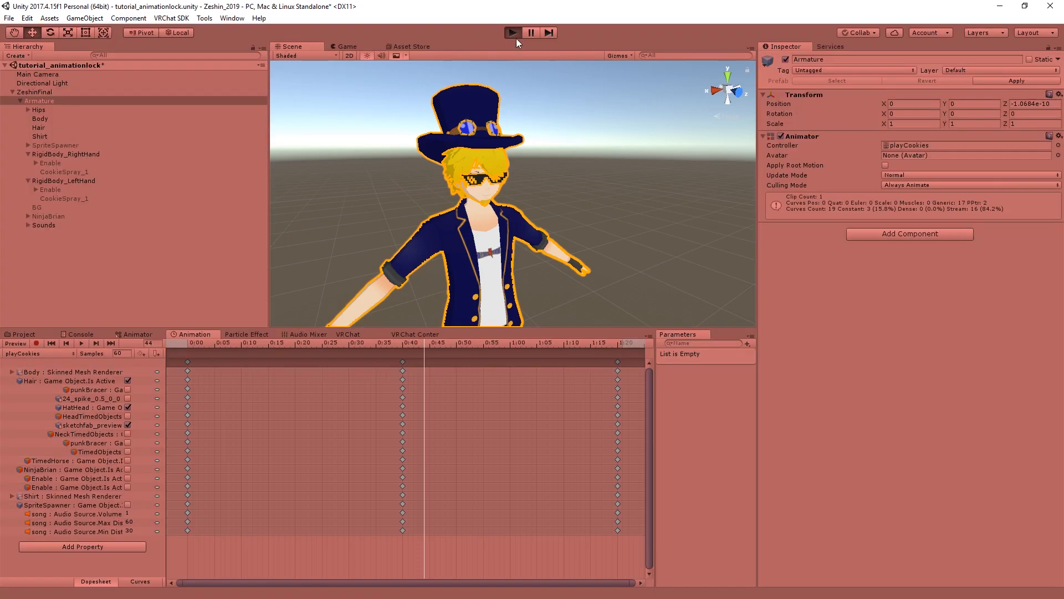
left_click(512, 32)
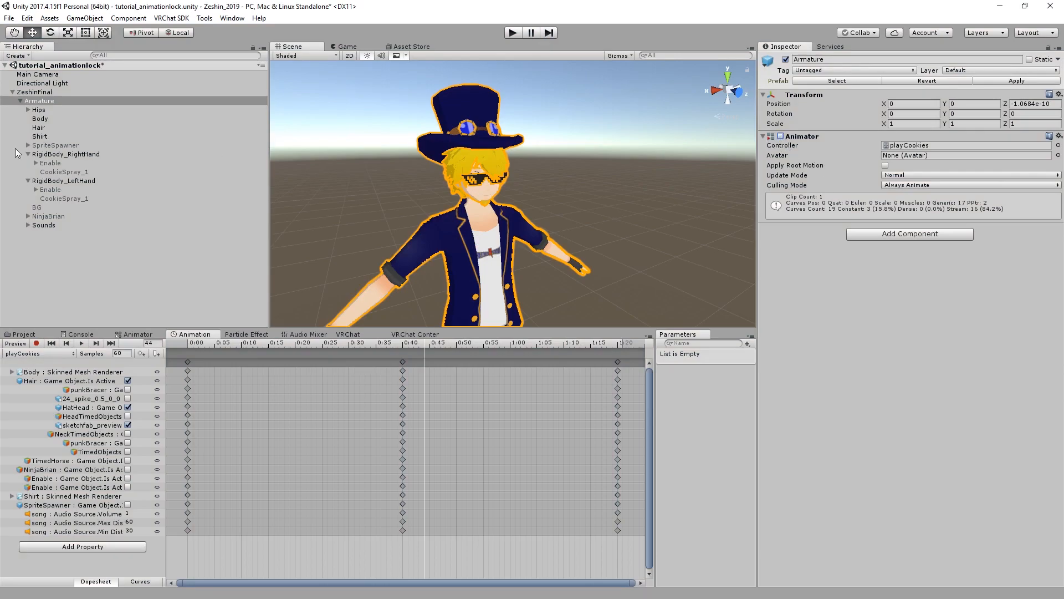
left_click(34, 92)
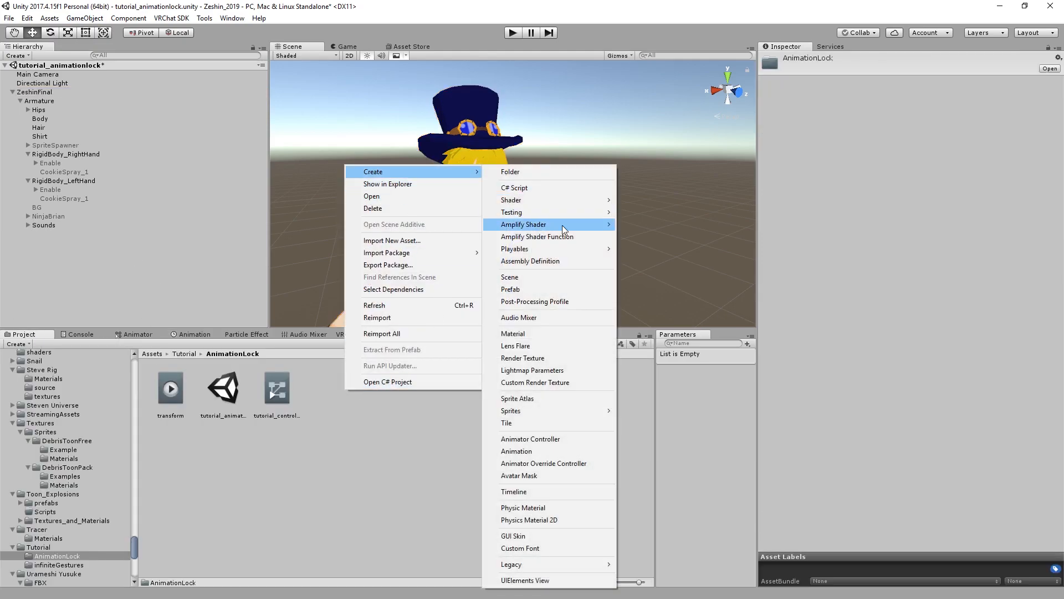
mouse_move(562, 463)
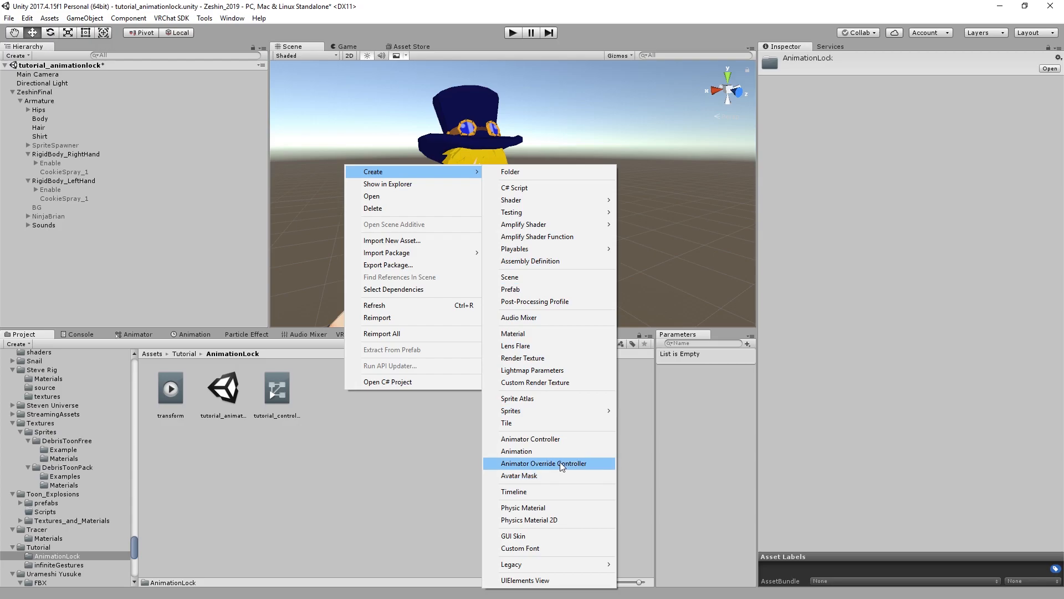
Step: Create an animator override controller t_overide based on AvatarControllerTemplate
left_click(543, 464)
type("t_overide")
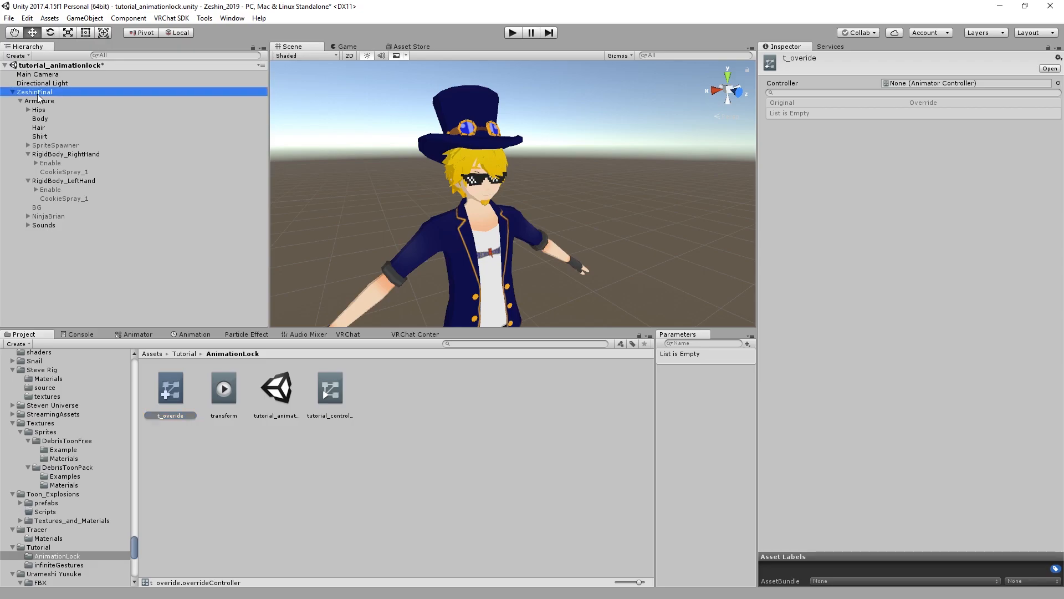
left_click(170, 389)
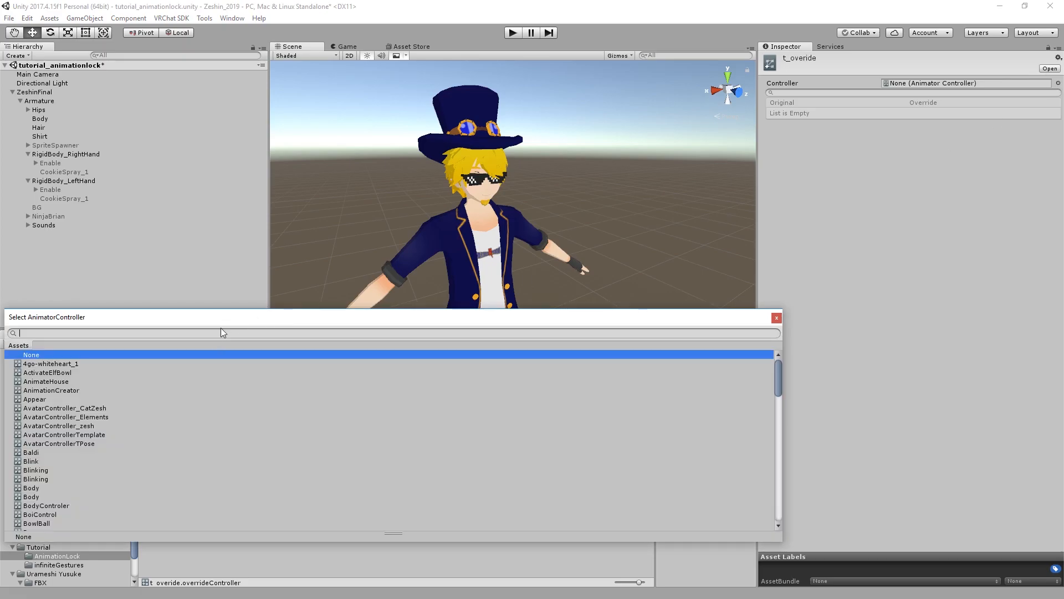
type("ava")
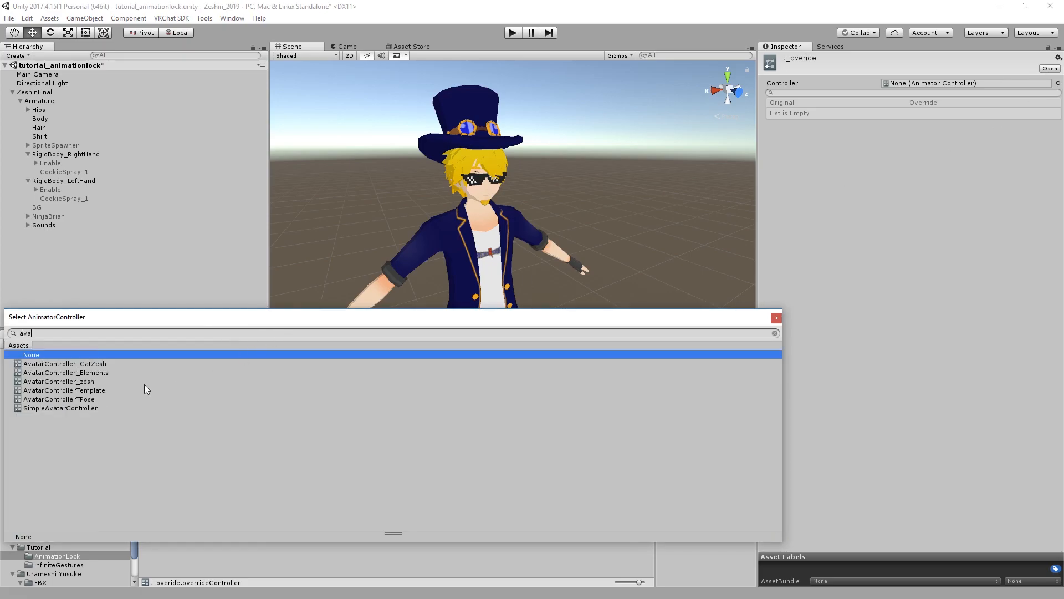
left_click(65, 390)
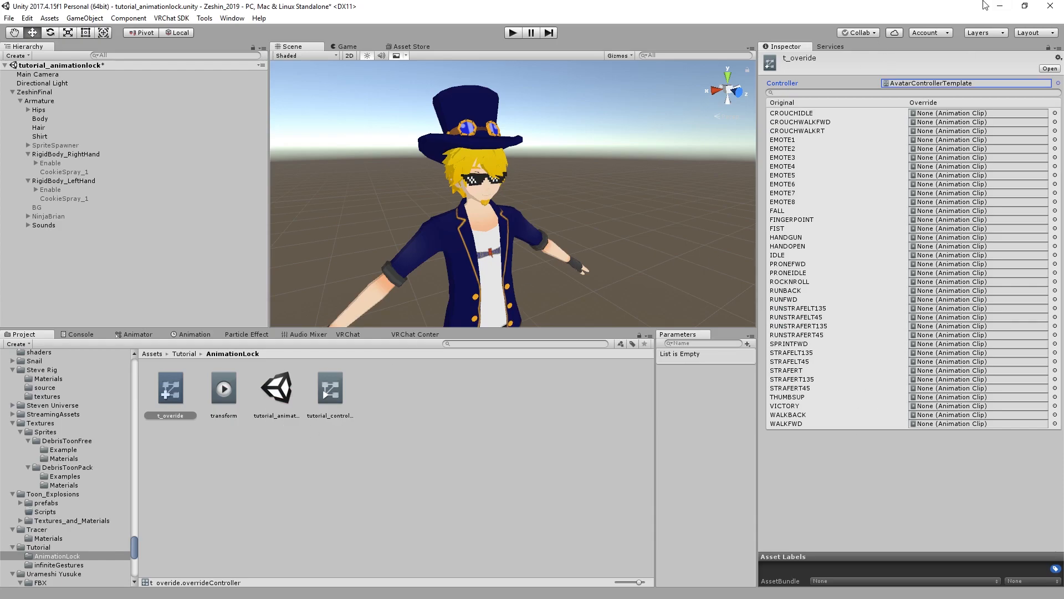
left_click(34, 92)
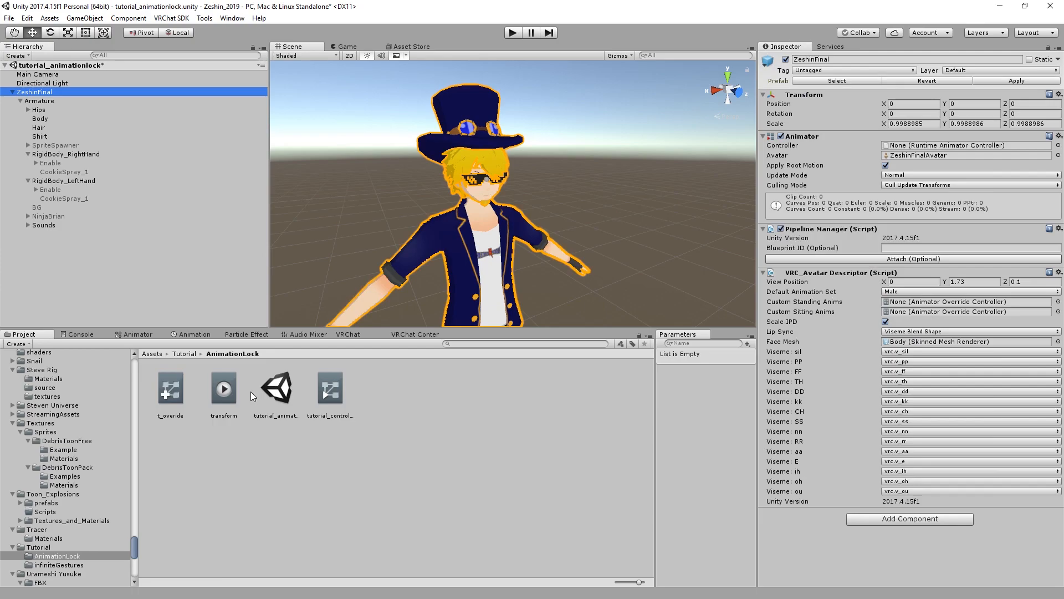
Step: Assign t_overide as the VRC_Avatar Descriptor's Custom Standing and Custom Sitting Anims
left_click(963, 302)
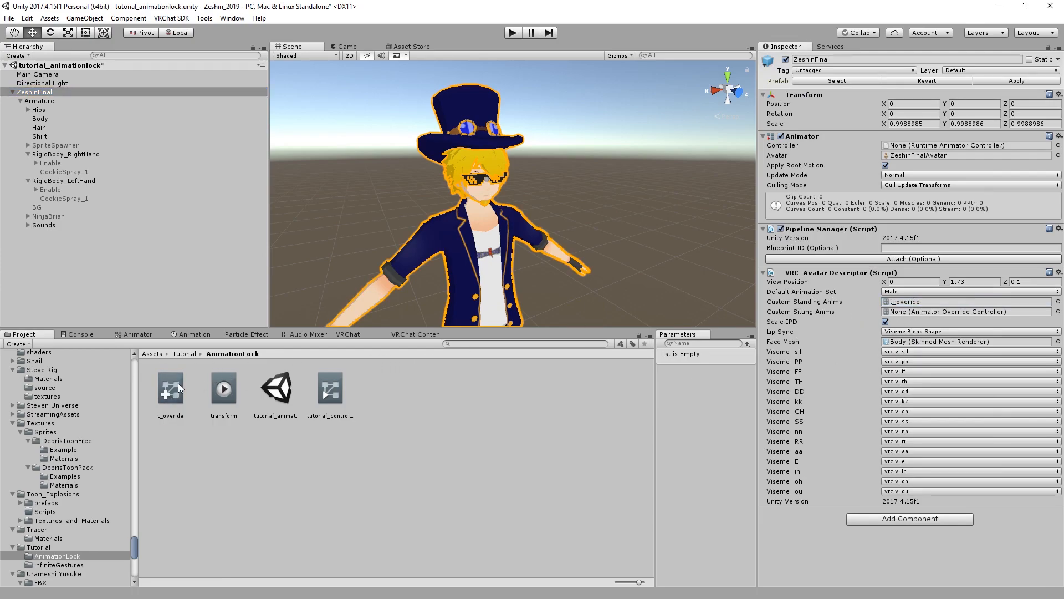
left_click(963, 311)
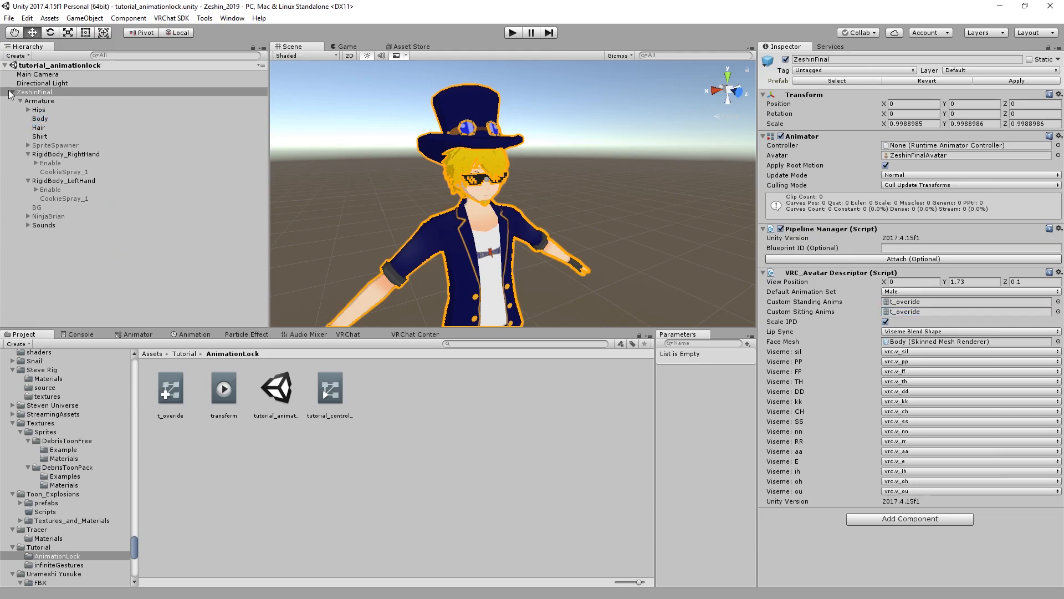
Step: Duplicate the avatar as ZeshinFinal (1) and reselect it in the Hierarchy
key("ctrl+d")
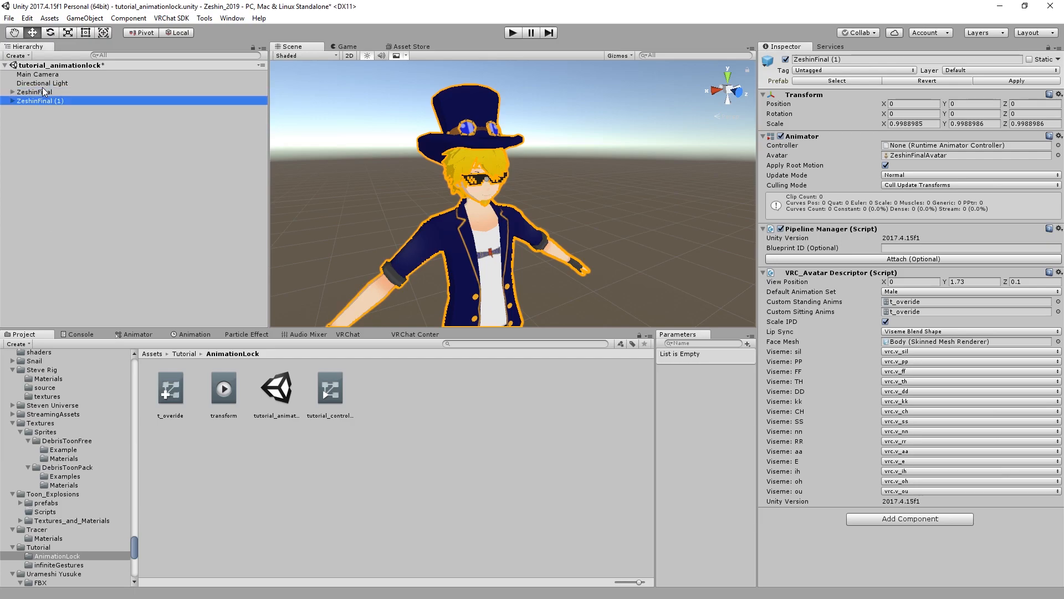
left_click(35, 92)
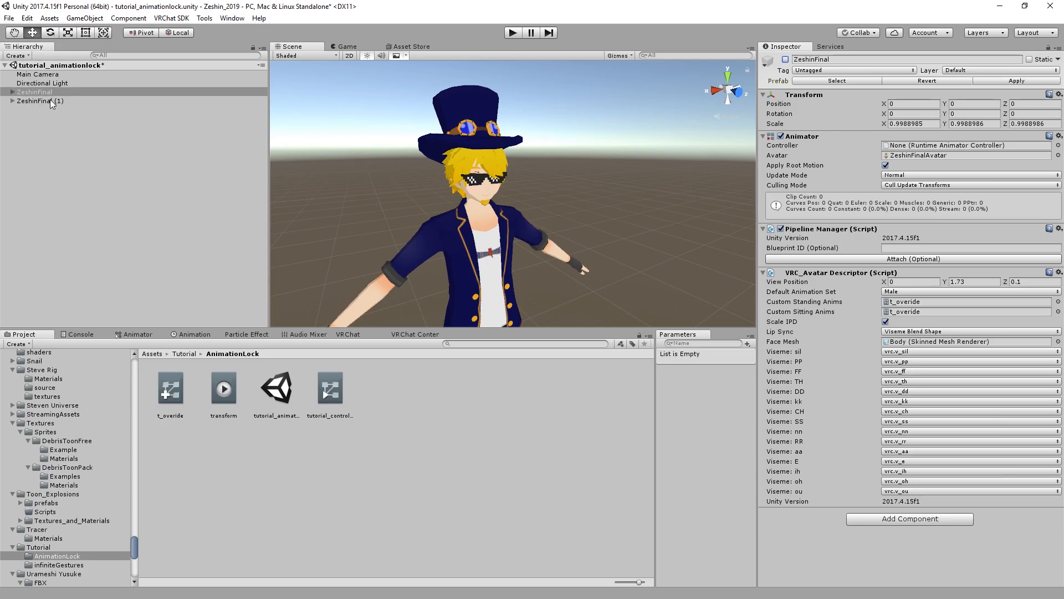
left_click(40, 101)
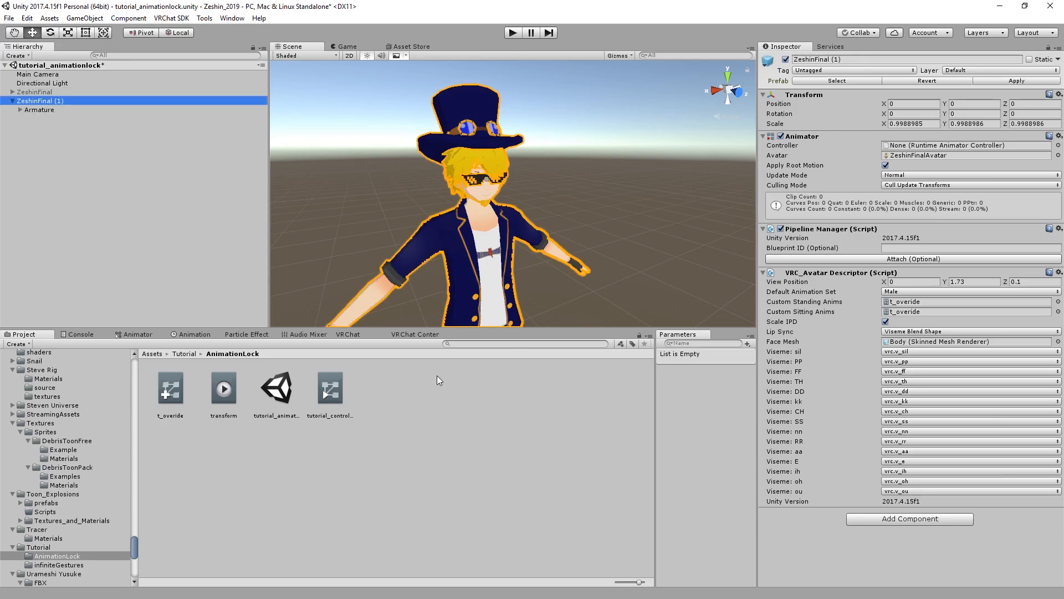
Step: Create a new animation clip named turnOn in the AnimationLock folder
left_click(169, 388)
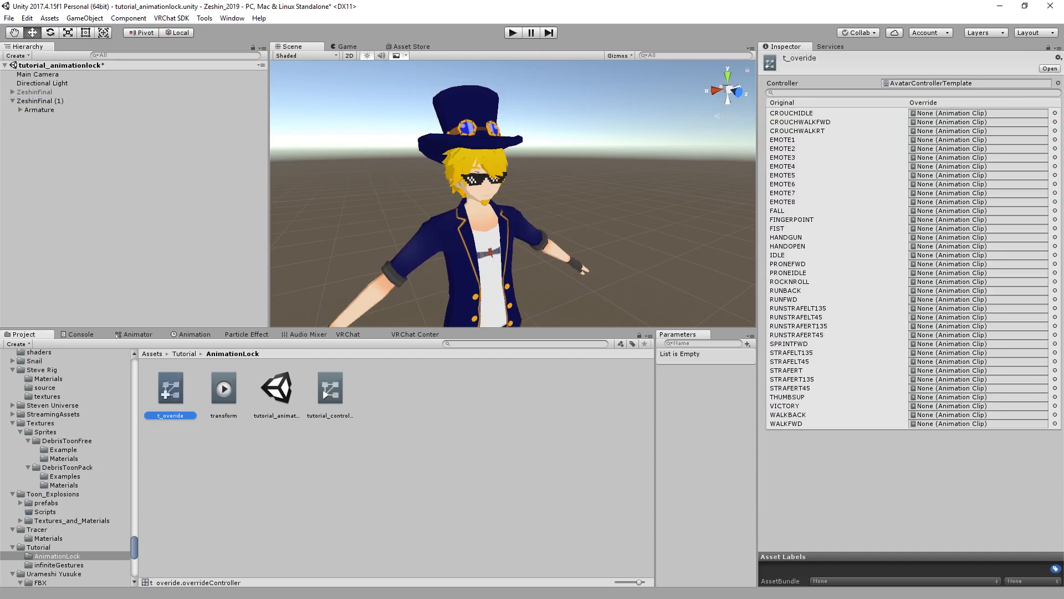
mouse_move(579, 363)
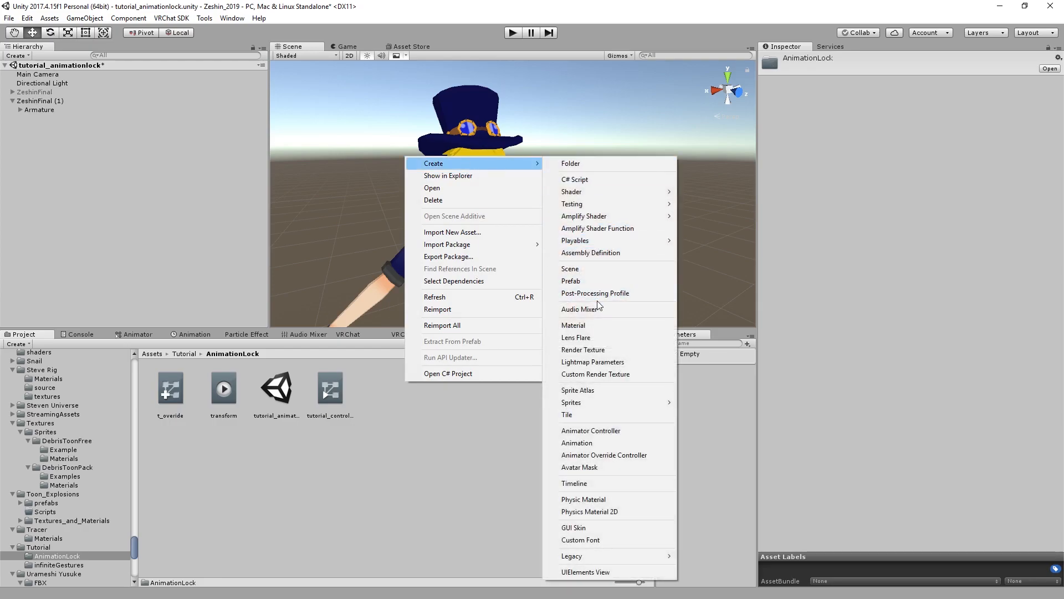
mouse_move(619, 454)
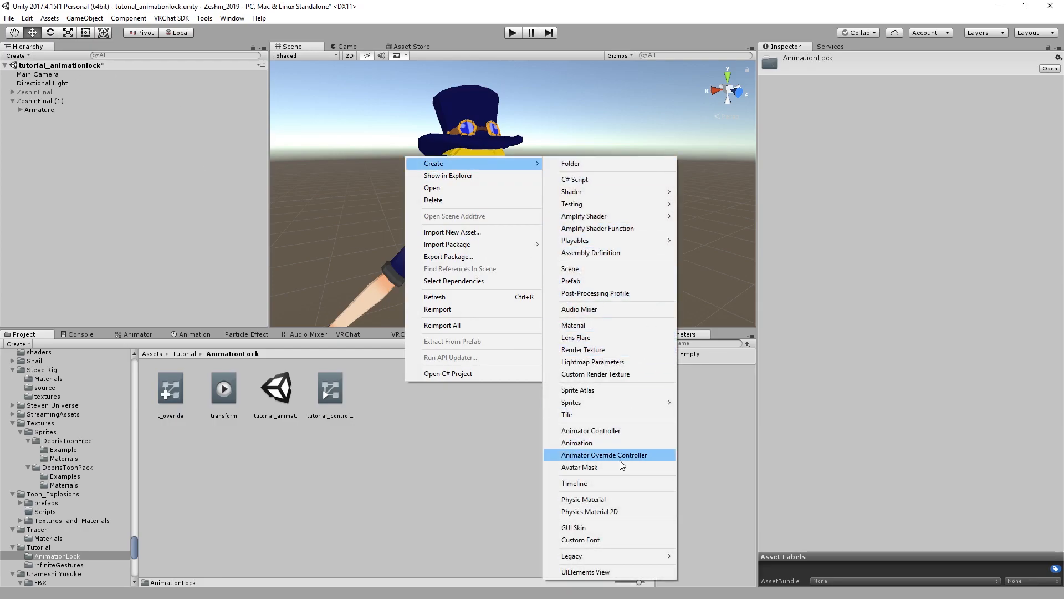
left_click(577, 442)
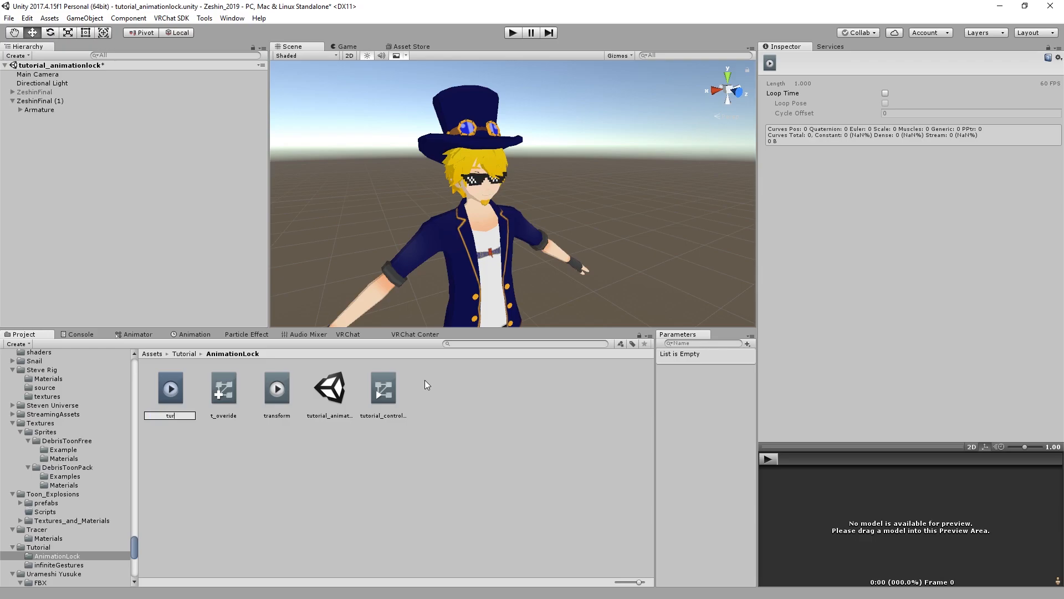
type("turnOn")
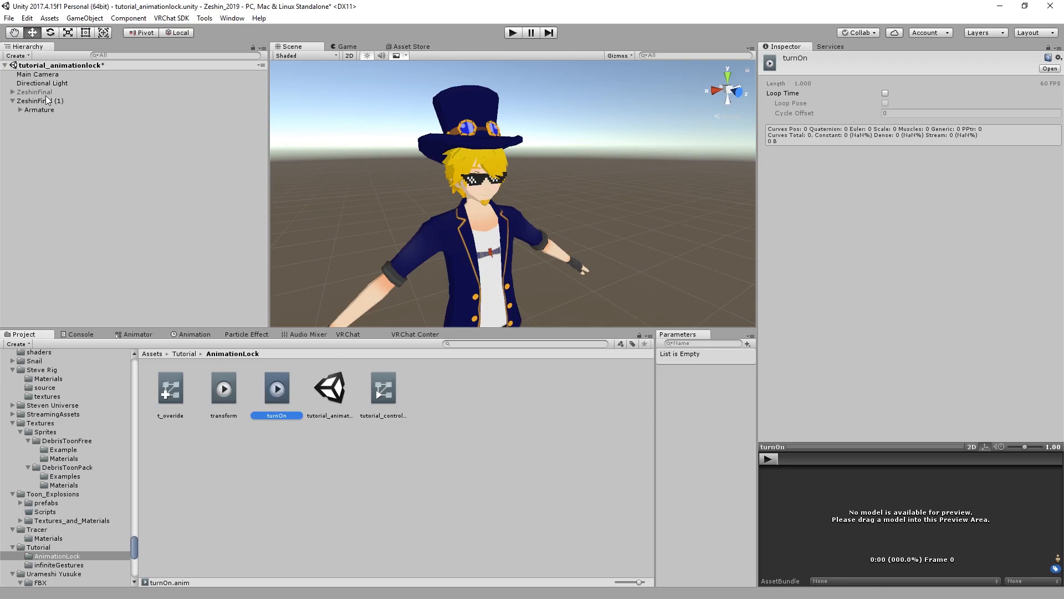
Step: Fill t_overide's EMOTE3 override slot with the turnOn clip
left_click(41, 101)
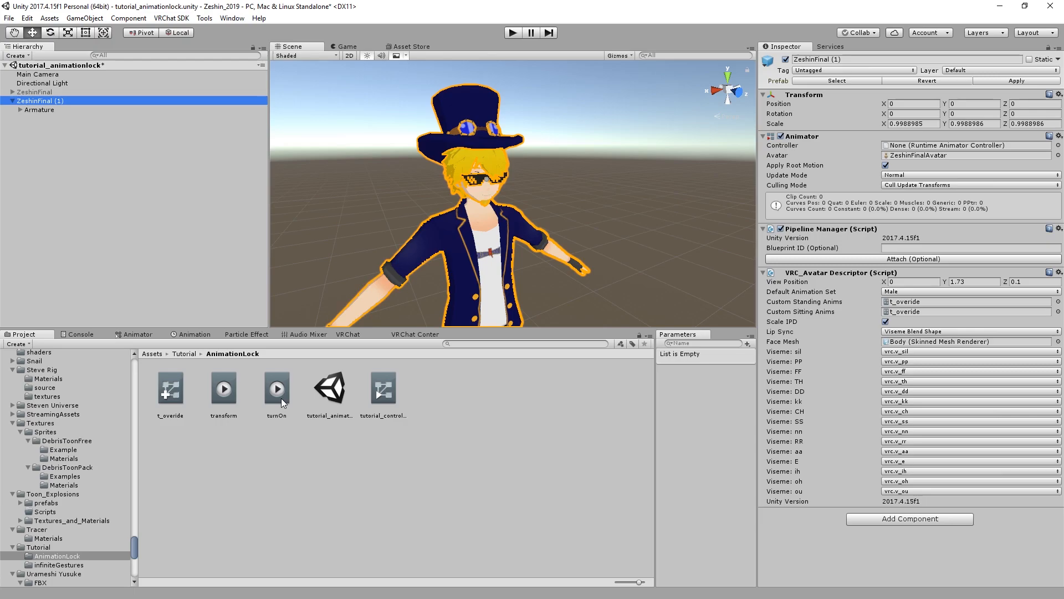
mouse_move(361, 385)
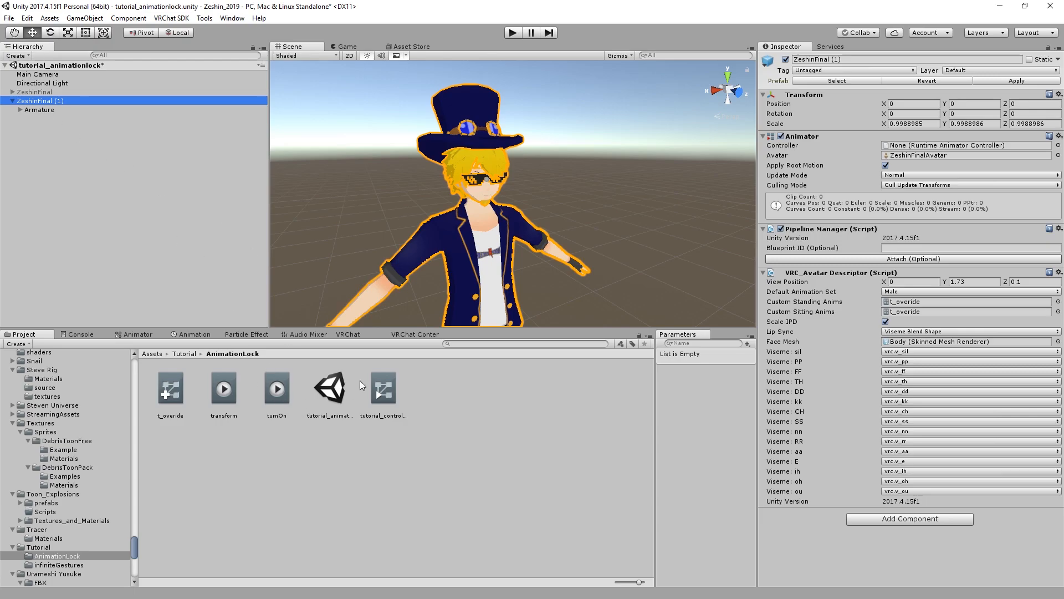
left_click(276, 388)
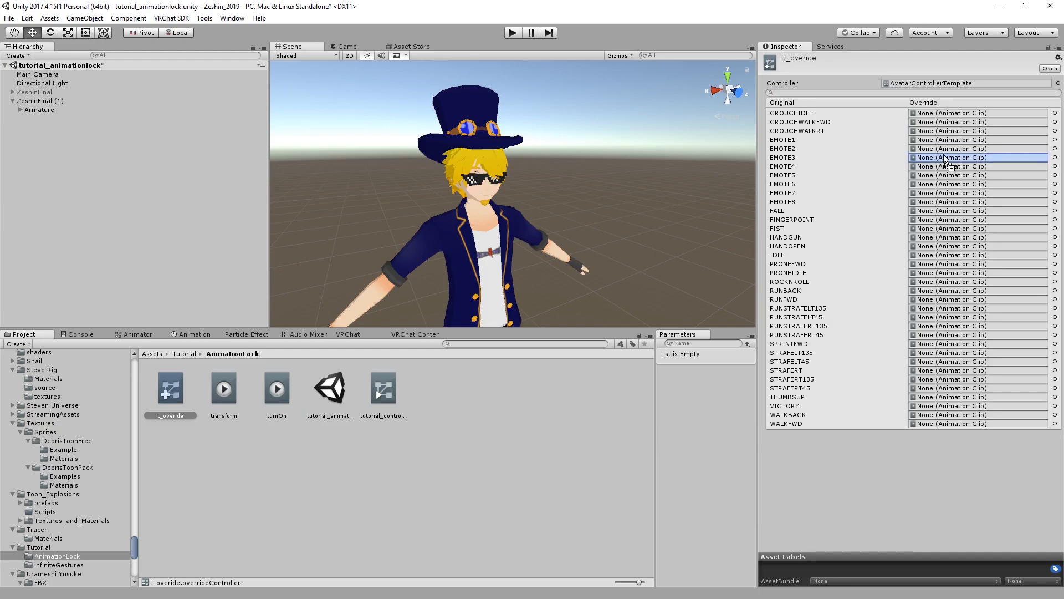
left_click(949, 156)
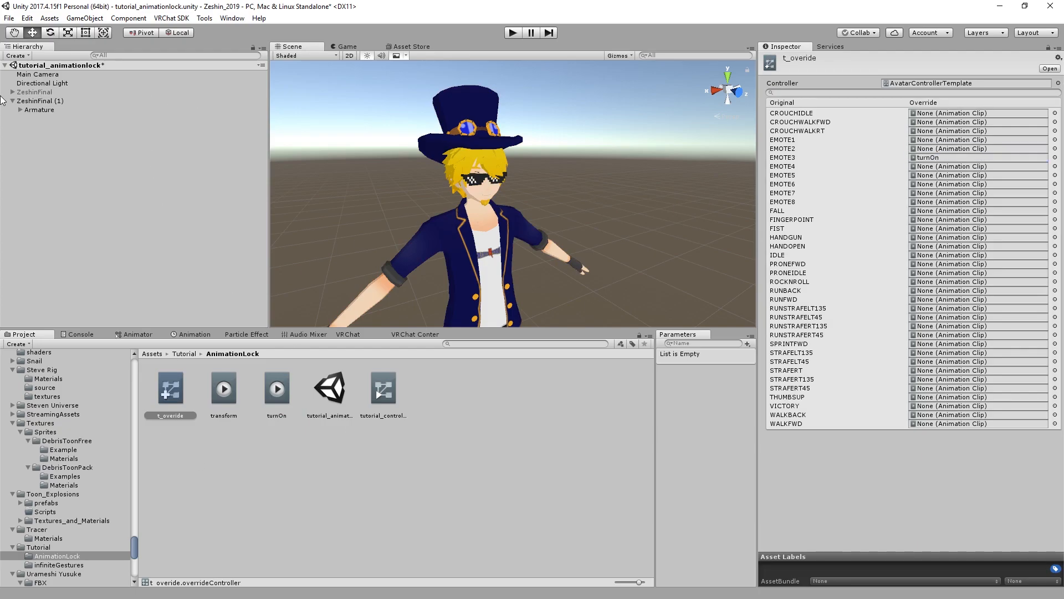
left_click(40, 101)
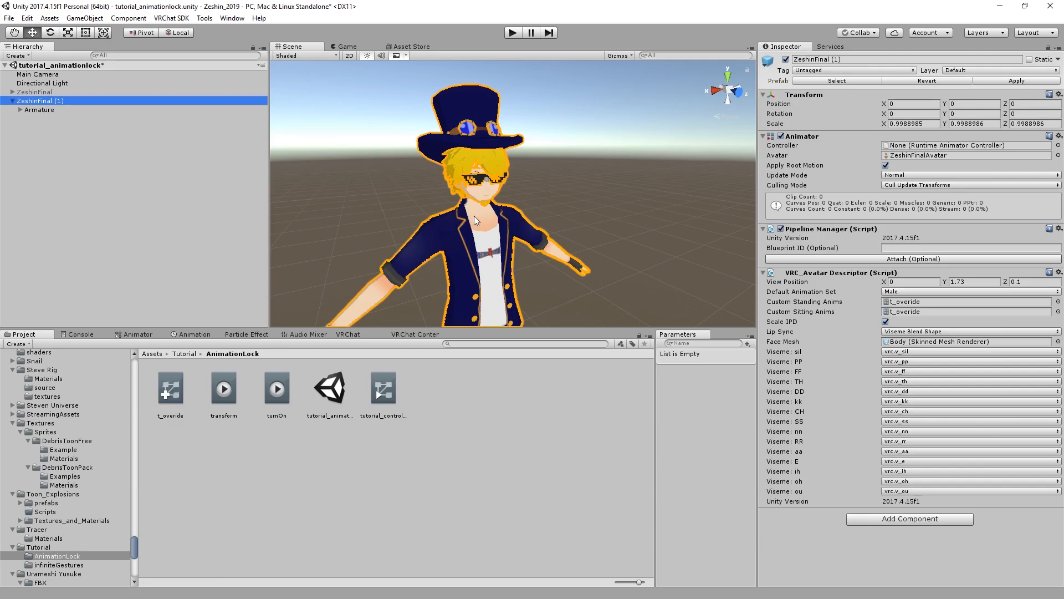
mouse_move(406, 197)
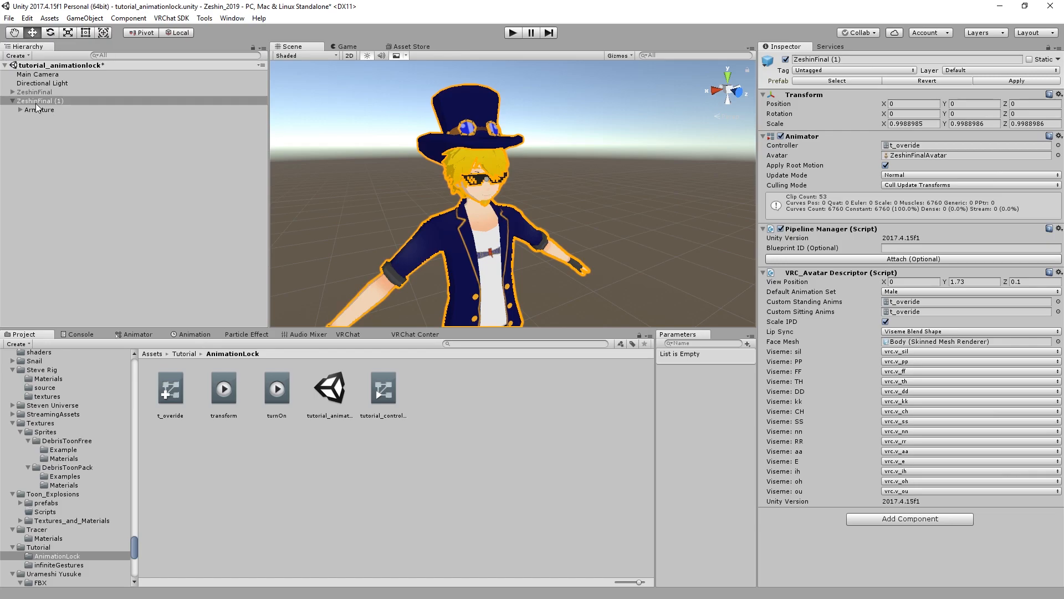
Step: Show ZeshinFinal (1)'s t_overide state machine in the Animator window
left_click(137, 333)
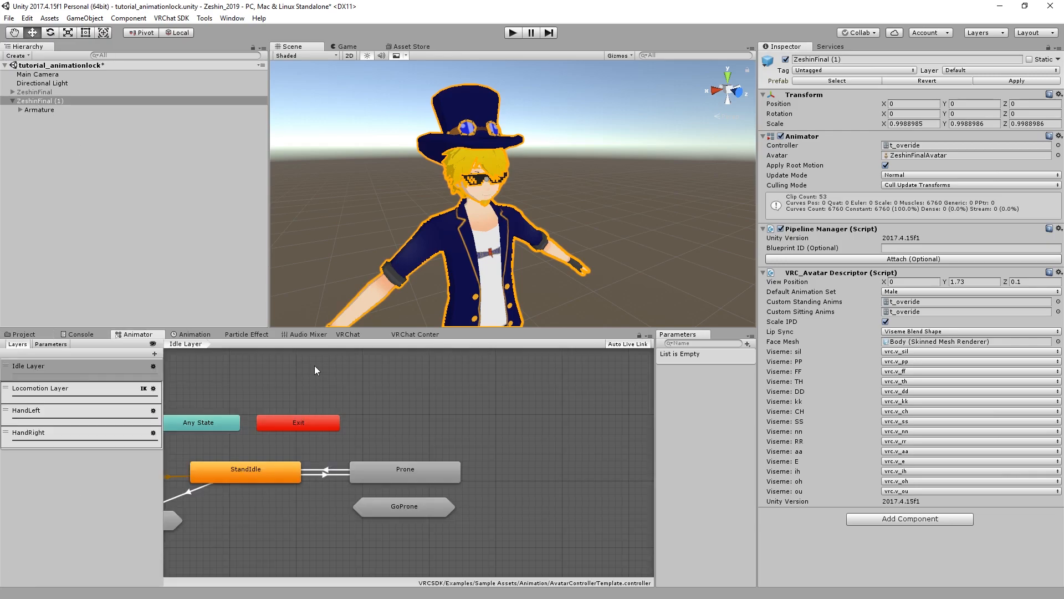
Step: Bring up the turnOn clip's Animation timeline while switching between Armature and the avatar root
left_click(193, 333)
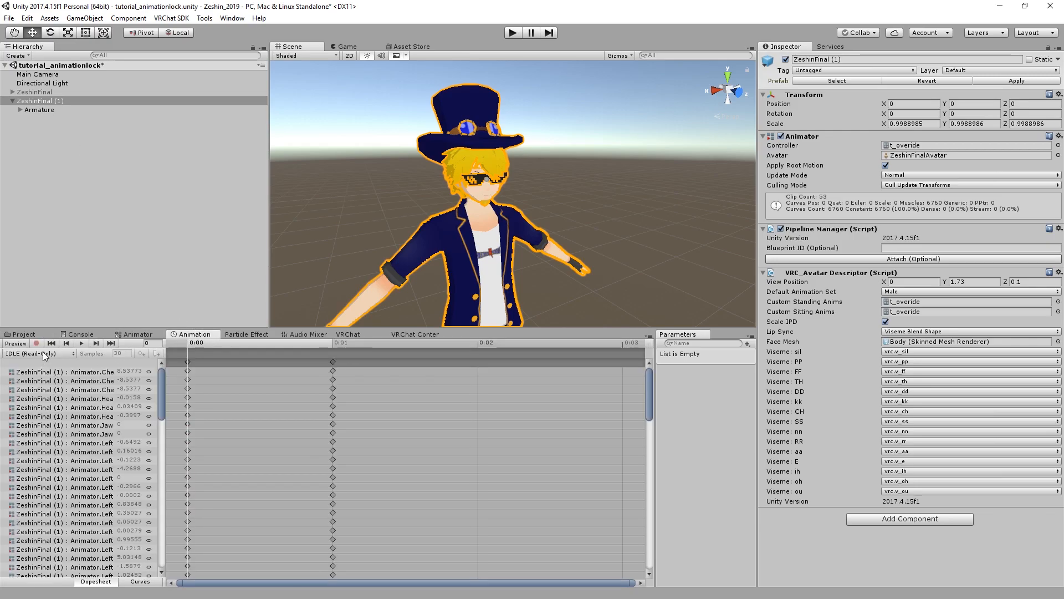
left_click(37, 353)
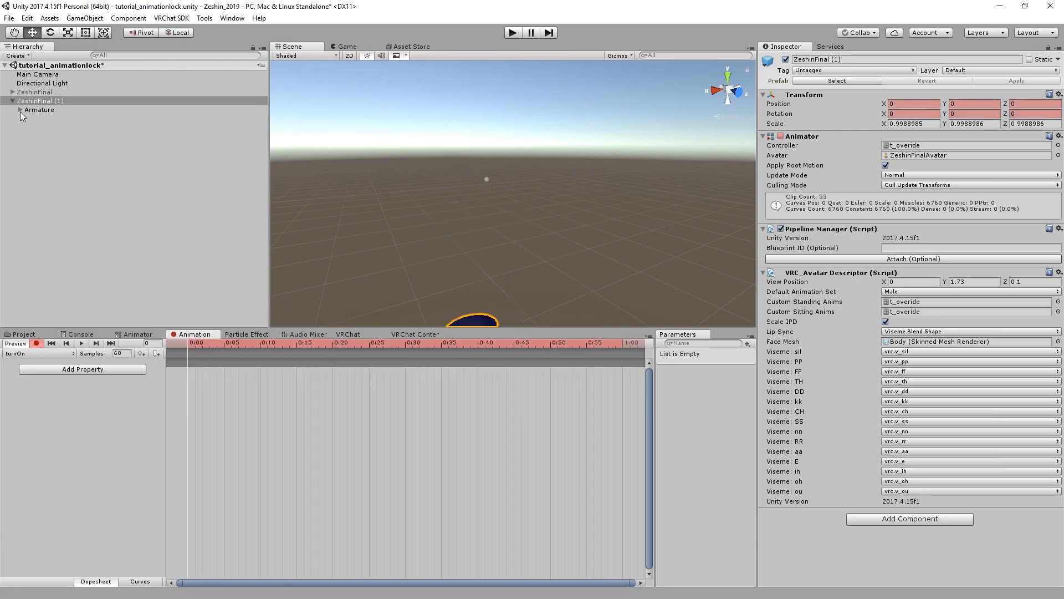
left_click(39, 109)
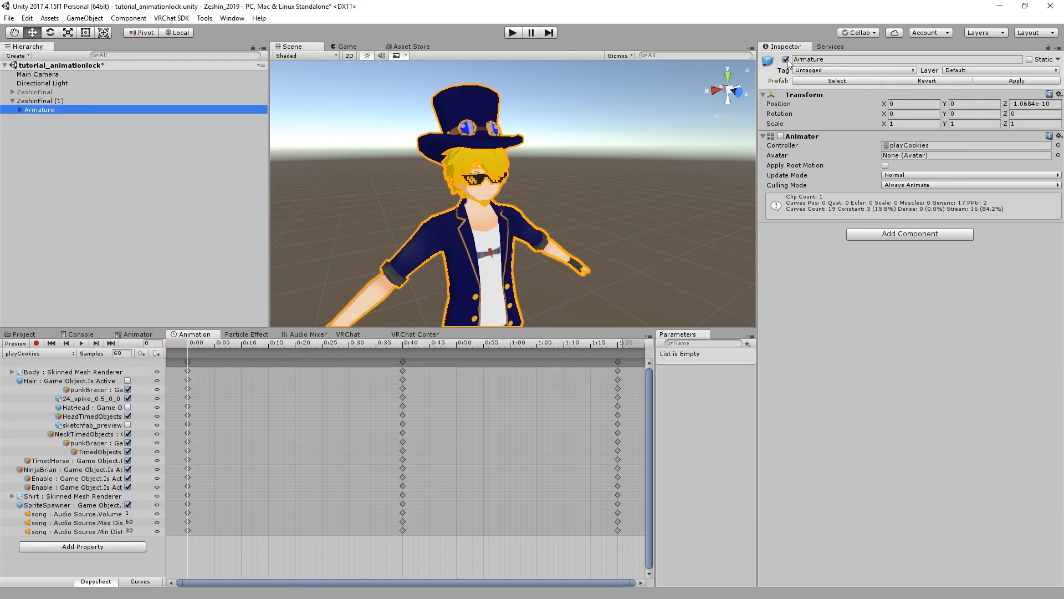
left_click(41, 101)
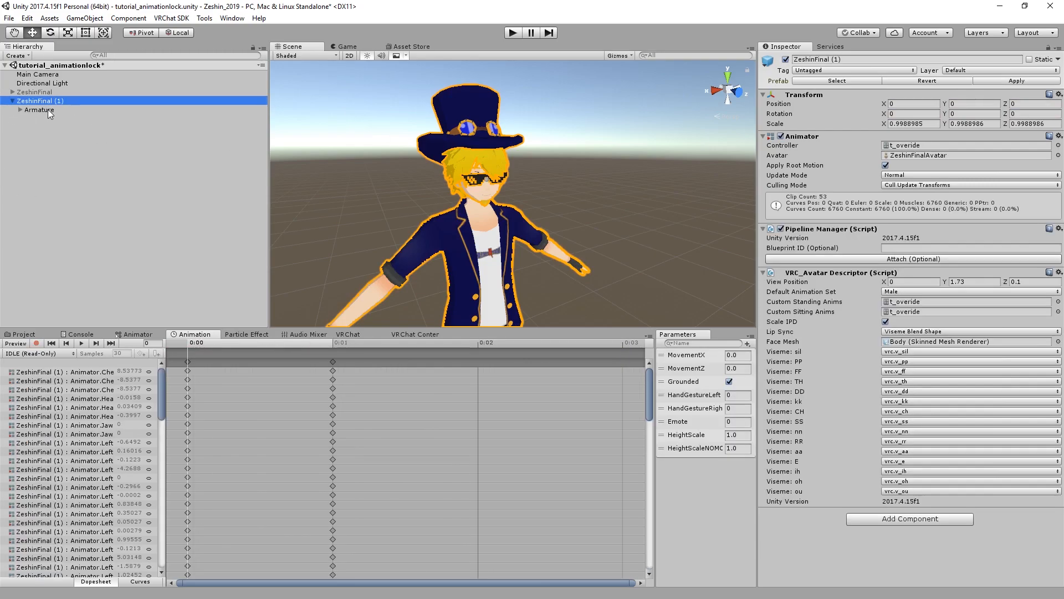
left_click(39, 110)
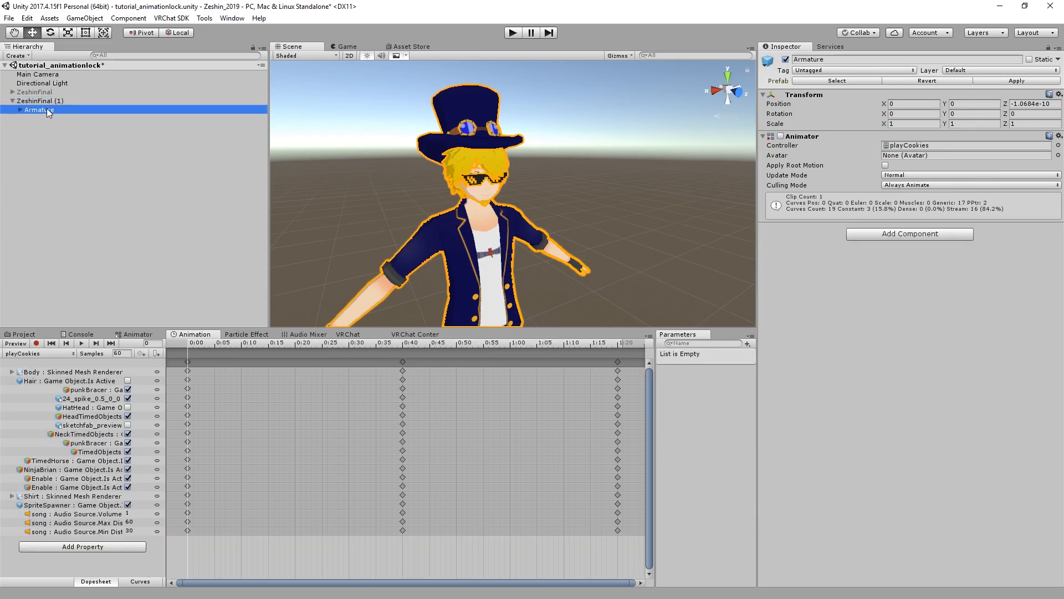
left_click(41, 101)
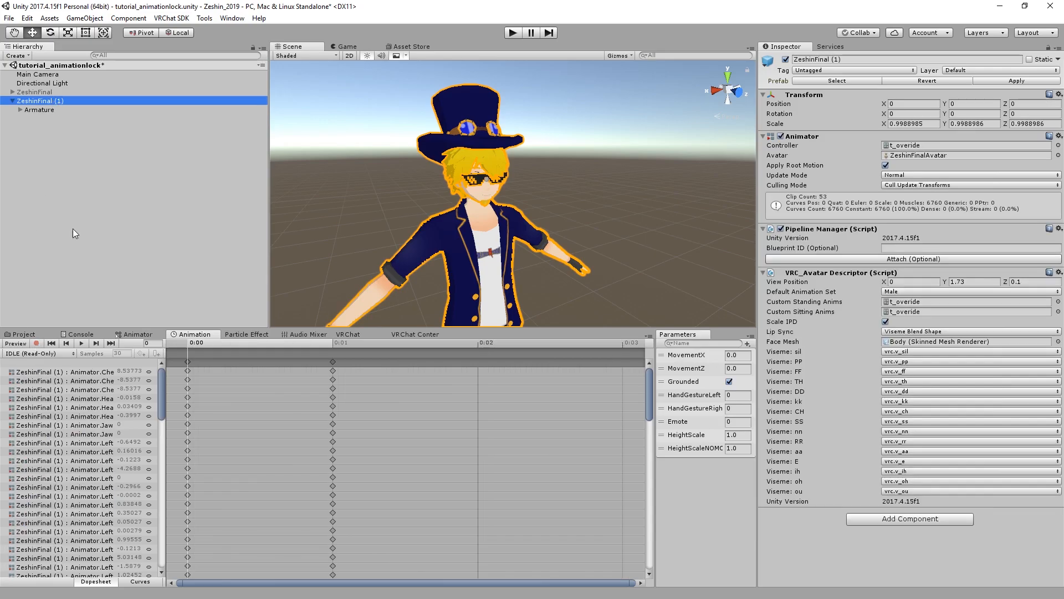
left_click(39, 109)
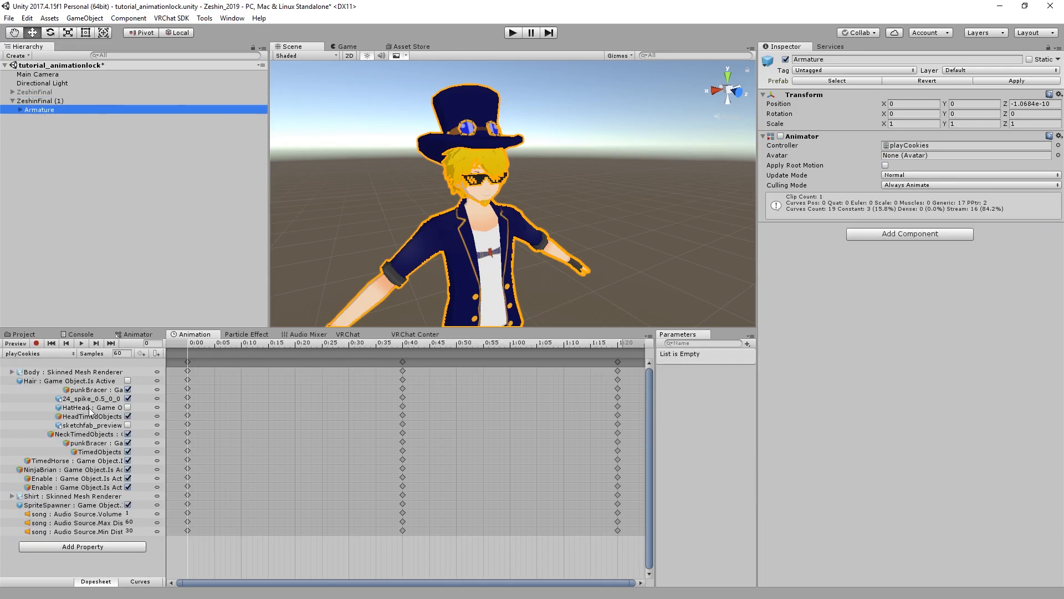
left_click(40, 101)
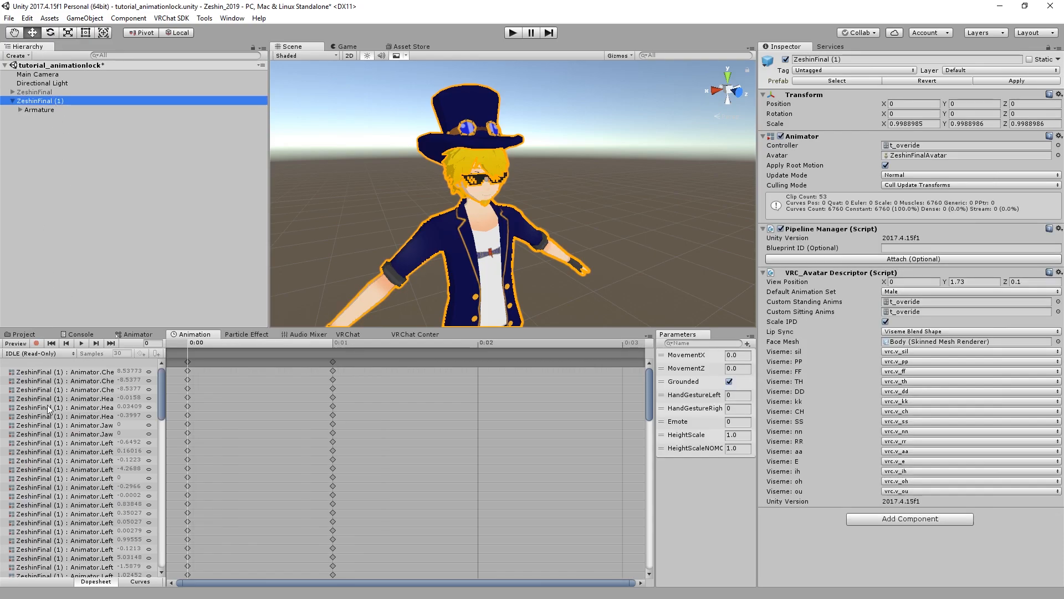
Step: Key Armature's Is Active state into the turnOn clip in record mode
left_click(39, 353)
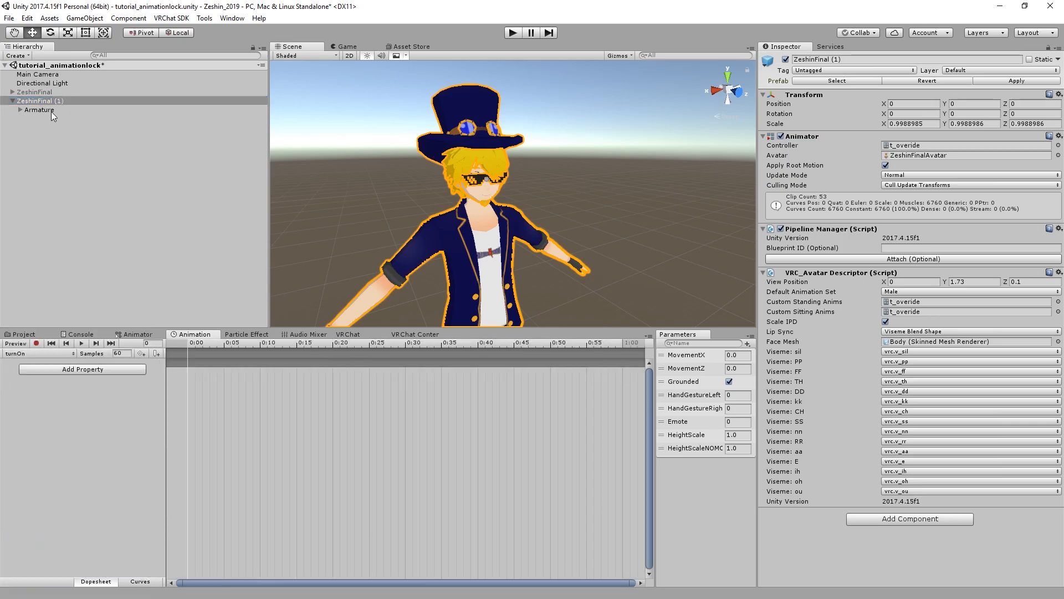
left_click(40, 110)
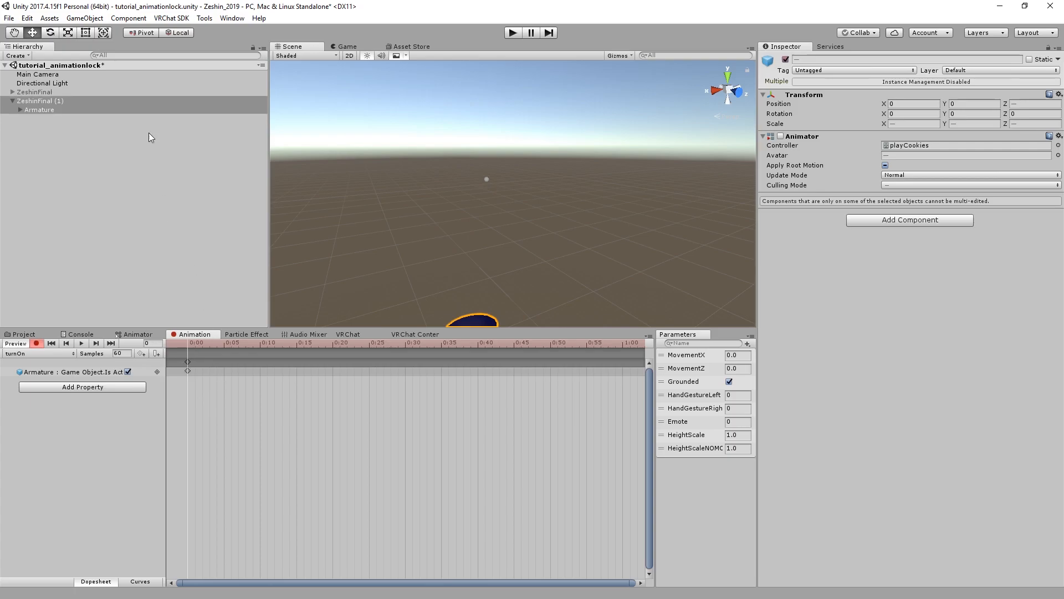
left_click(41, 101)
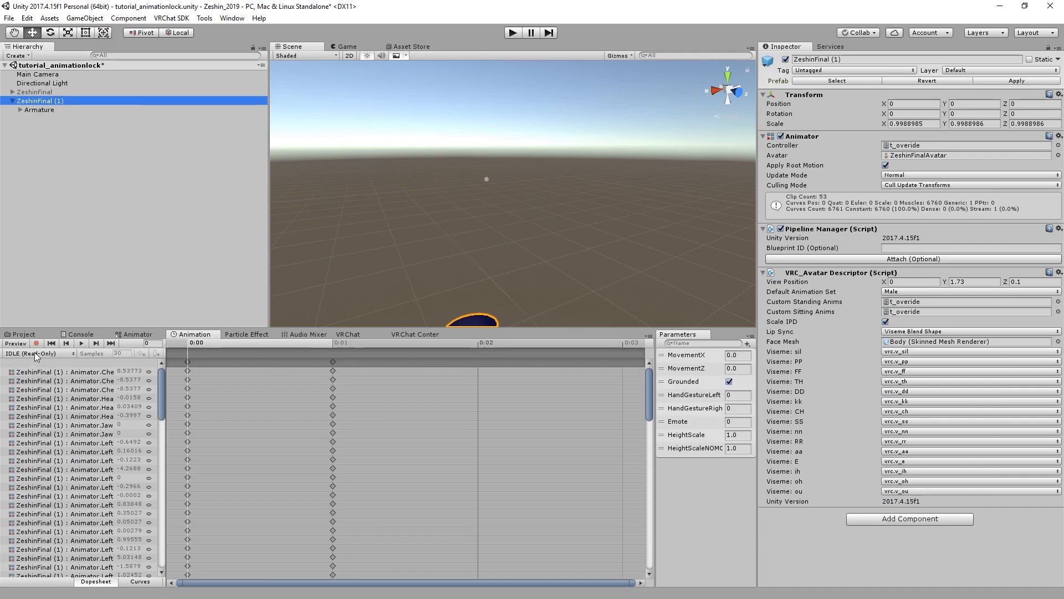
left_click(38, 352)
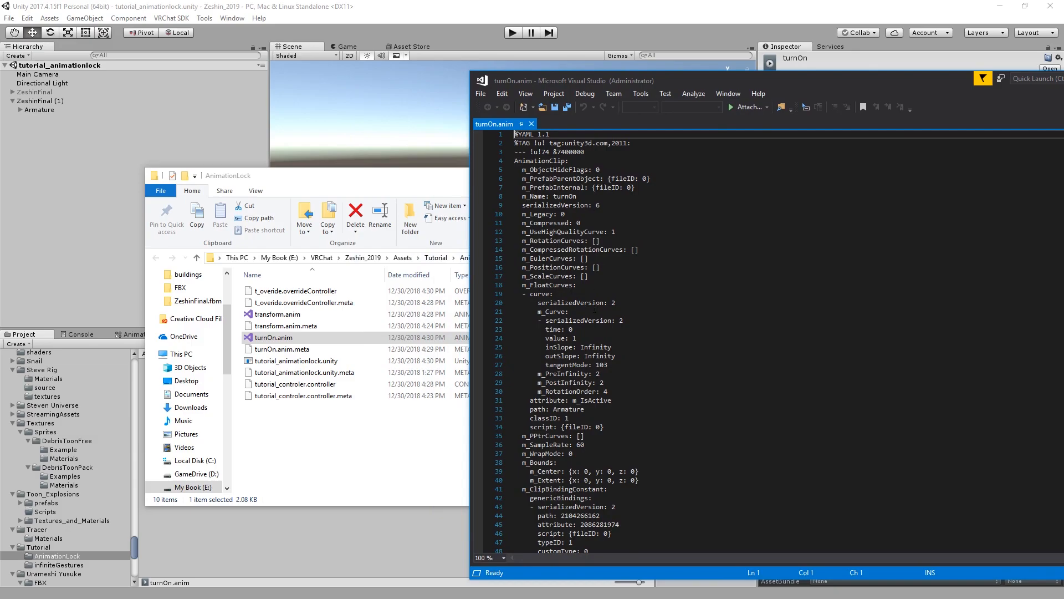
Step: Retarget turnOn.anim's curve attribute from m_IsActive to Armature's m_Enabled with classID 8
scroll("down", 3)
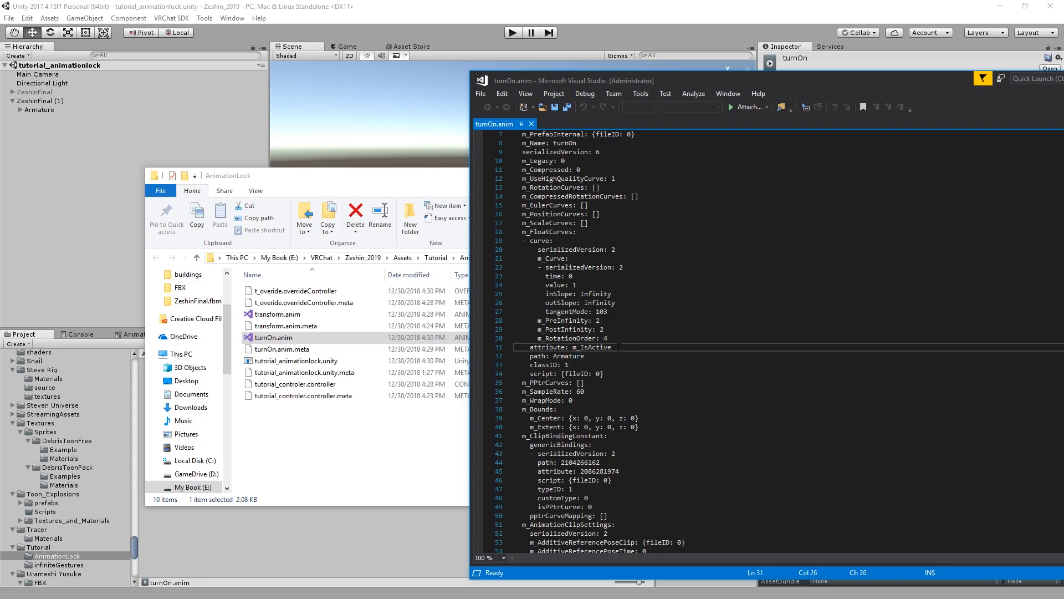
double_click(597, 347)
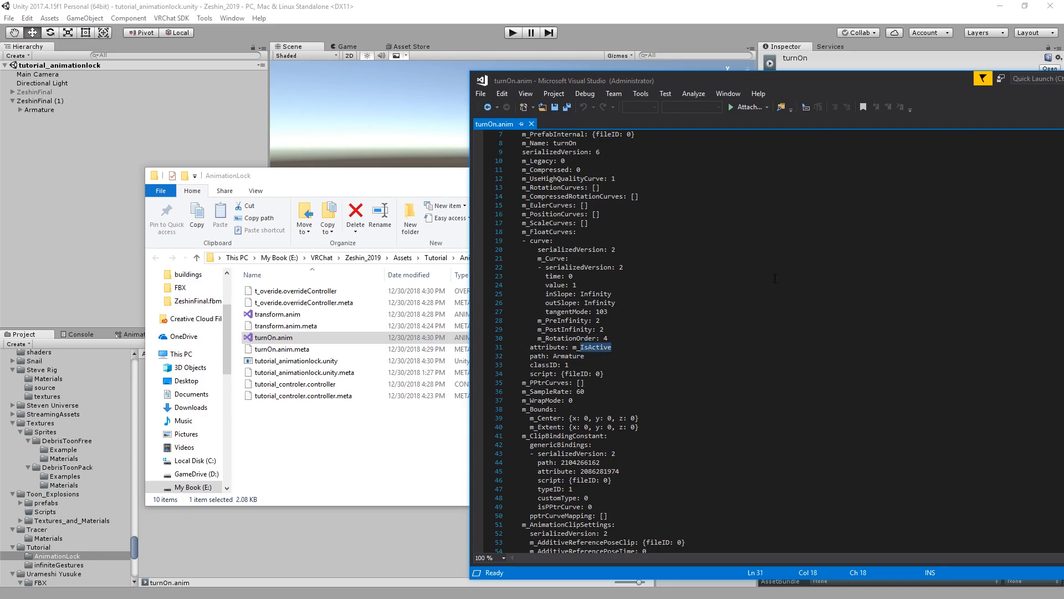
type("m_Enabled")
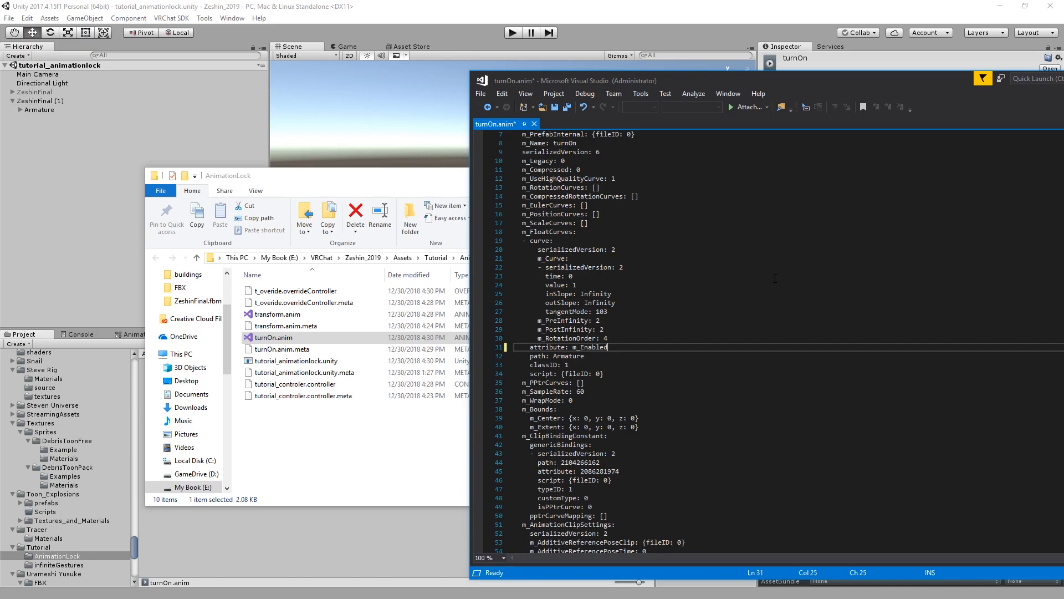
left_click(556, 364)
type("8")
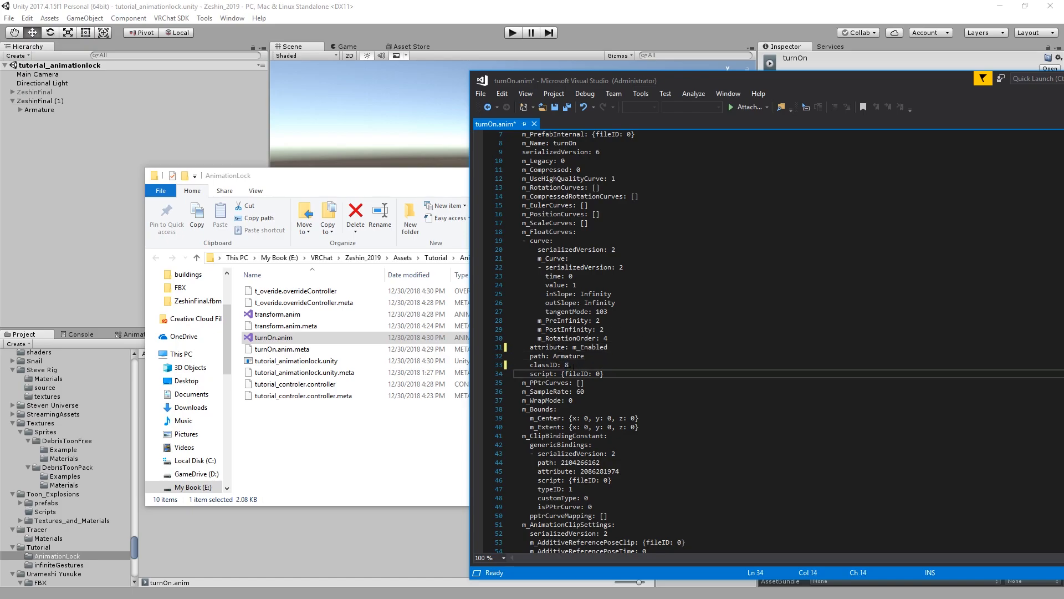
scroll("down", 3)
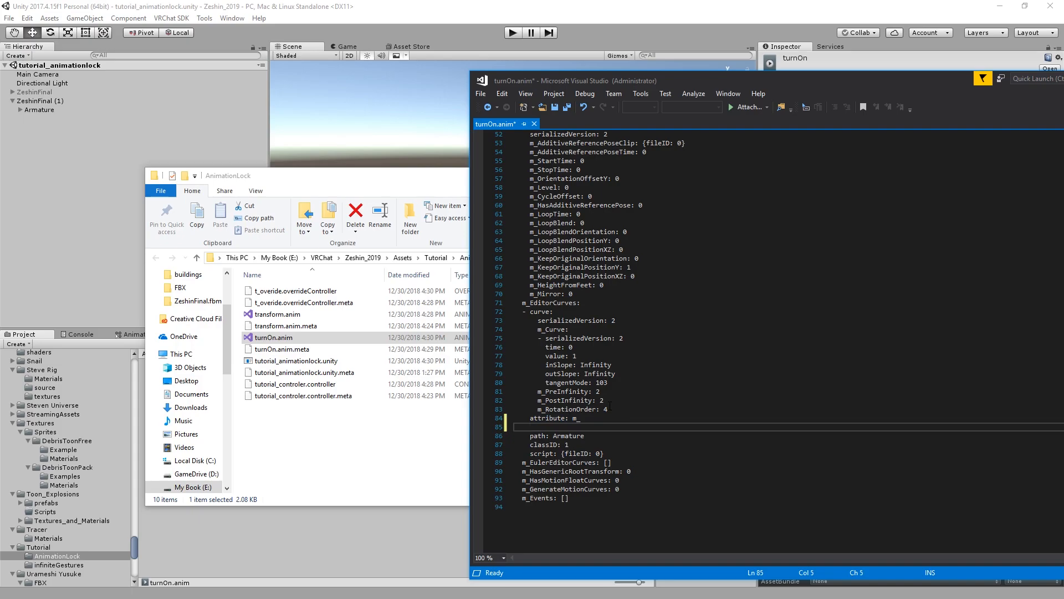
type("IsActive")
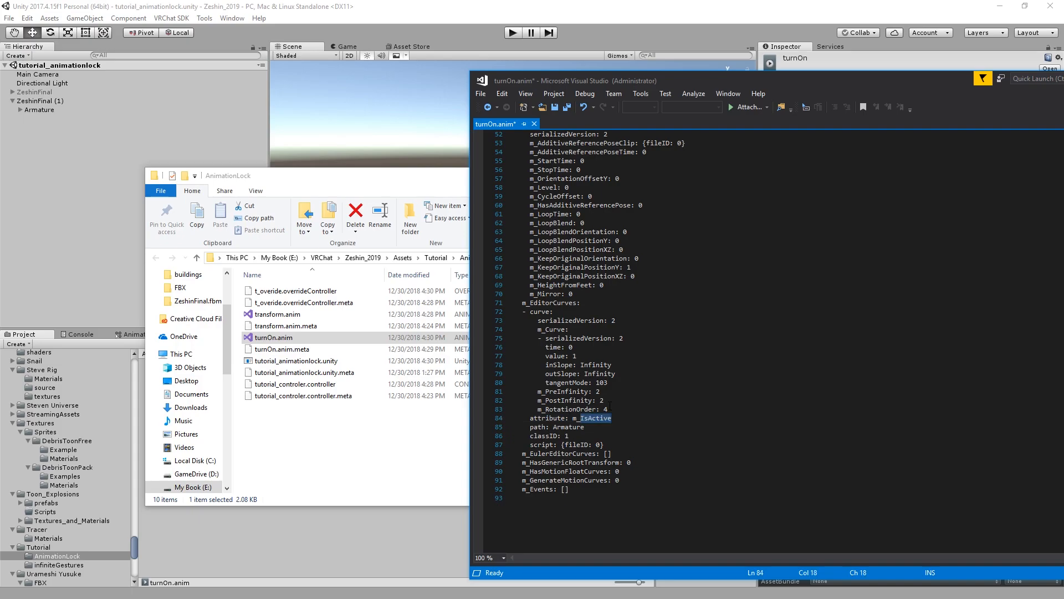
type("m_Enable")
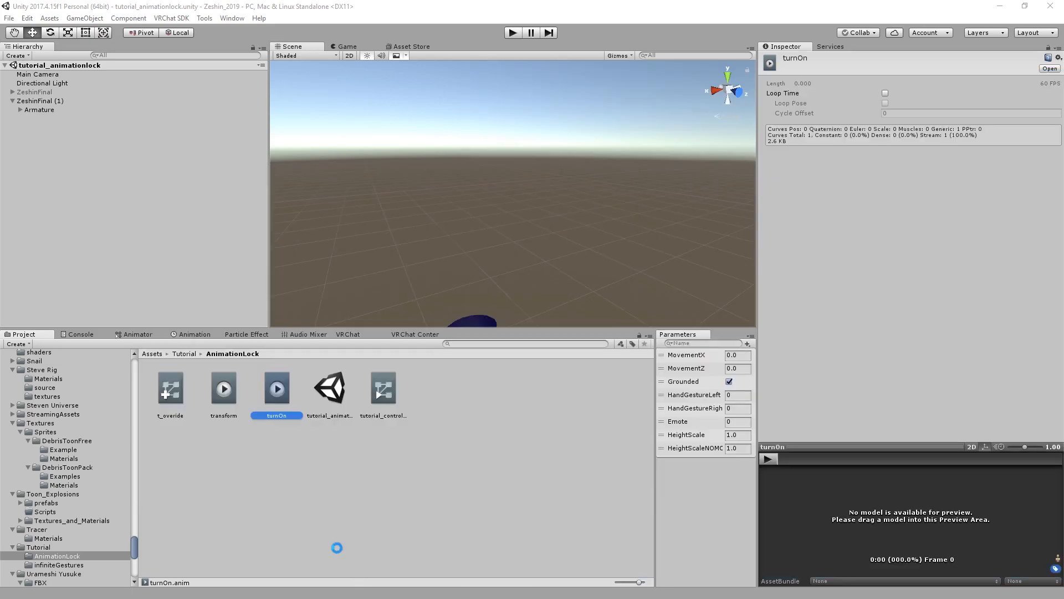
Step: Add a second Armature Behaviour.Enabled keyframe at frame 10 in the turnOn clip
left_click(40, 101)
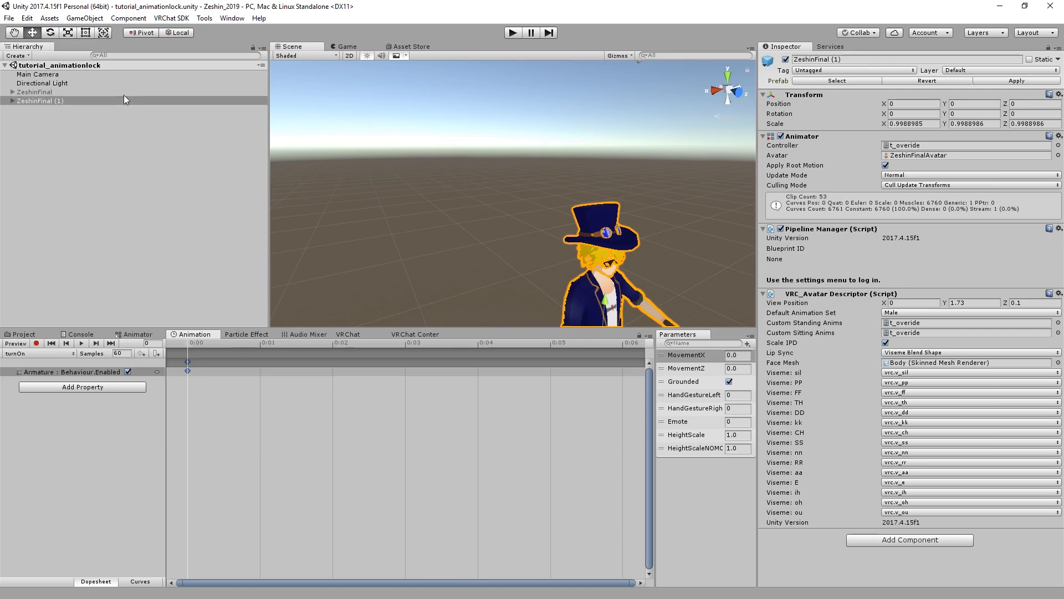
left_click(40, 101)
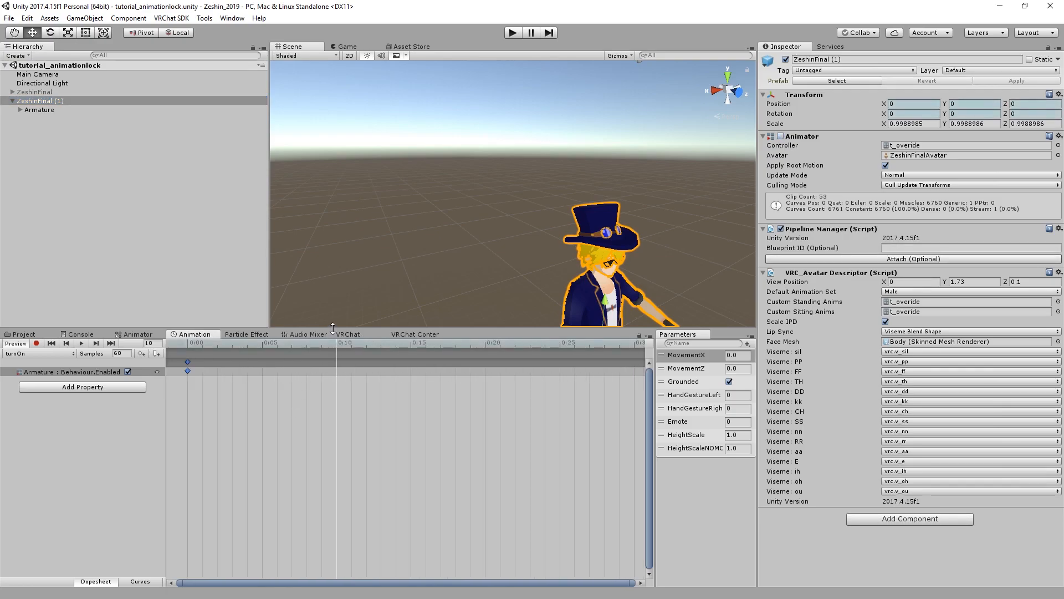
mouse_move(339, 396)
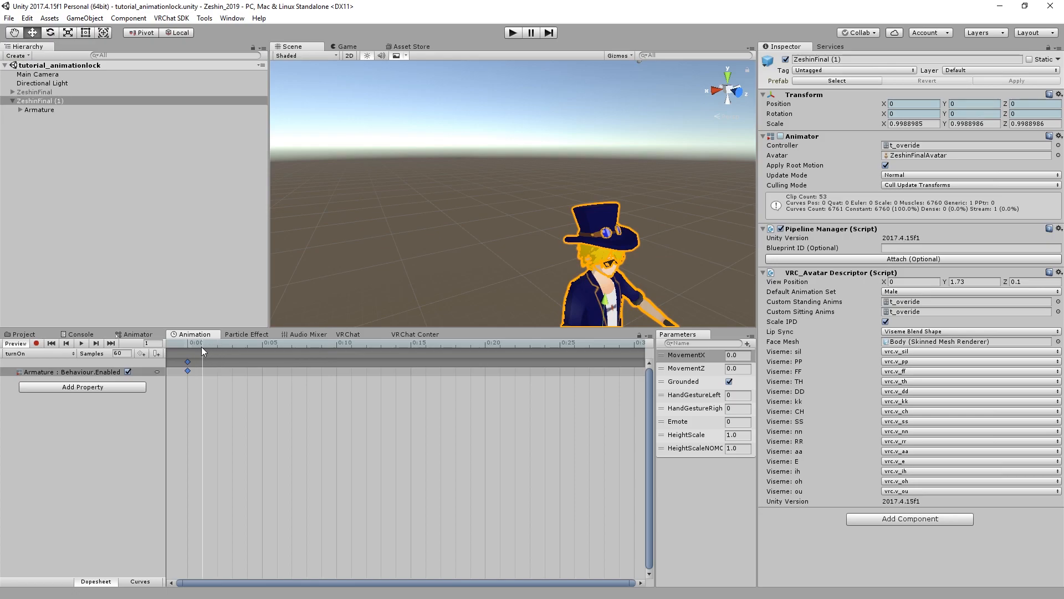
left_click(332, 346)
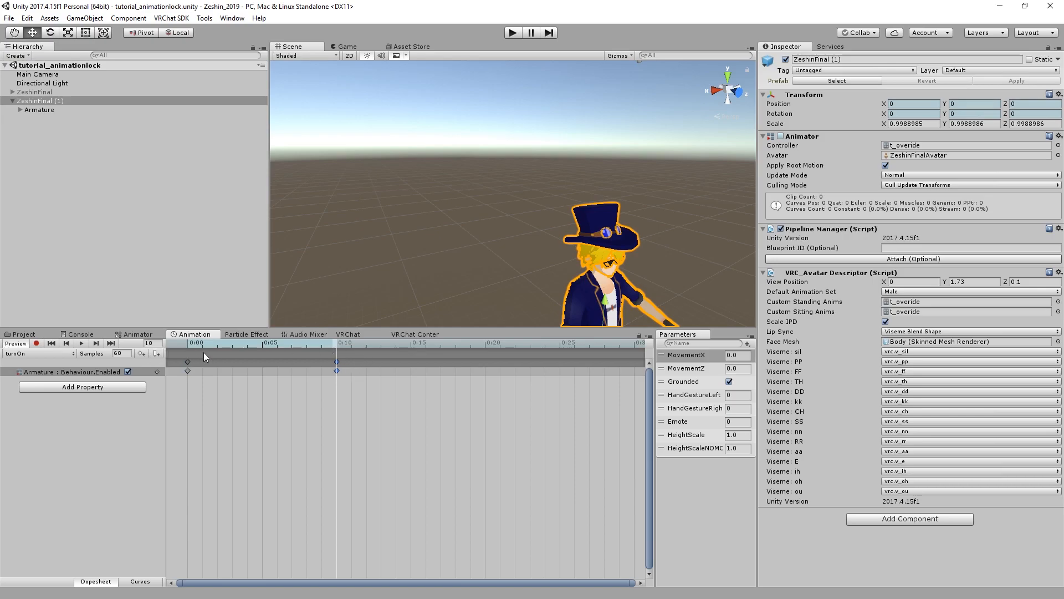
left_click(347, 347)
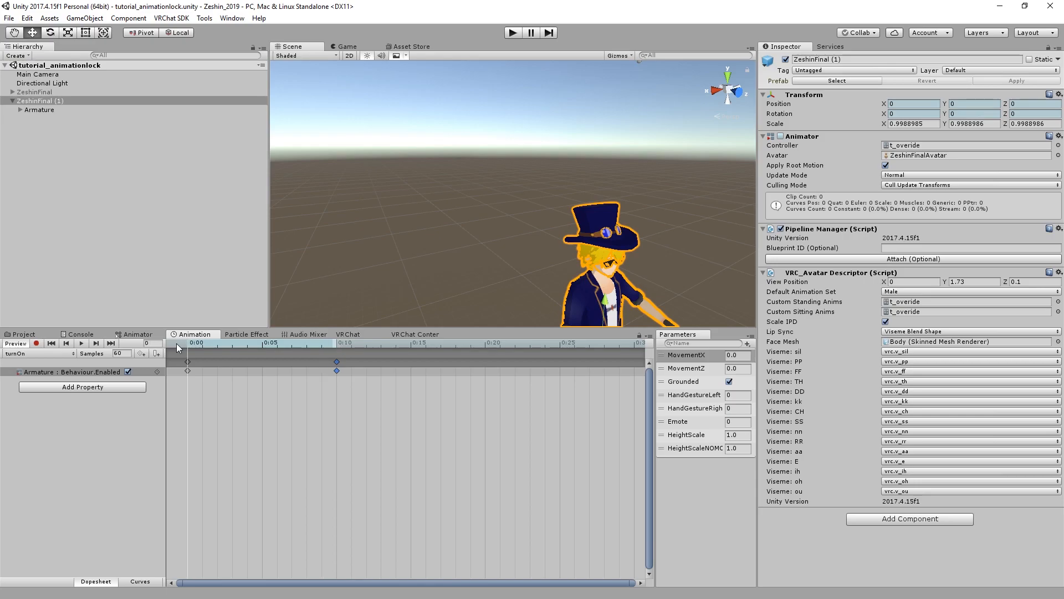
left_click(192, 342)
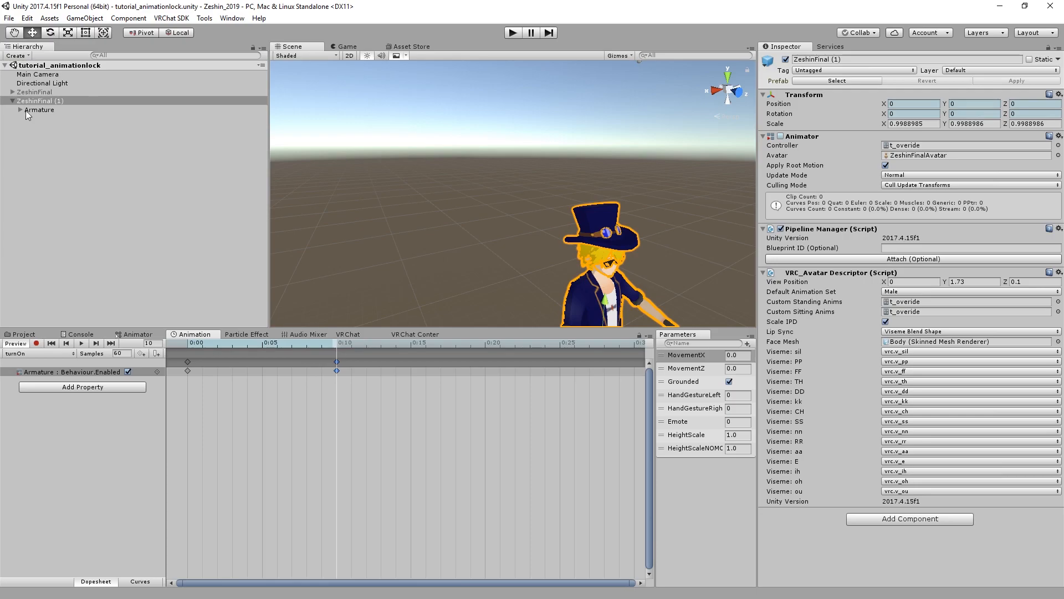
left_click(39, 109)
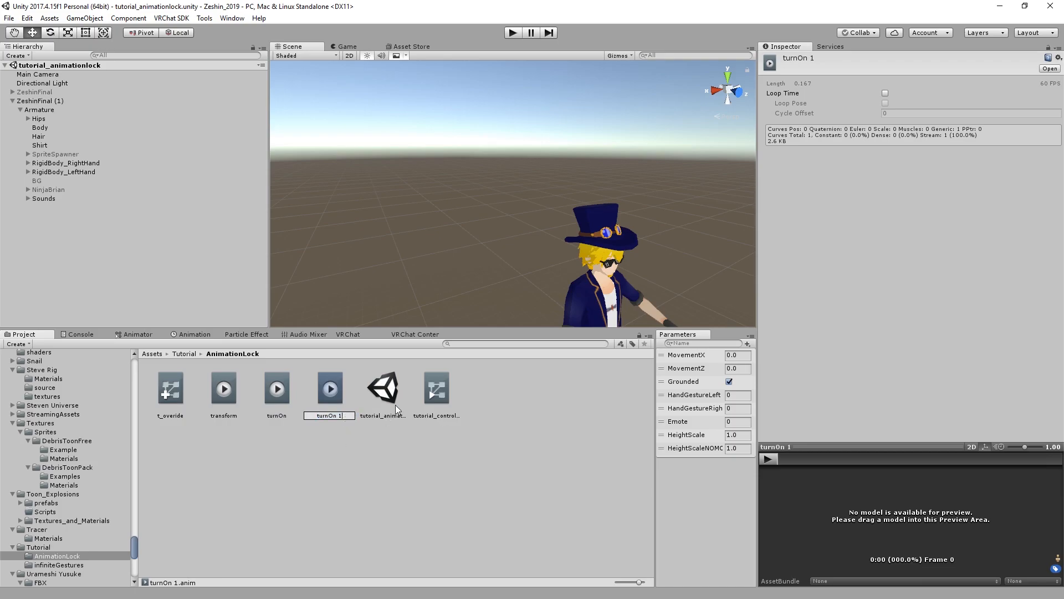
Step: Name the duplicated clip turnOff and assign it to t_overide's EMOTE4 override slot
left_click(276, 388)
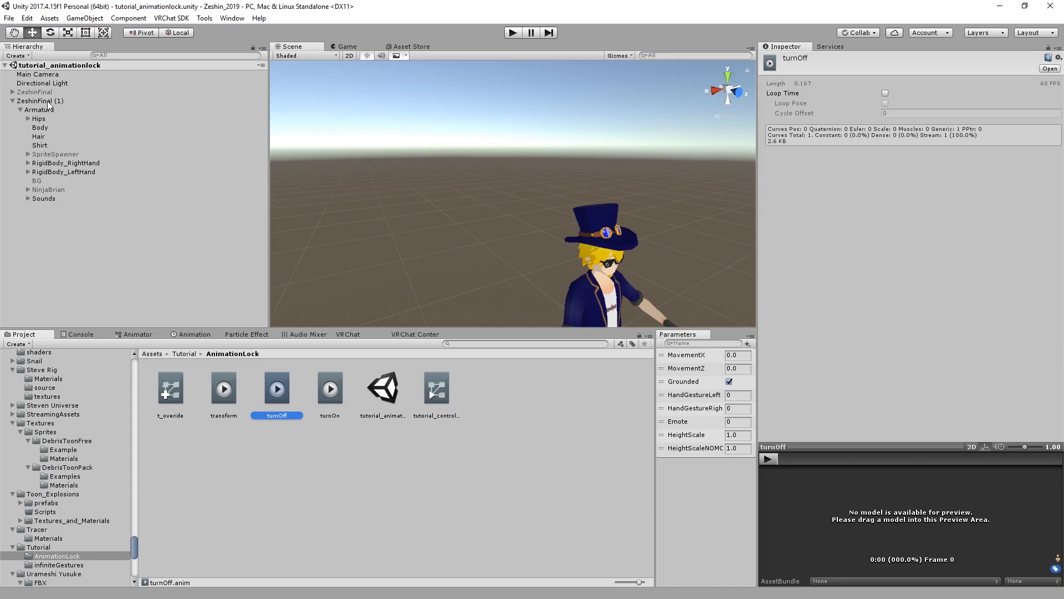
left_click(169, 388)
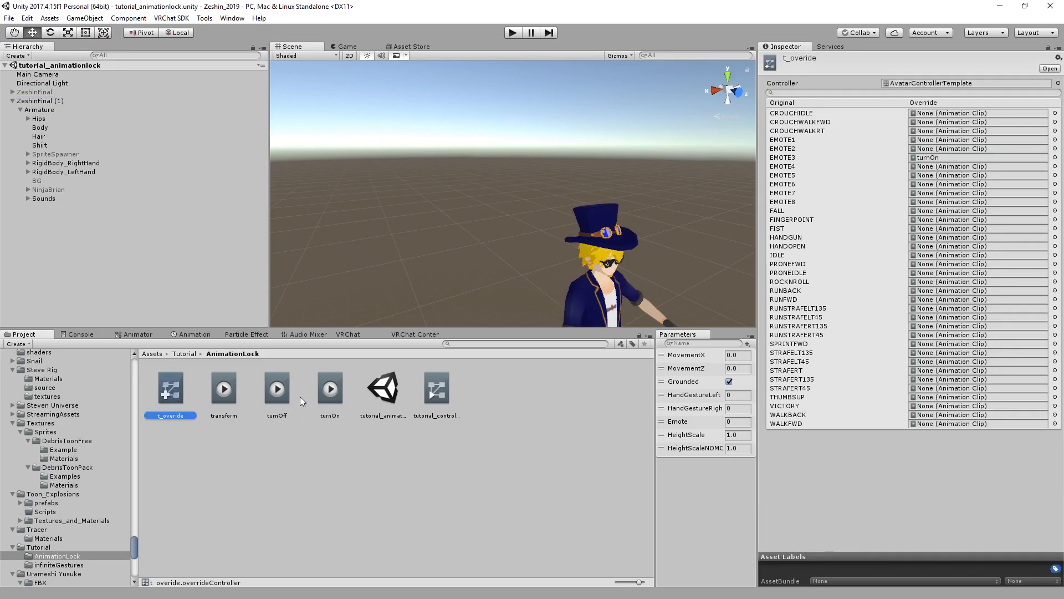
left_click(978, 167)
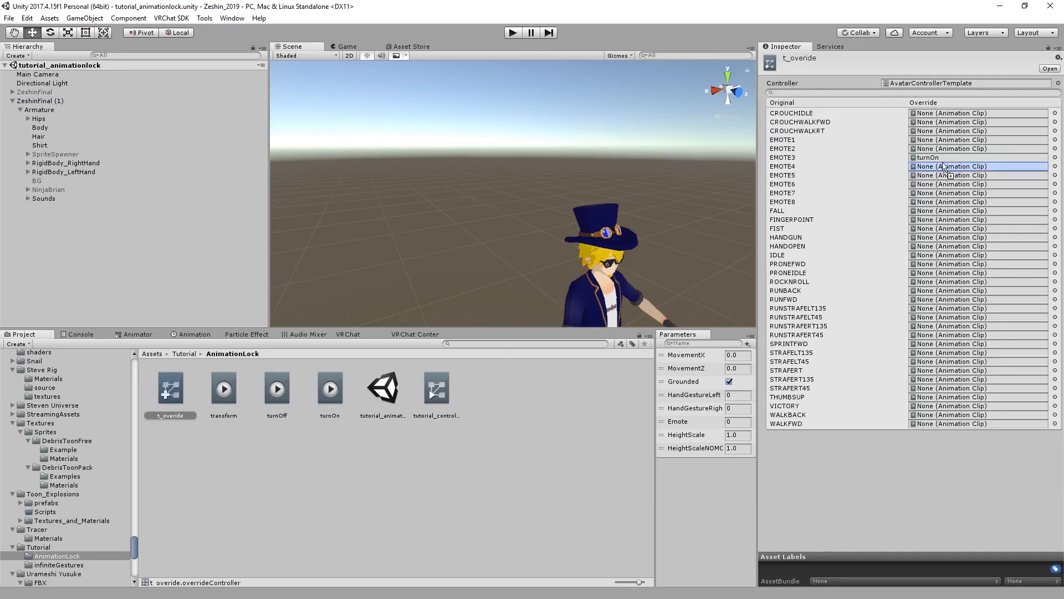
left_click(978, 167)
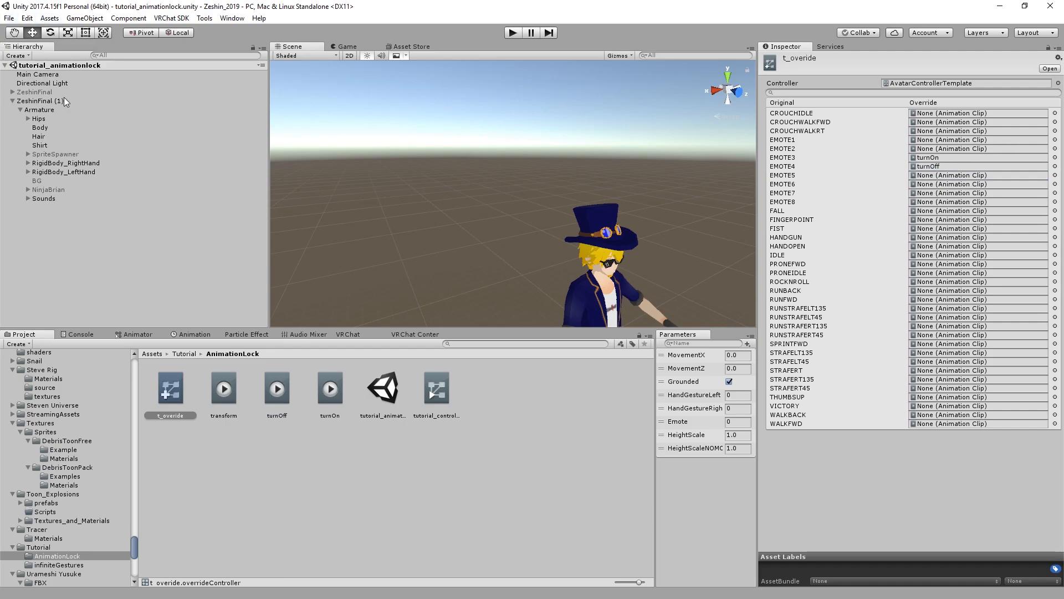
left_click(40, 100)
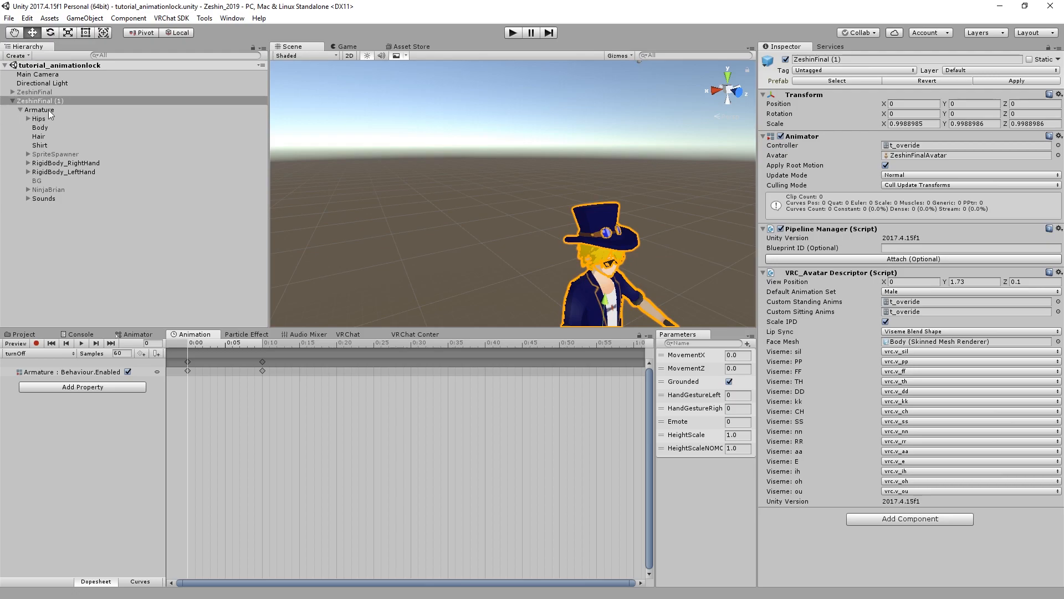
Step: Move turnOff's second Behaviour.Enabled keyframe from frame 10 out to about 0:45
left_click(40, 110)
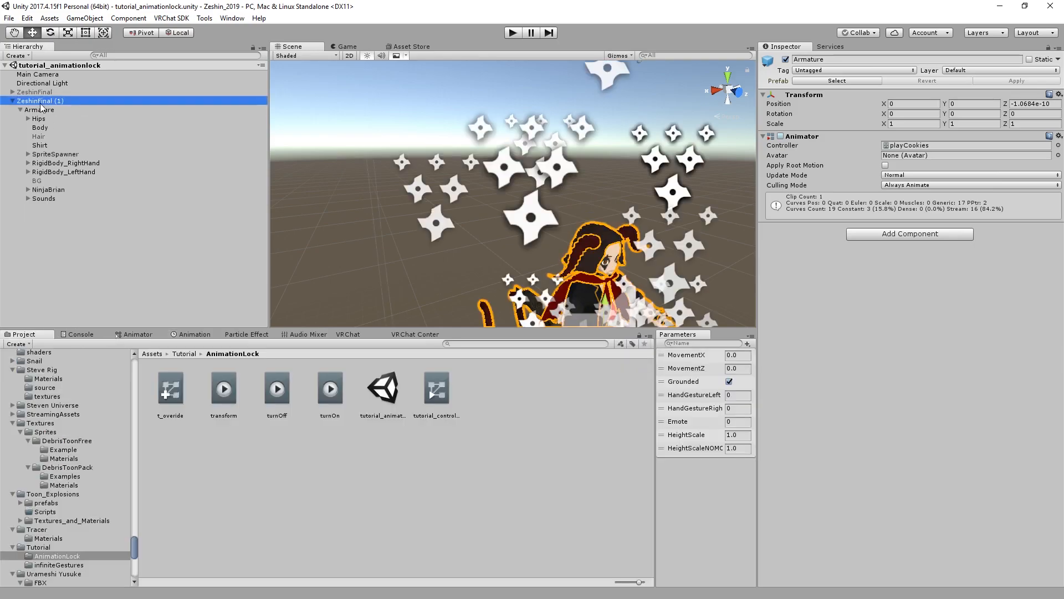
left_click(194, 334)
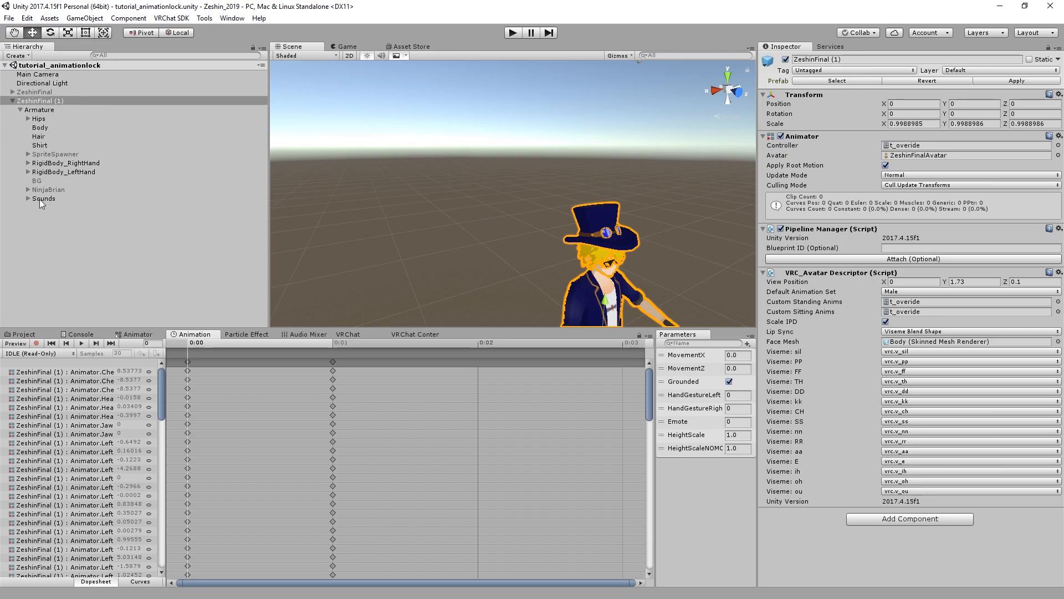
left_click(41, 101)
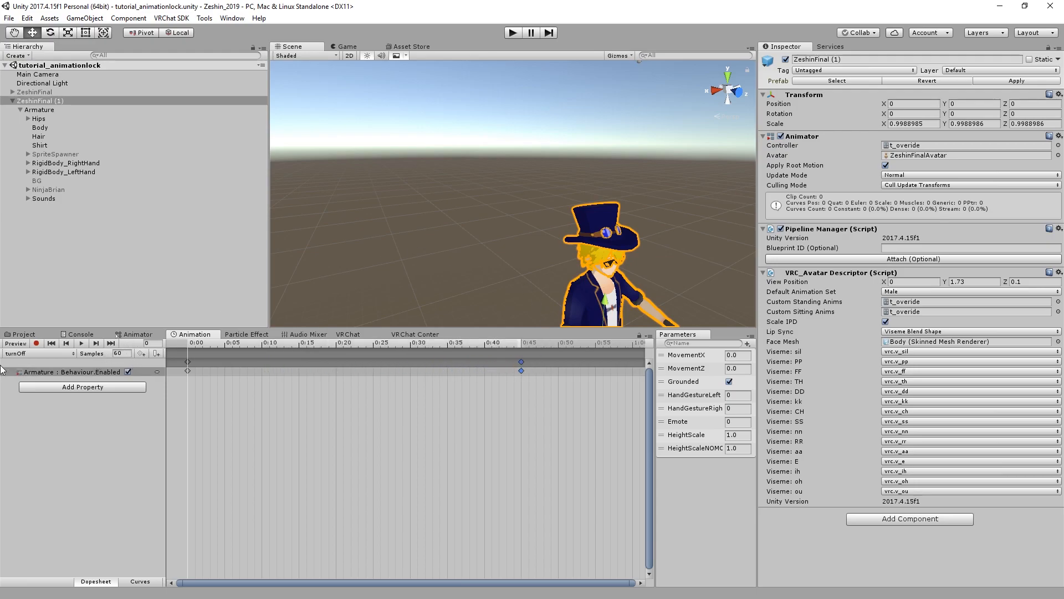
mouse_move(418, 384)
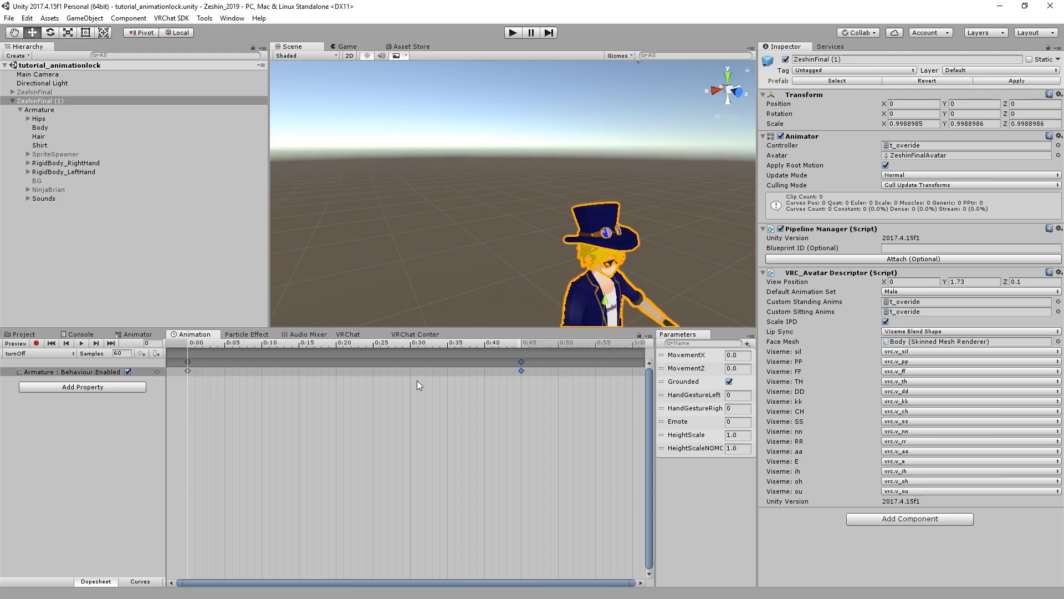
mouse_move(452, 366)
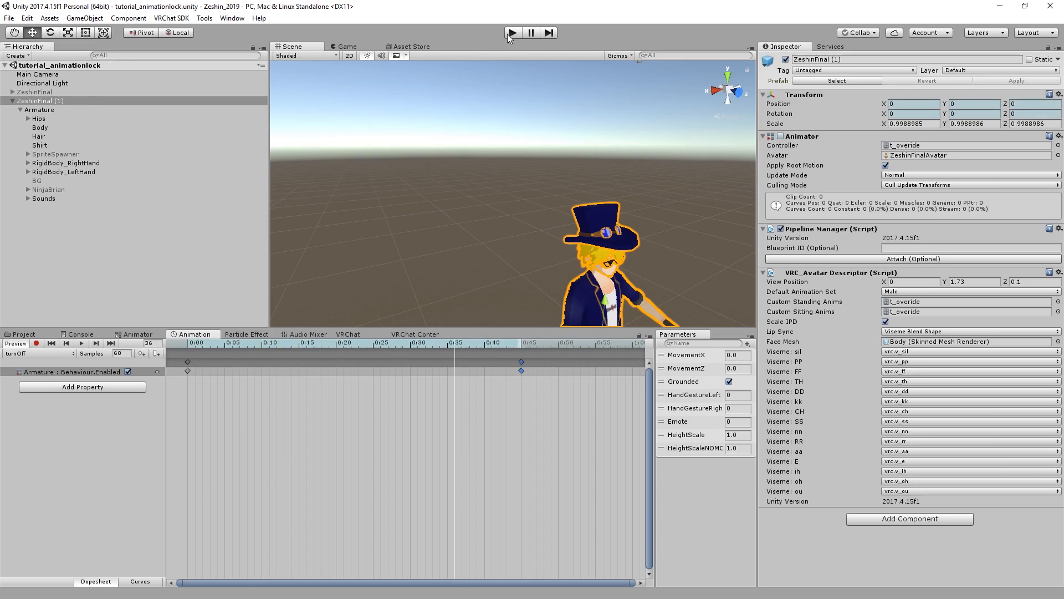
Step: Play-test the avatar, check the Emote parameter in the Animator's Parameters list, then stop play mode
left_click(512, 32)
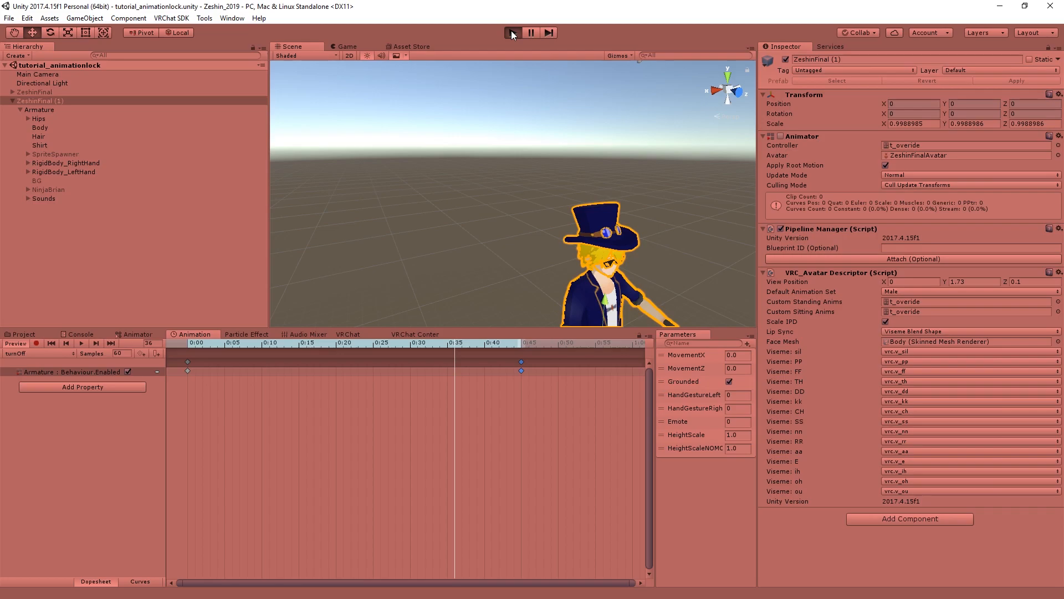
left_click(513, 32)
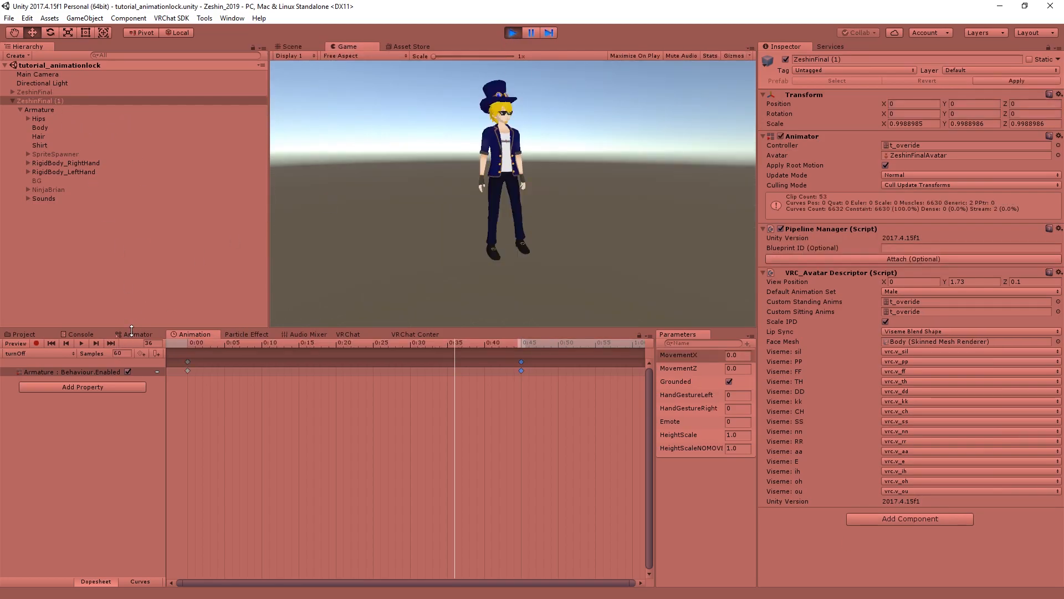
left_click(137, 334)
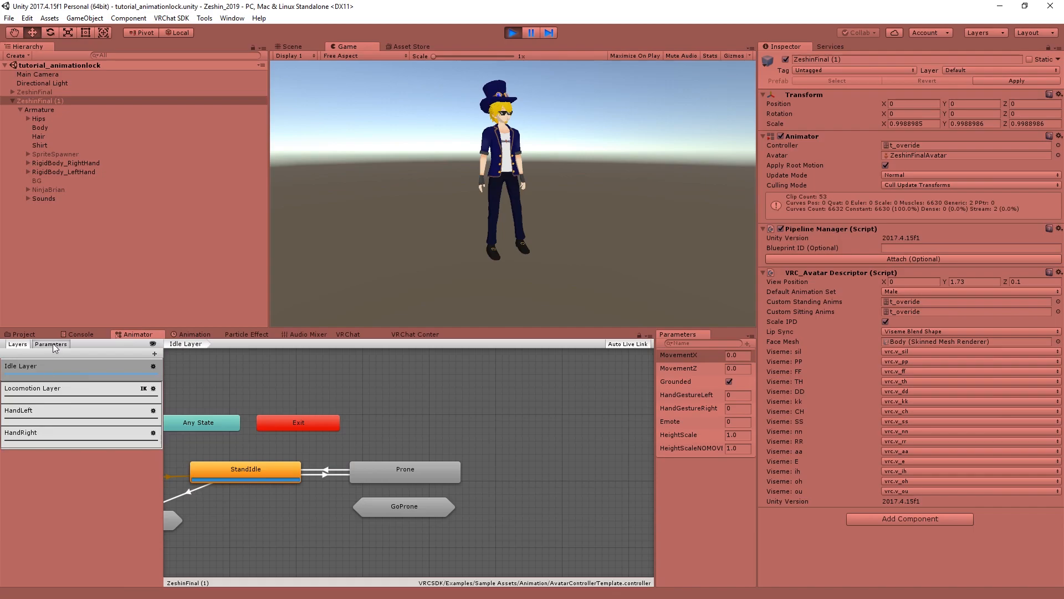
left_click(50, 343)
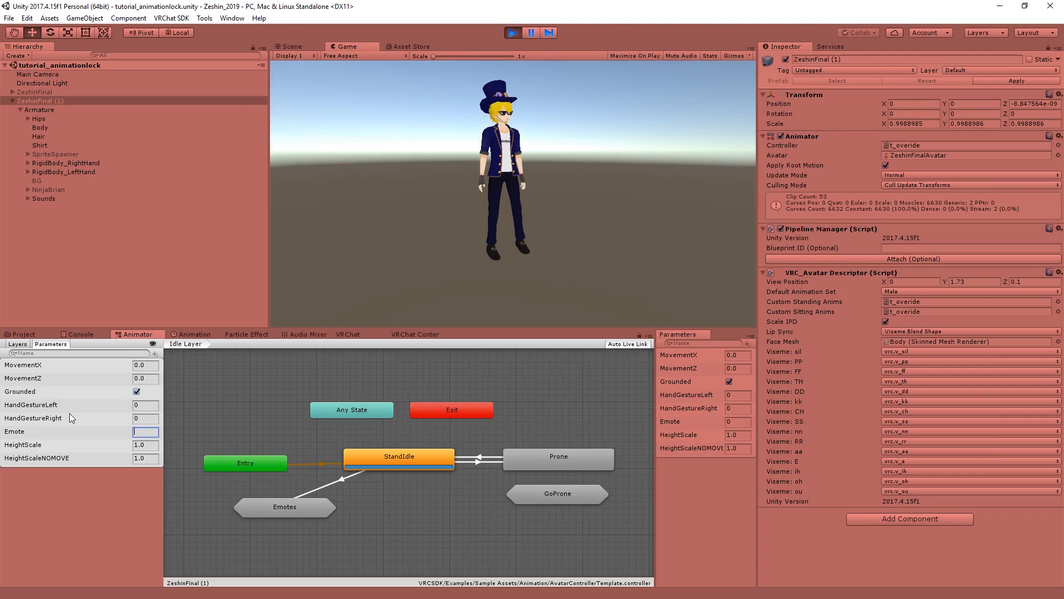
mouse_move(117, 410)
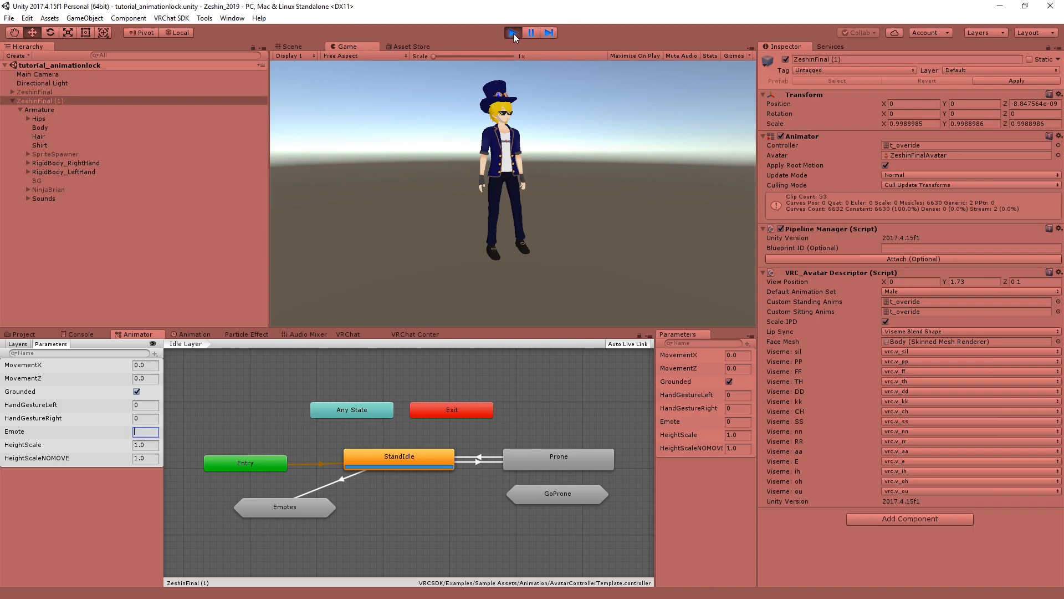
left_click(513, 32)
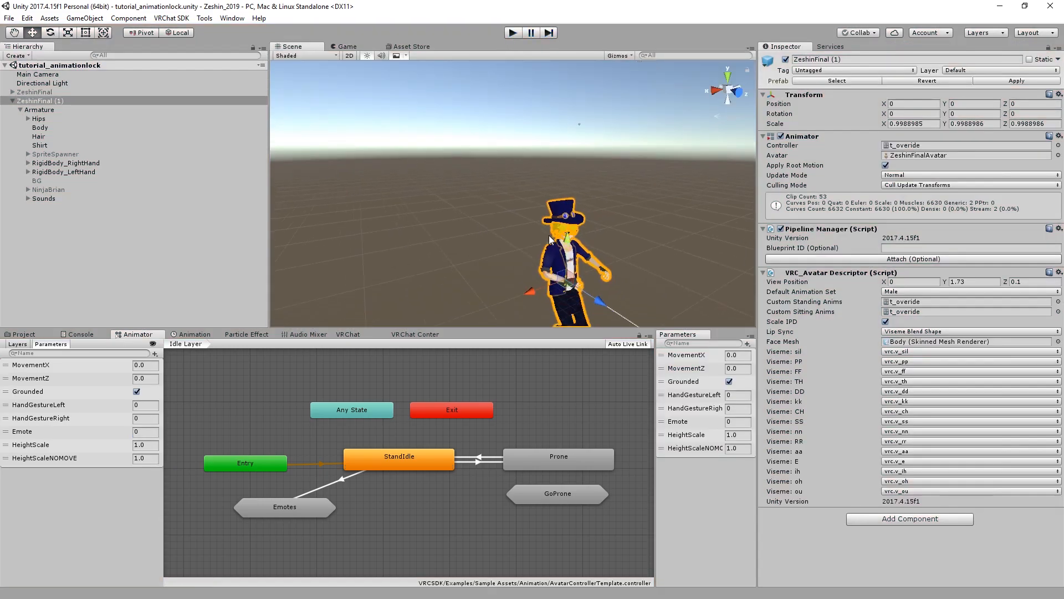